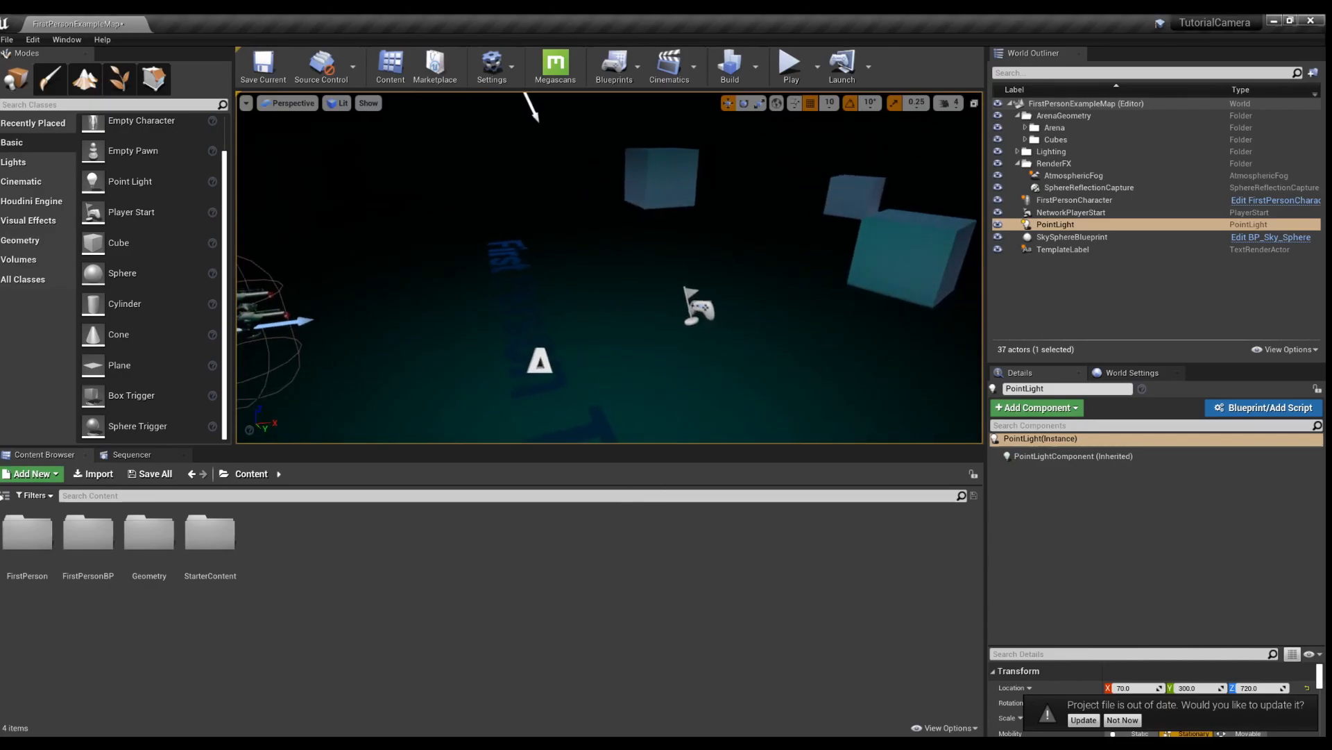
- Add a movable point light to the level and play-test it
{"action": "left_click", "coordinate": [1073, 200]}
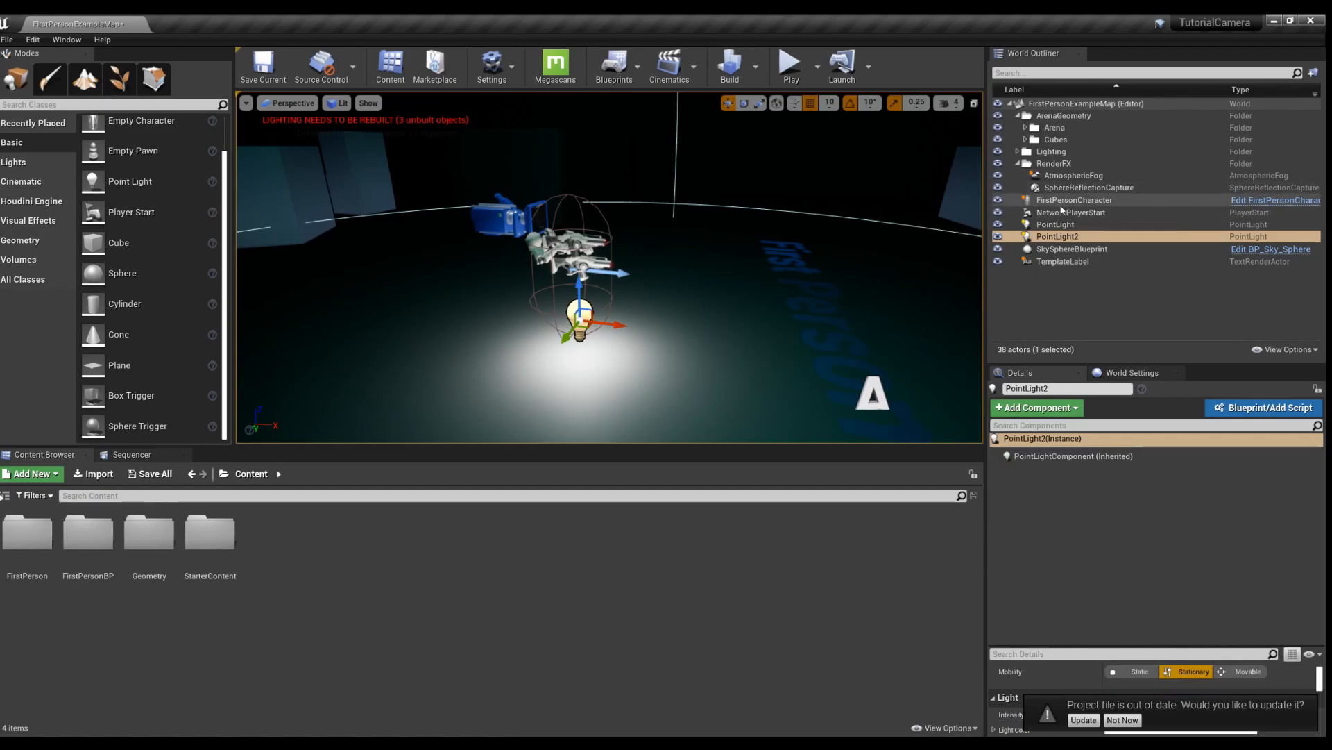
{"action": "left_click", "coordinate": [1246, 671]}
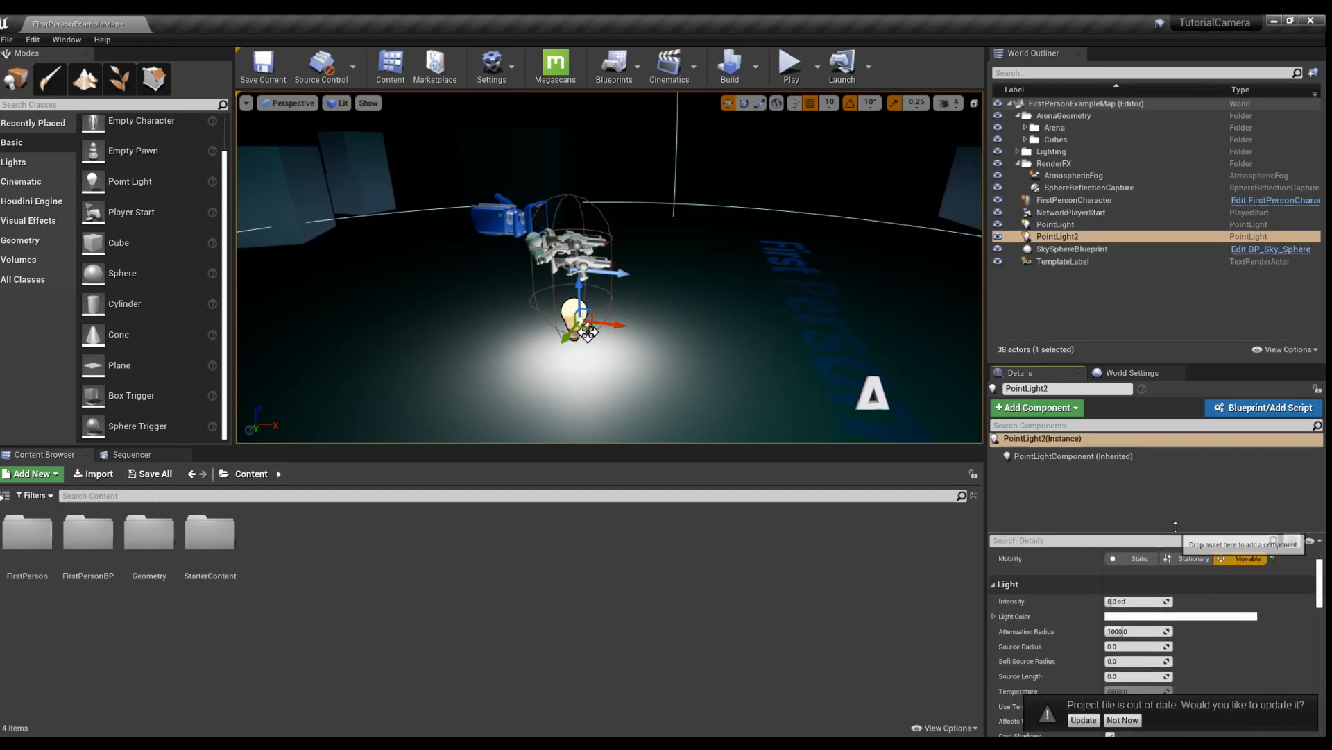
{"action": "scroll", "scroll_direction": "down", "scroll_amount": 3}
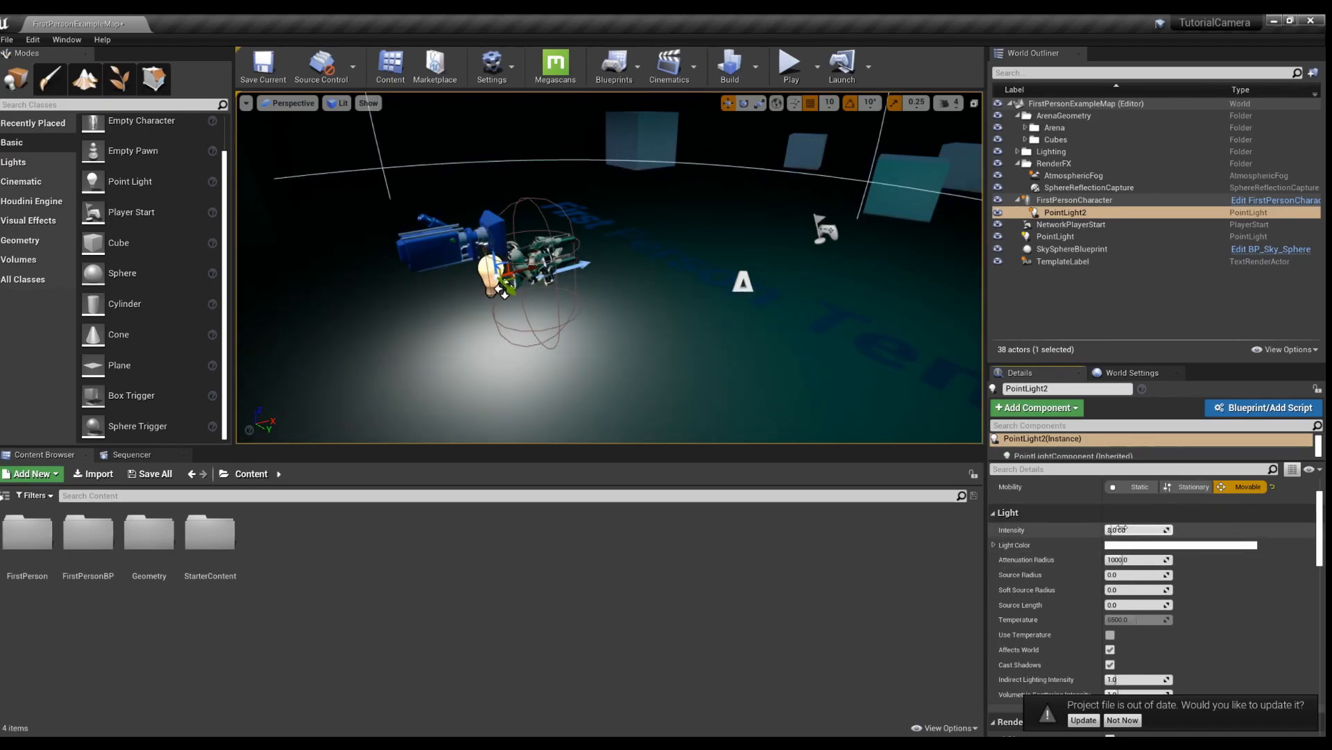
{"action": "left_click", "coordinate": [790, 61]}
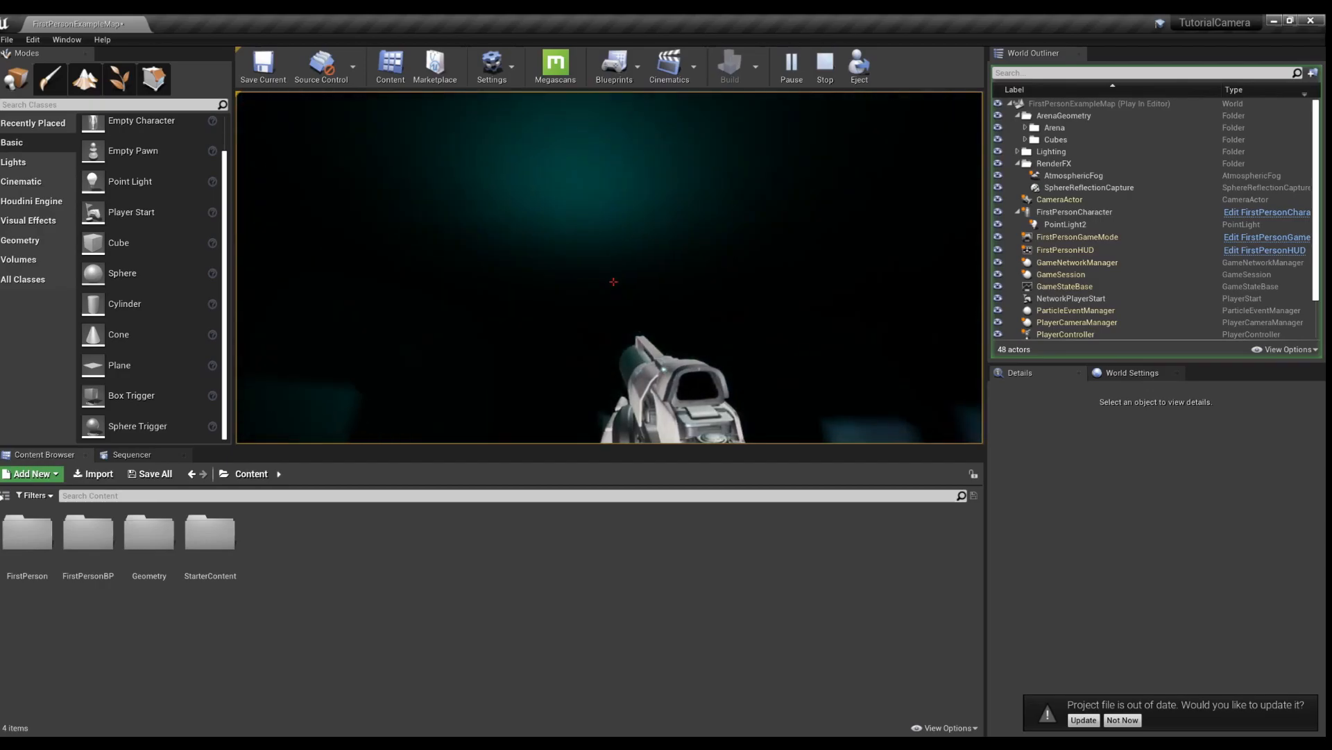
{"action": "left_click", "coordinate": [823, 62]}
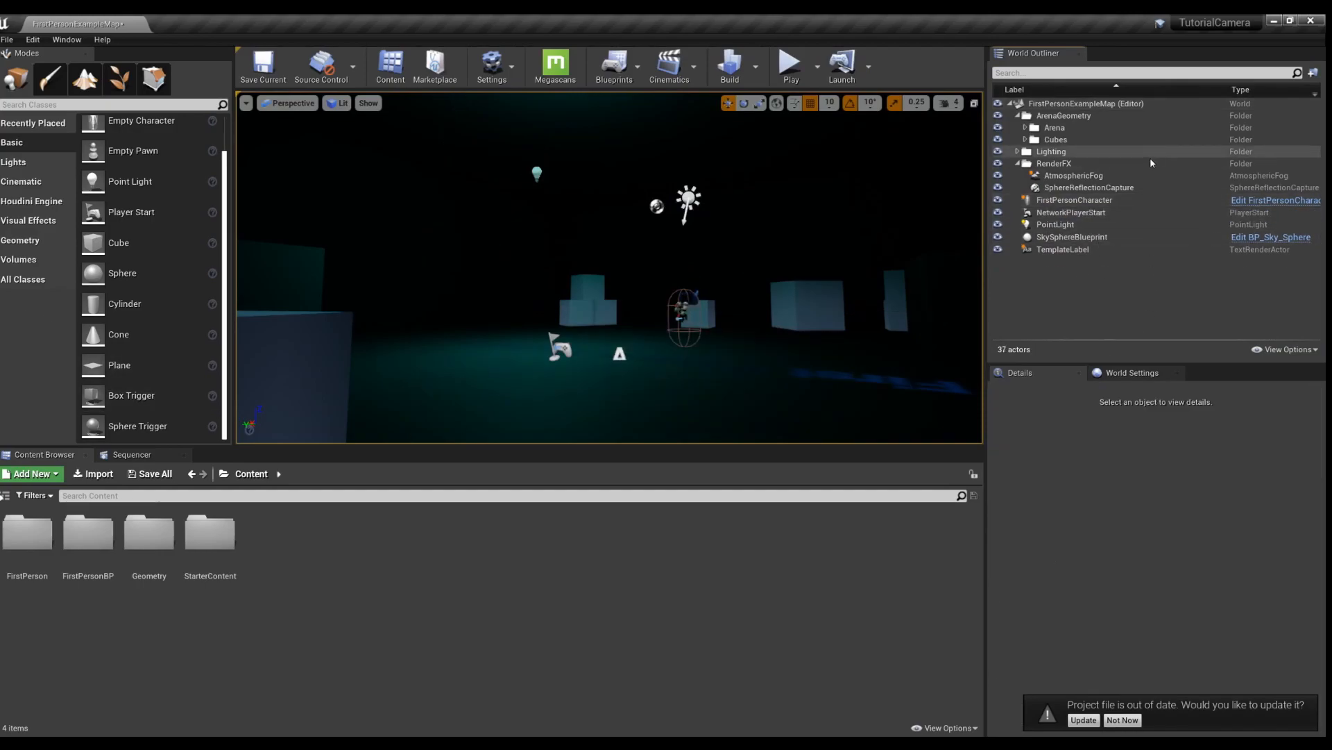
- Add a Point Light component to the FirstPersonCharacter instance, then reselect the character
{"action": "left_click", "coordinate": [1074, 200]}
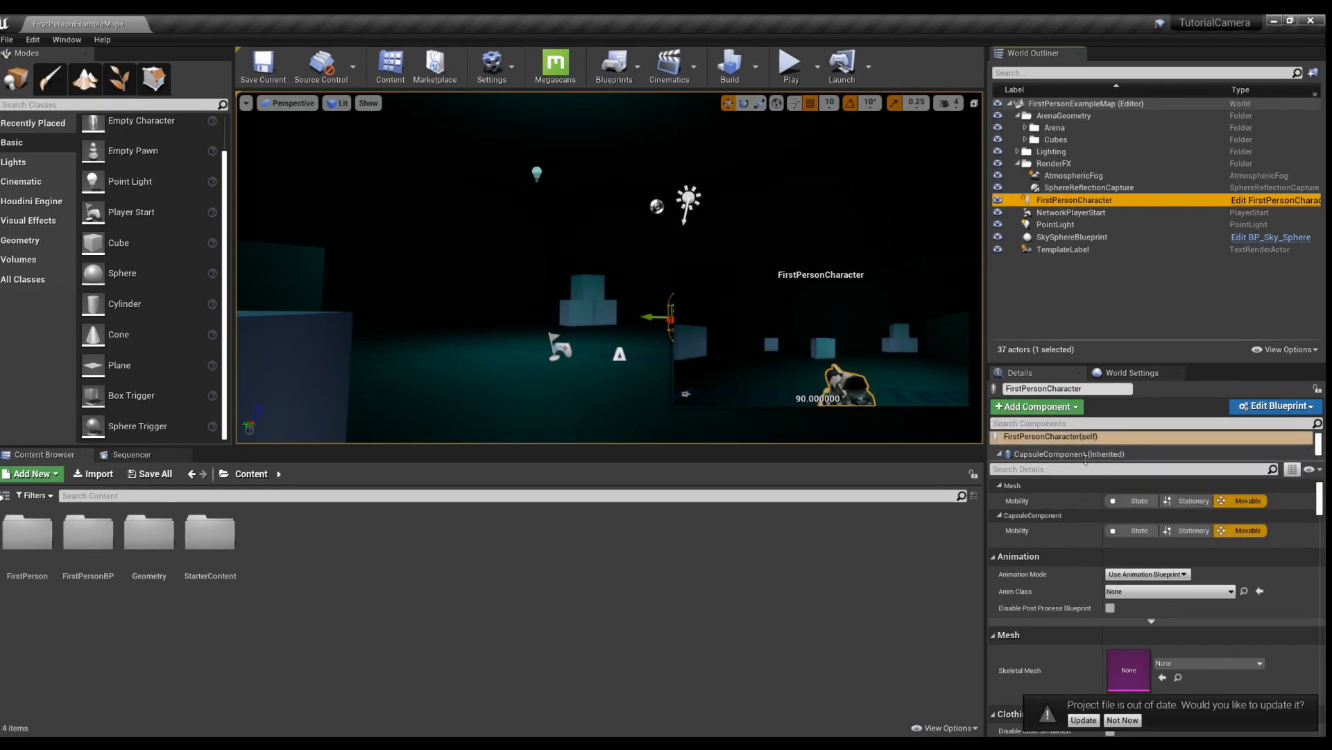
{"action": "left_click", "coordinate": [1000, 453]}
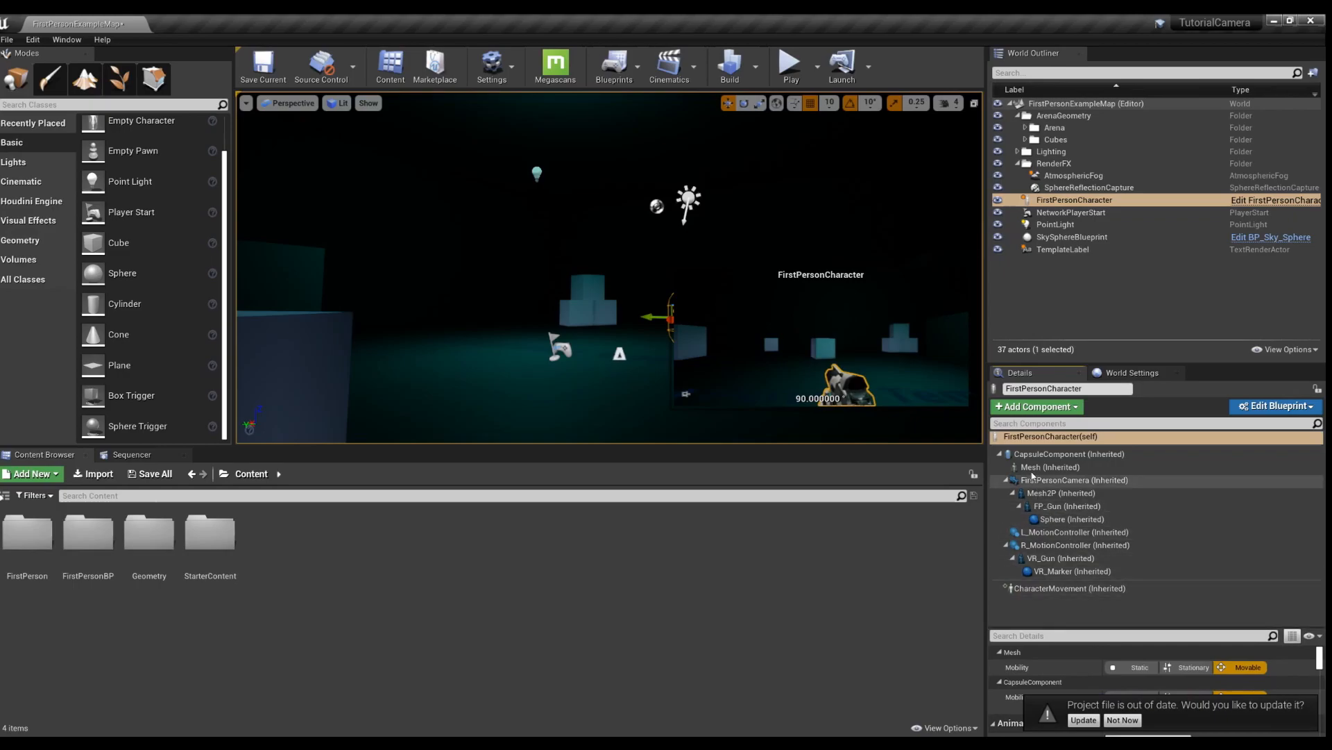
{"action": "mouse_move", "coordinate": [1060, 492]}
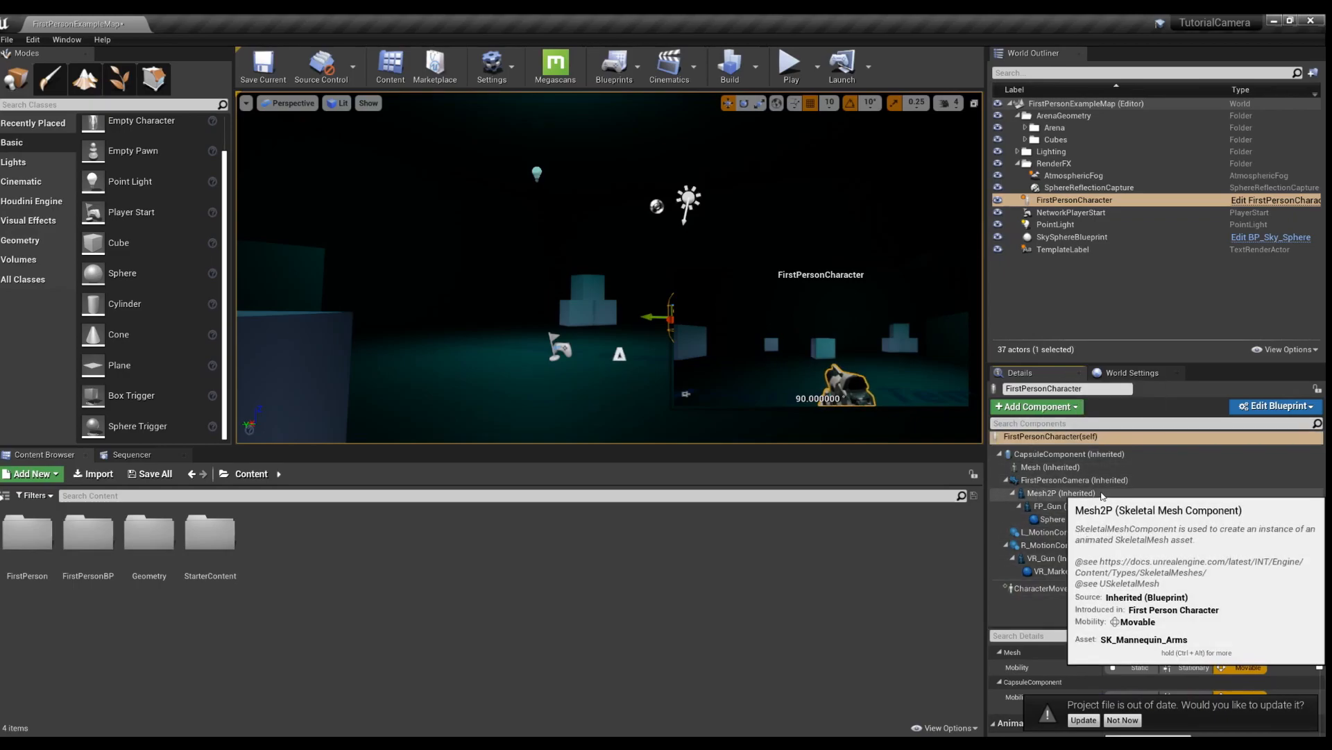
{"action": "mouse_move", "coordinate": [1069, 454]}
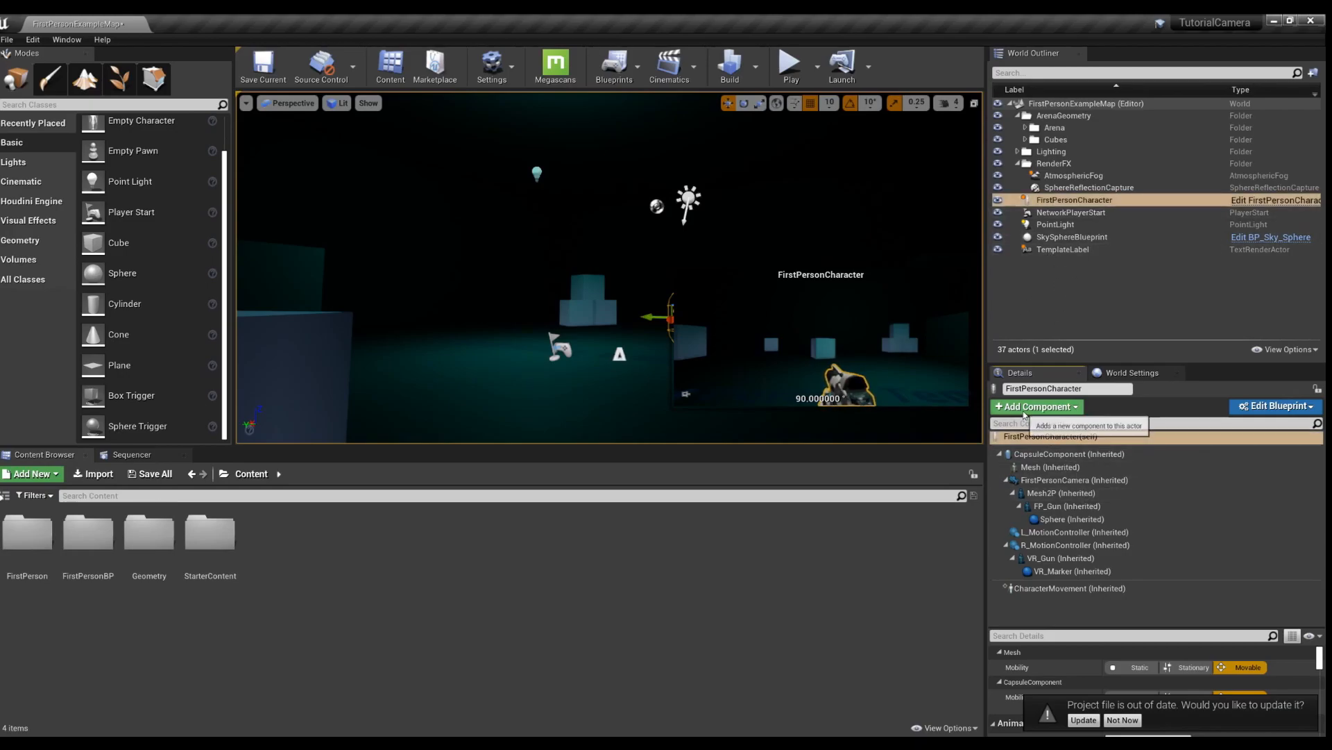
{"action": "left_click", "coordinate": [1033, 405]}
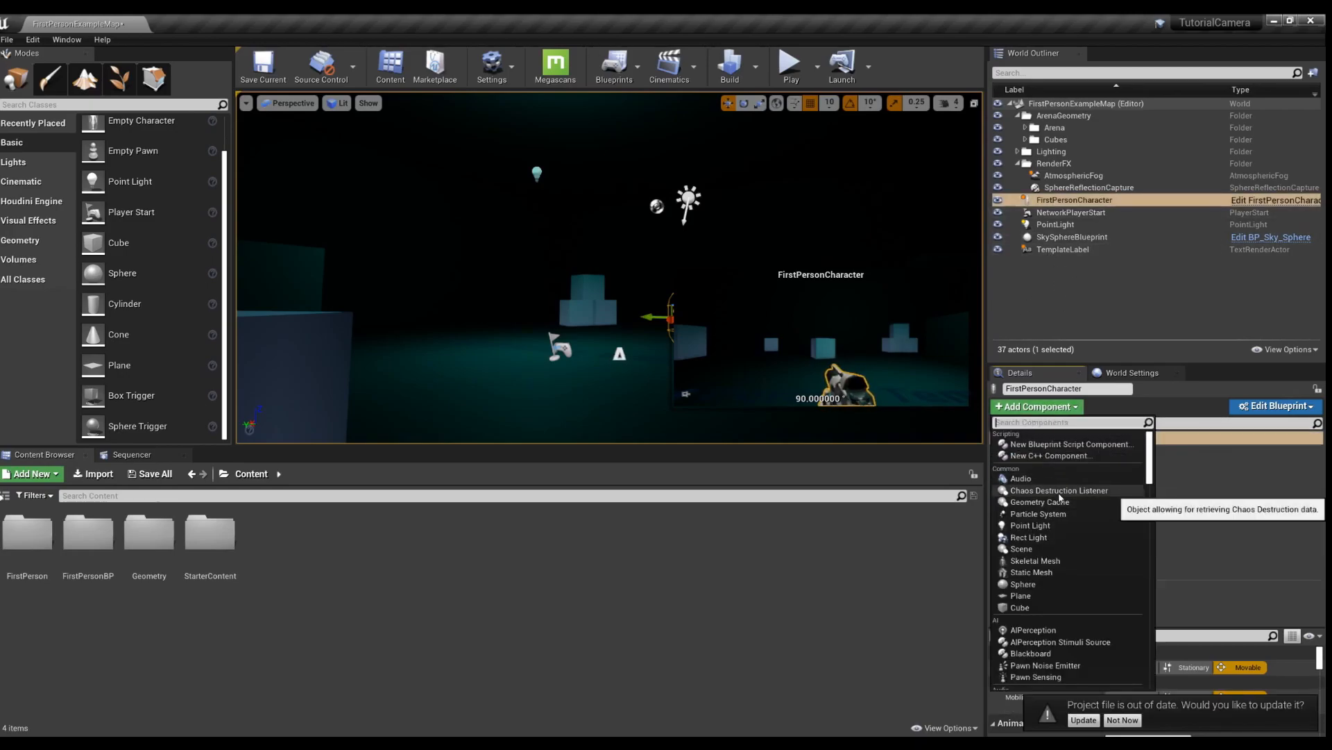
{"action": "left_click", "coordinate": [1030, 525]}
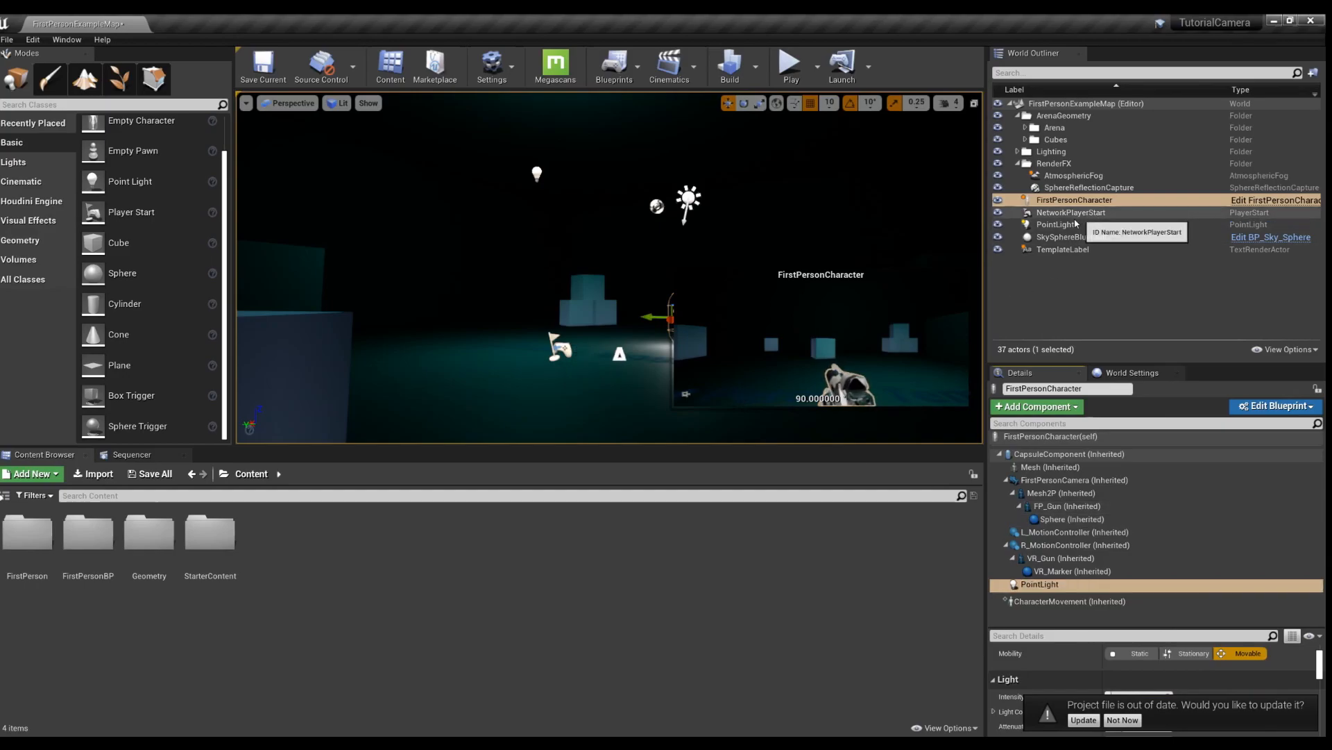
{"action": "left_click", "coordinate": [1071, 211]}
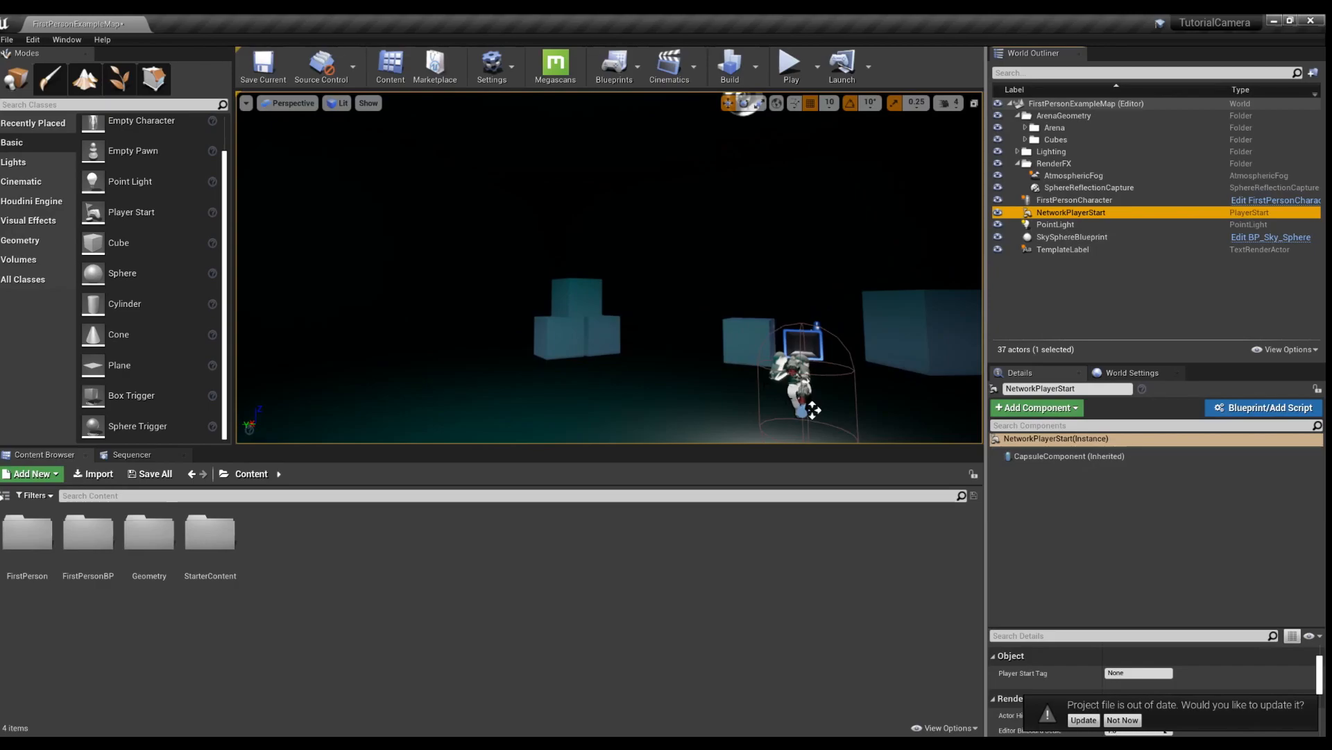
{"action": "mouse_move", "coordinate": [790, 61]}
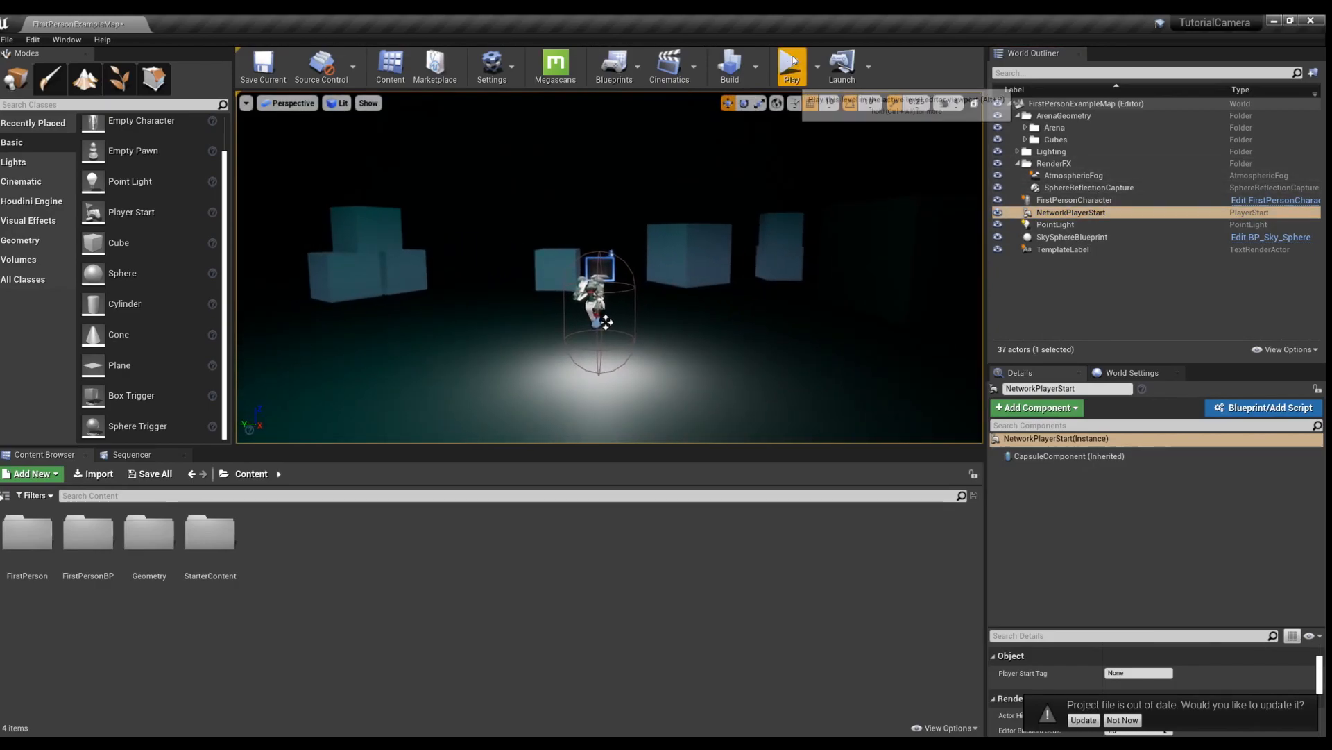
{"action": "left_click", "coordinate": [789, 67]}
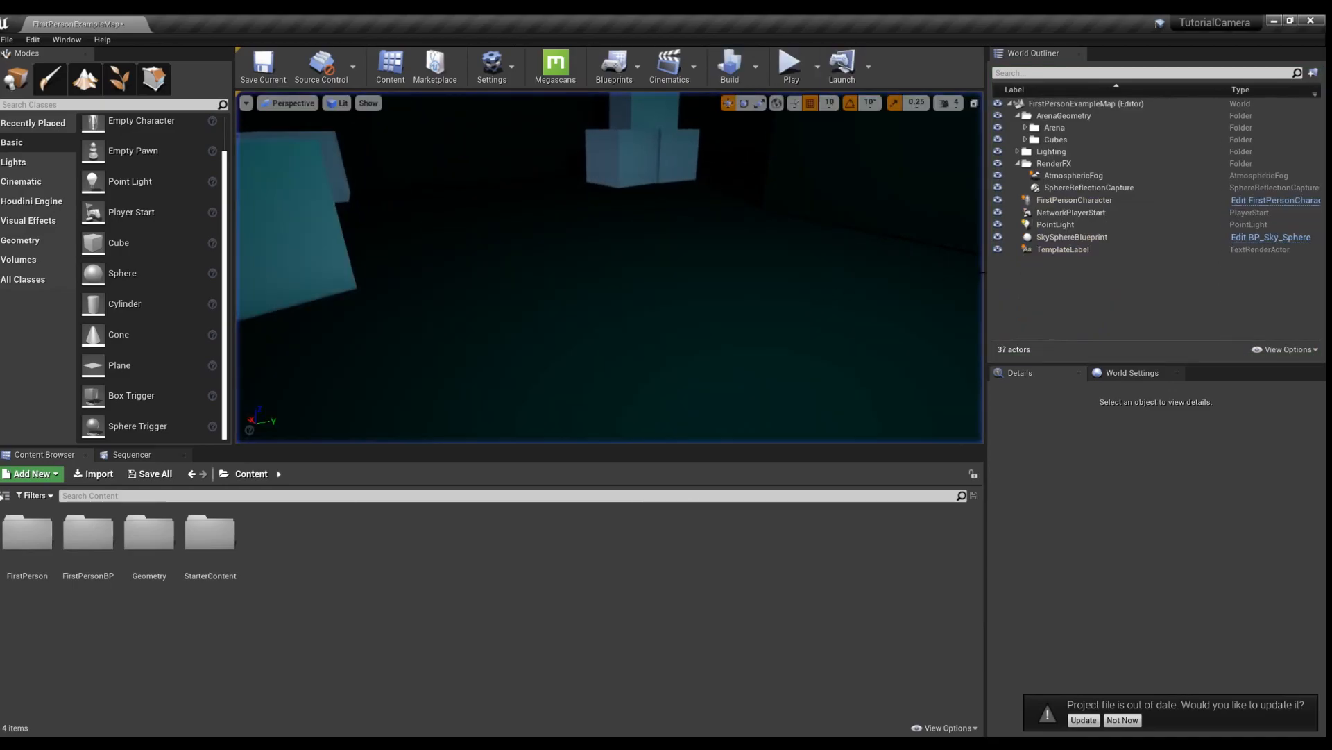
{"action": "left_click", "coordinate": [1073, 199]}
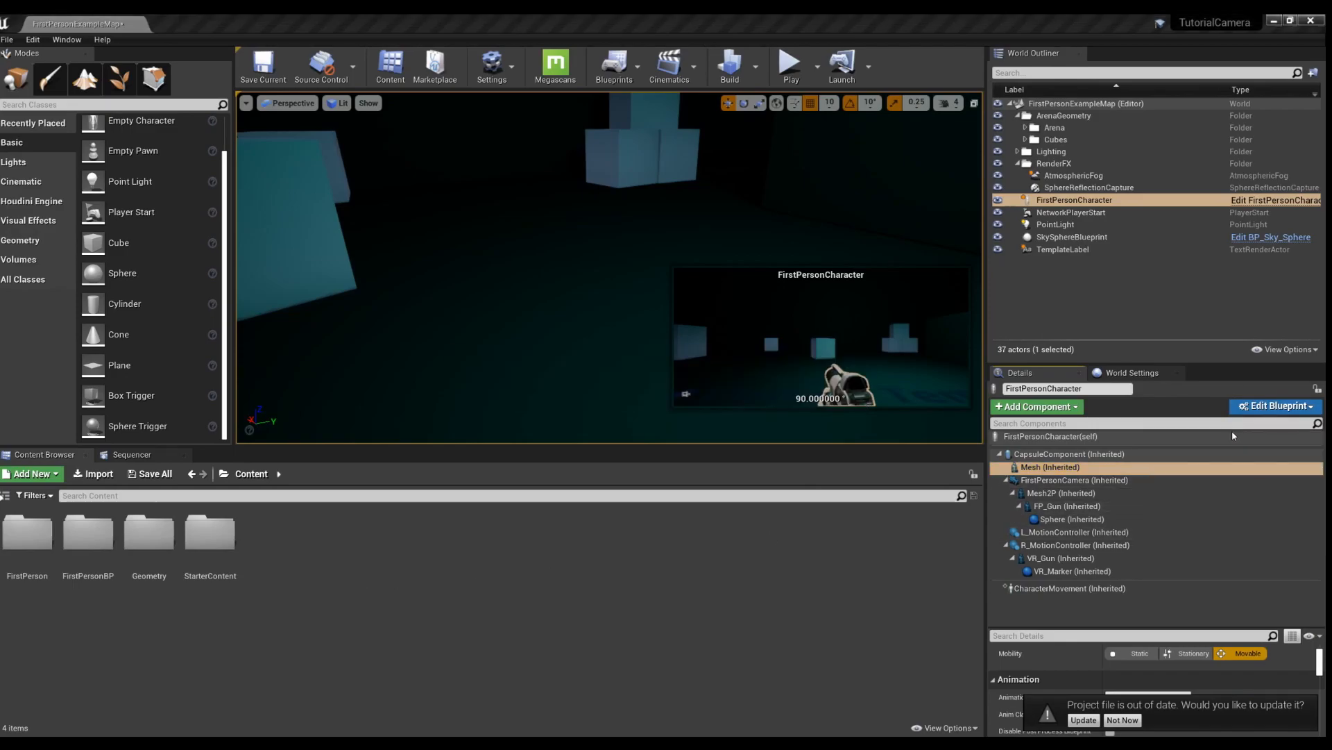
- Add a Point Light component in the FirstPersonCharacter Blueprint and return to the level
{"action": "left_click", "coordinate": [1274, 405]}
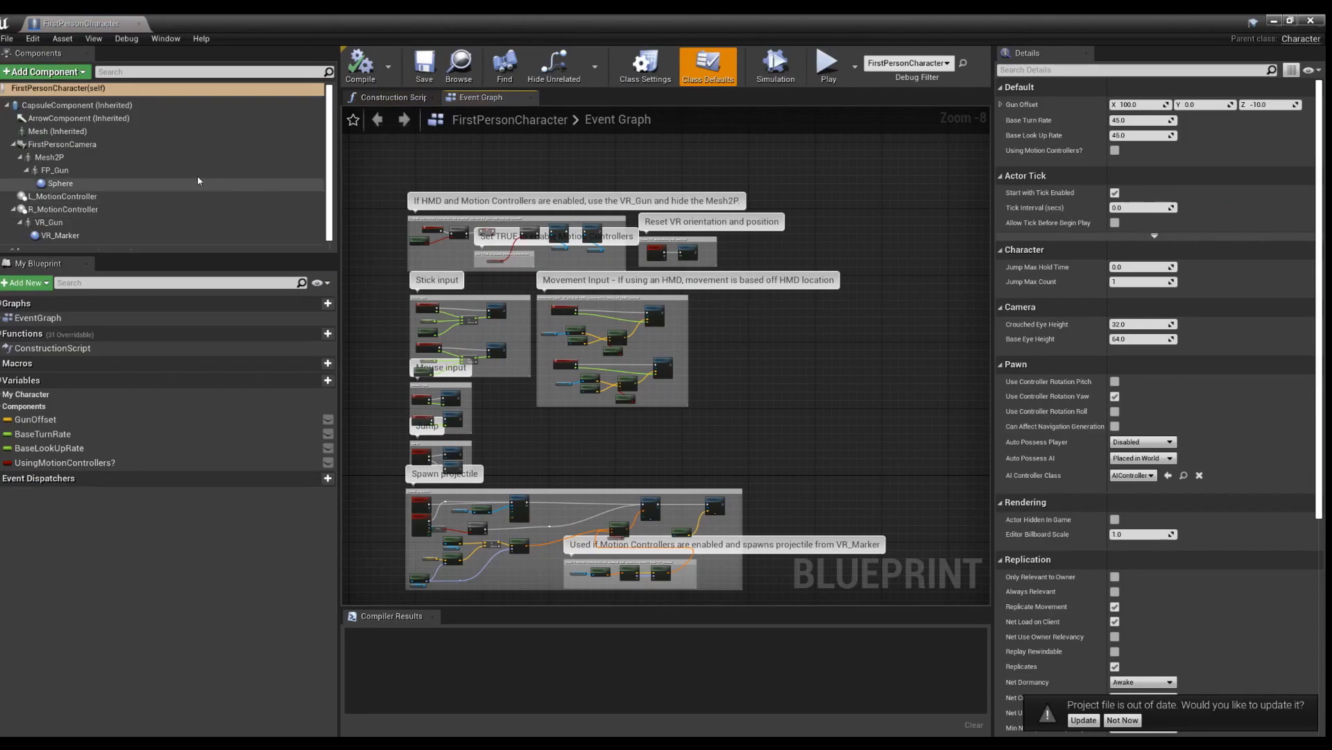
{"action": "left_click", "coordinate": [44, 72]}
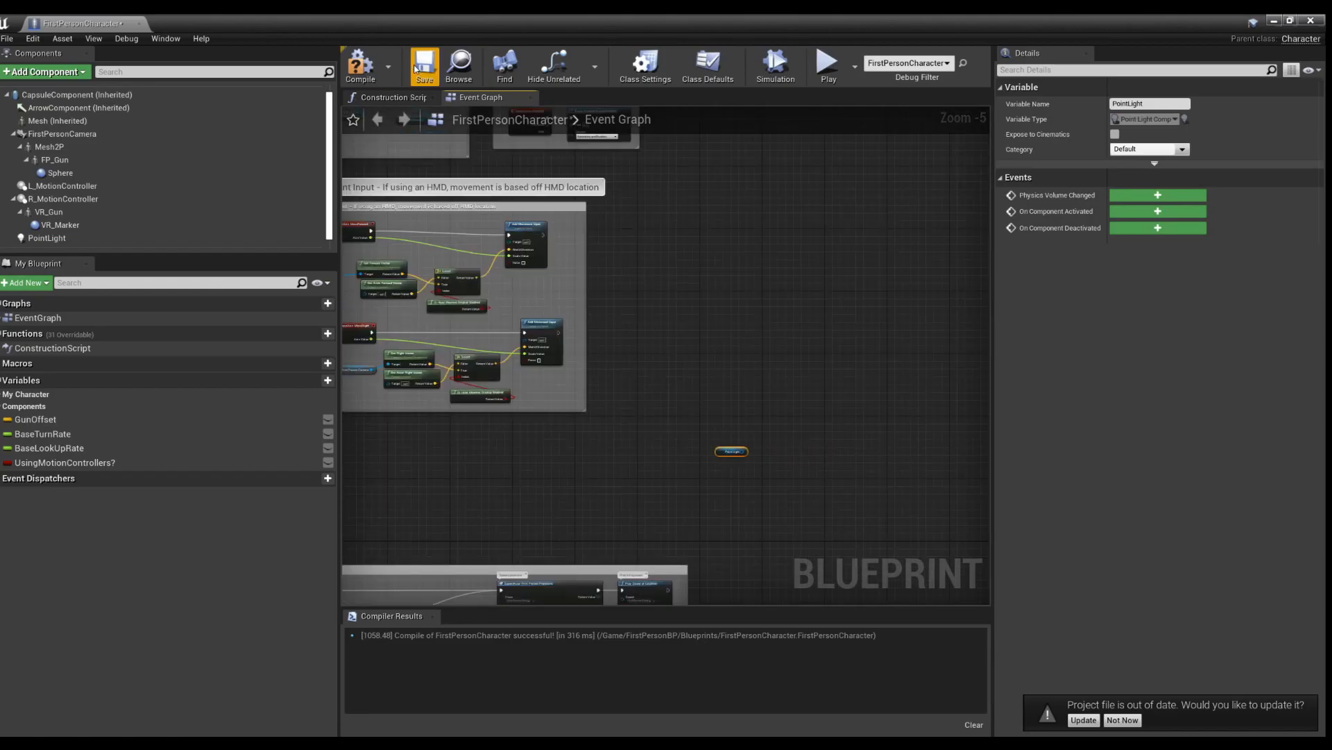
{"action": "left_click", "coordinate": [423, 65]}
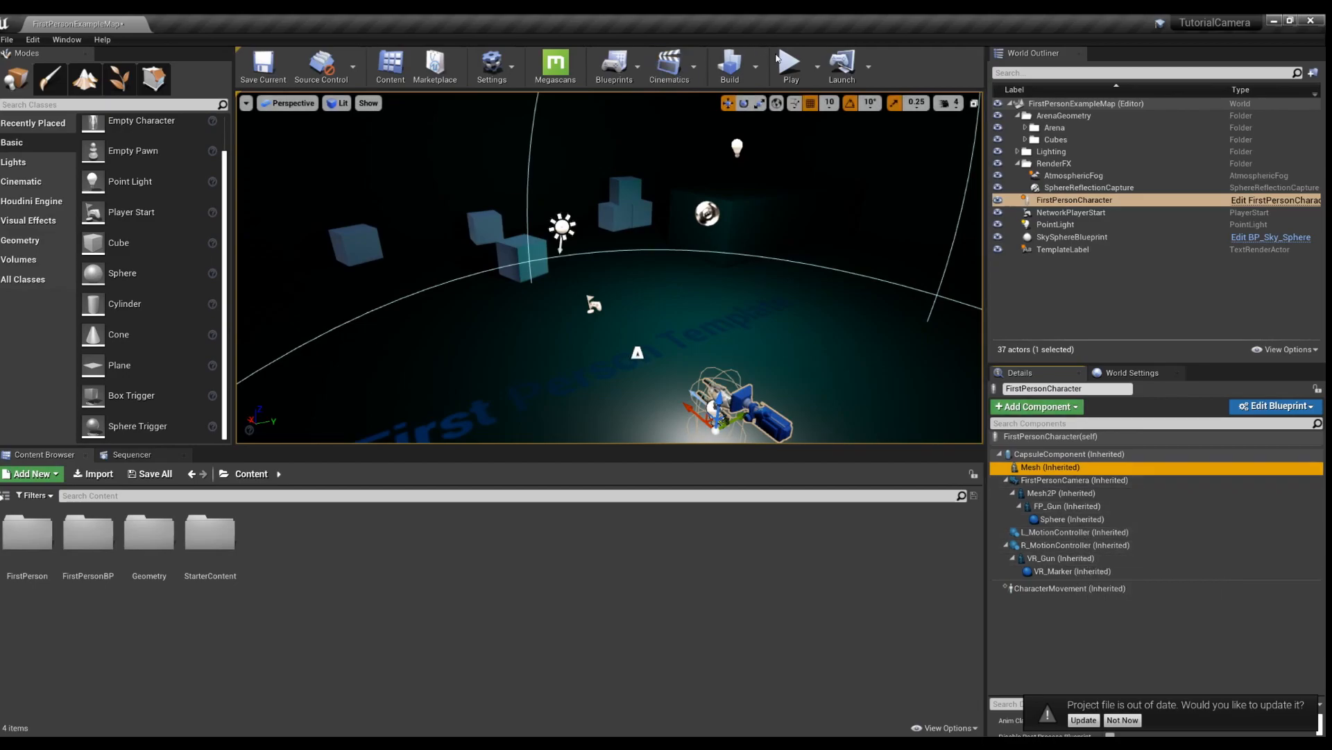
- After a play test, set the character's PointLight colour to light blue
{"action": "left_click", "coordinate": [789, 62]}
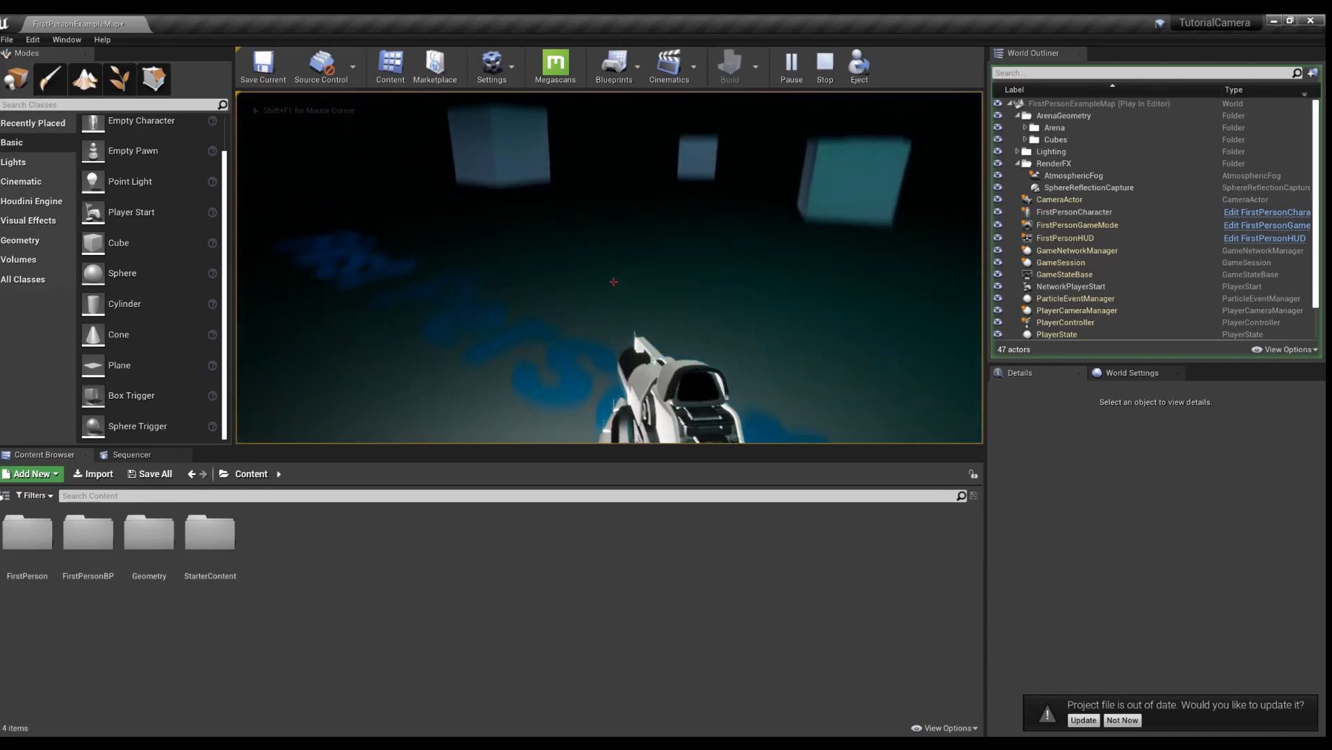
{"action": "left_click", "coordinate": [823, 67]}
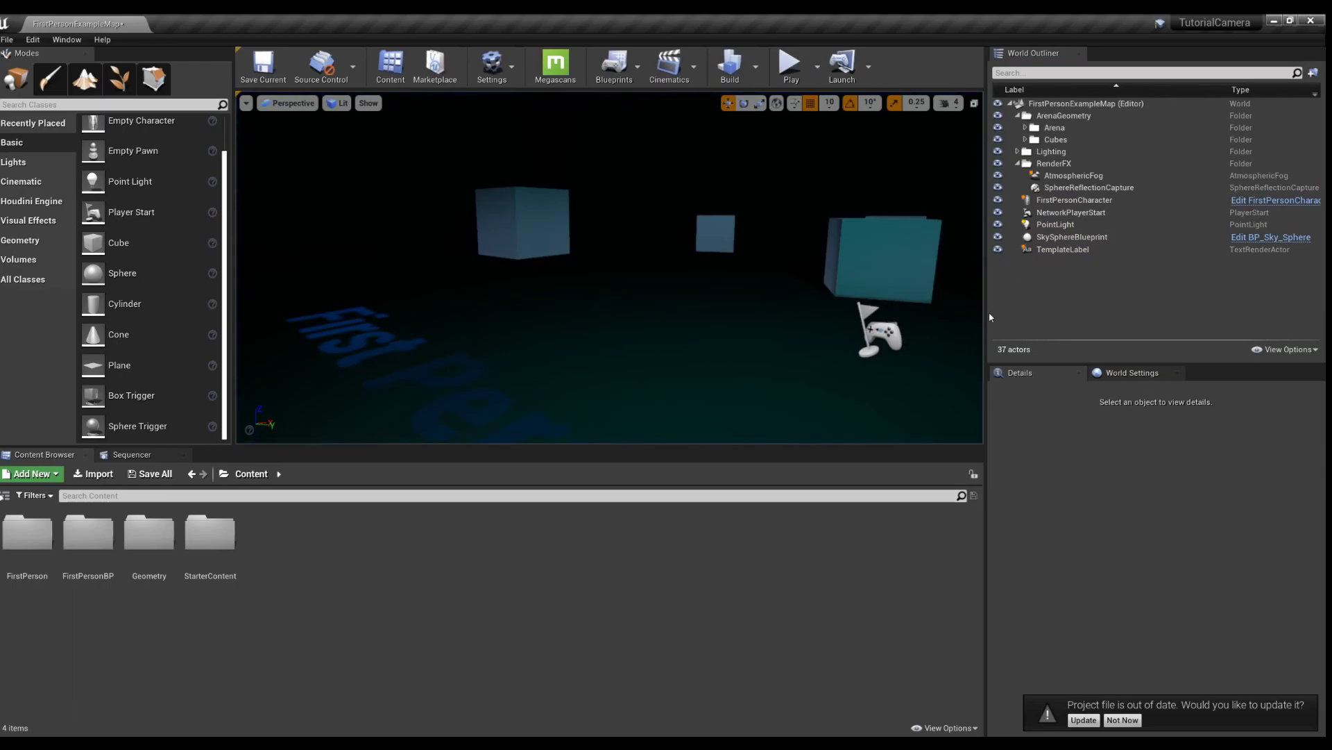
{"action": "left_click", "coordinate": [1073, 199]}
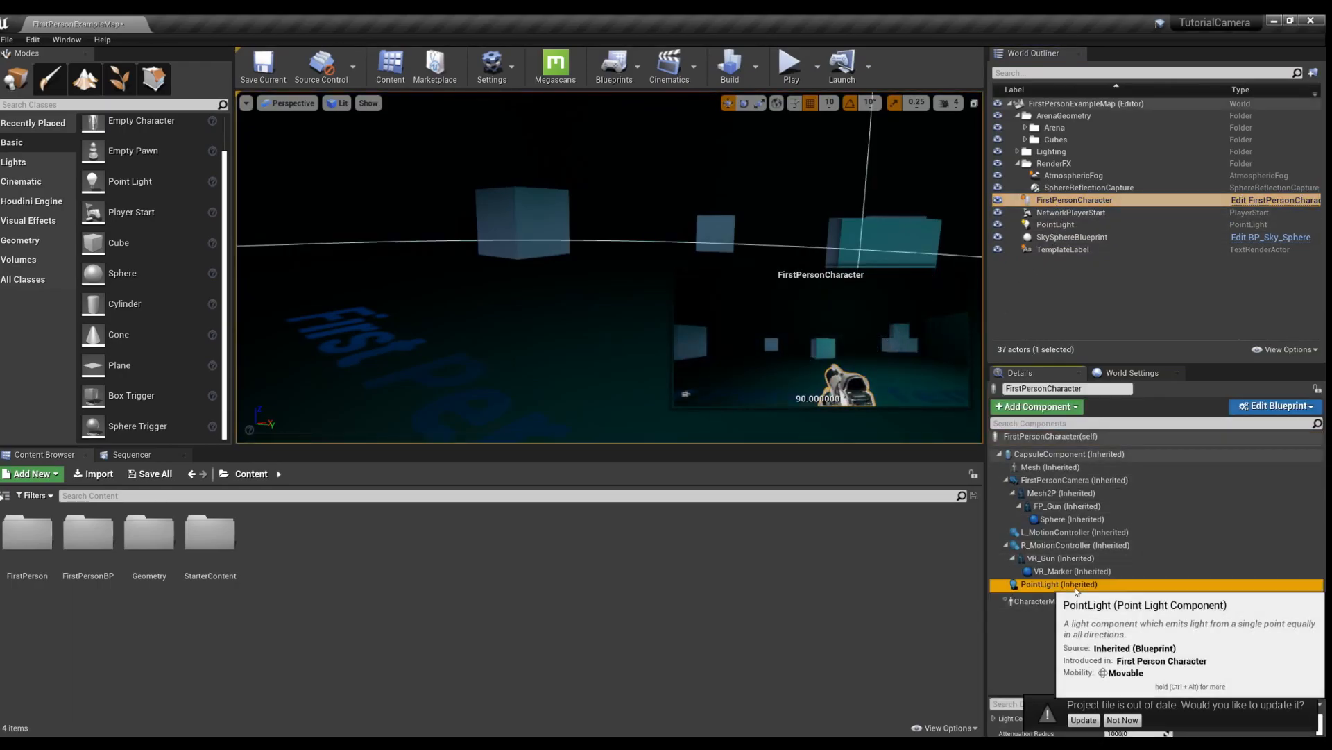
{"action": "mouse_move", "coordinate": [1109, 712]}
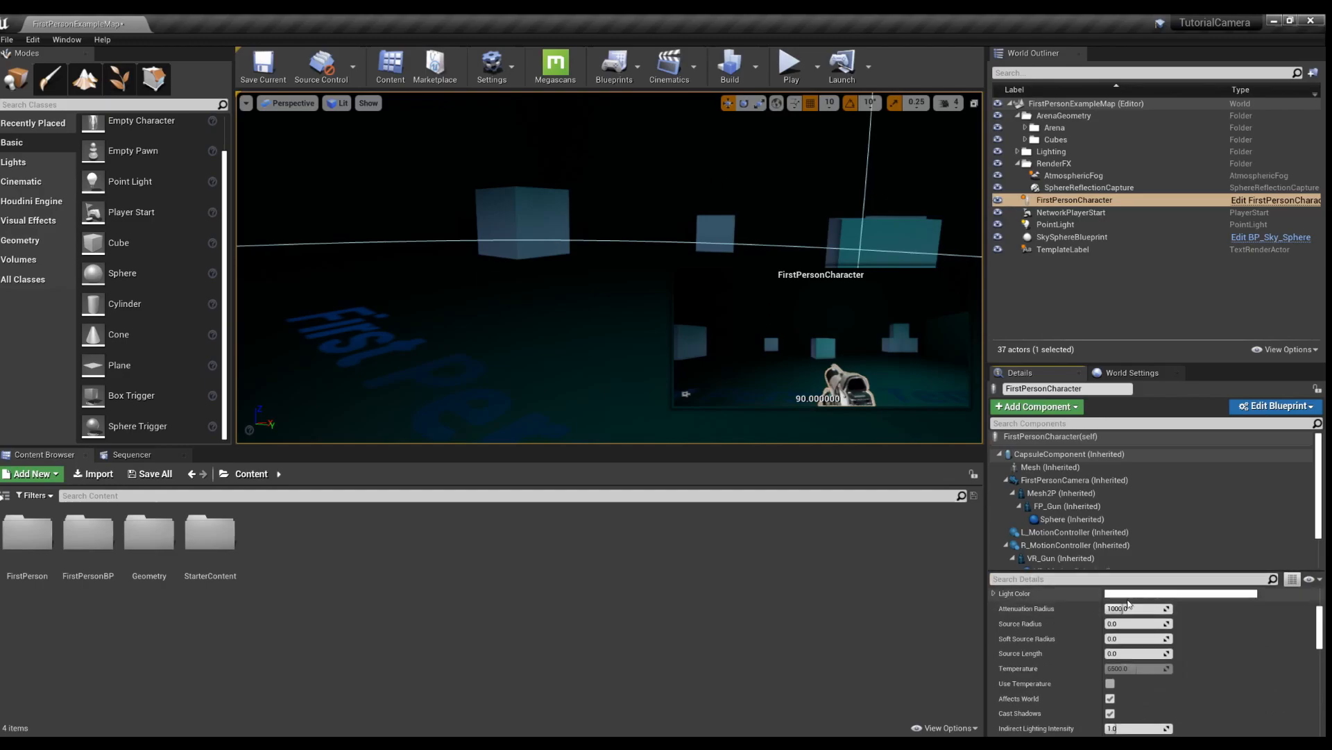
{"action": "left_click", "coordinate": [1179, 592]}
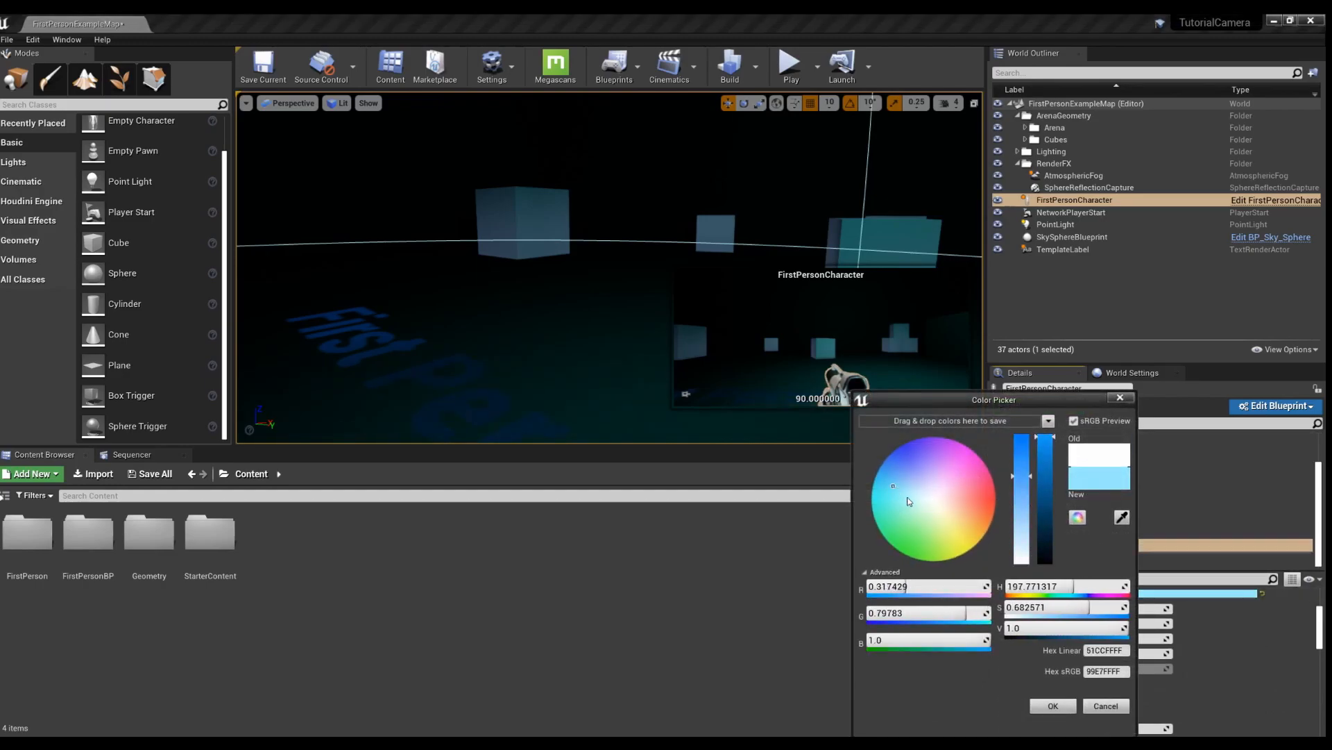
{"action": "left_click", "coordinate": [1052, 705]}
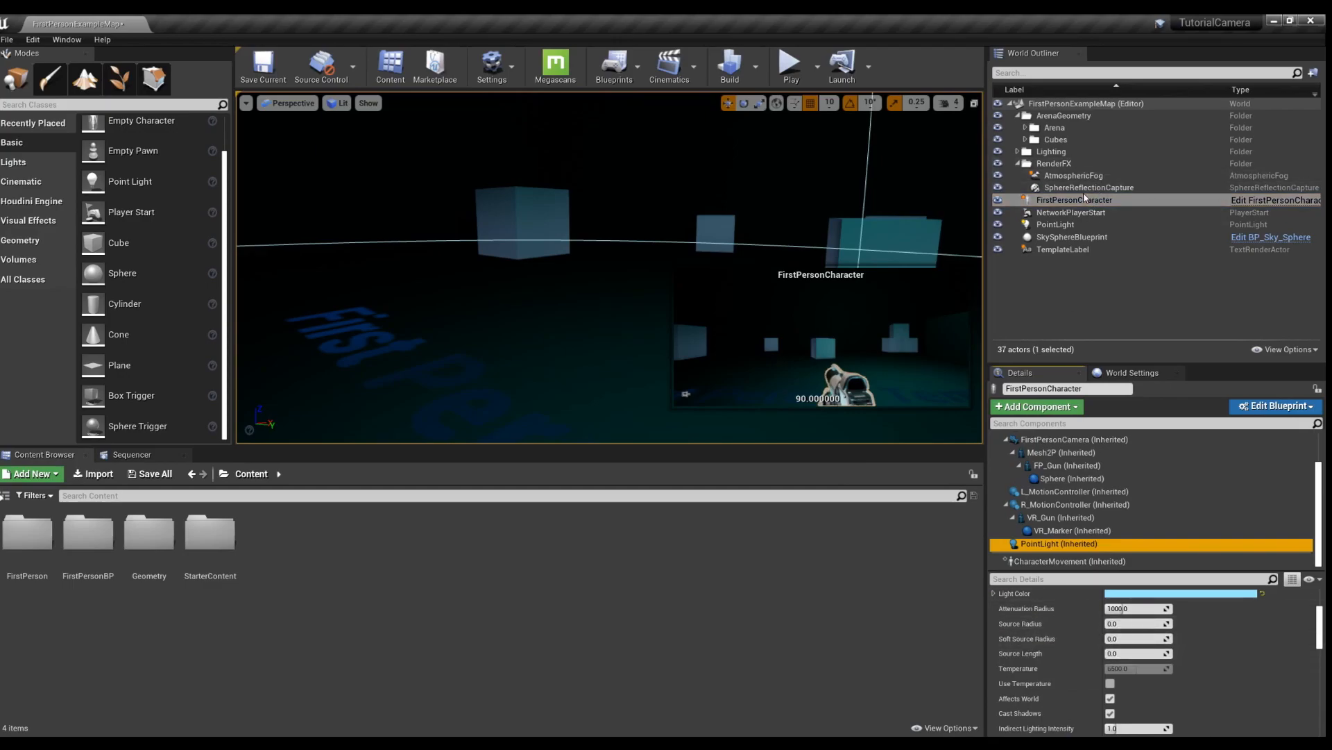
{"action": "left_click", "coordinate": [1072, 200]}
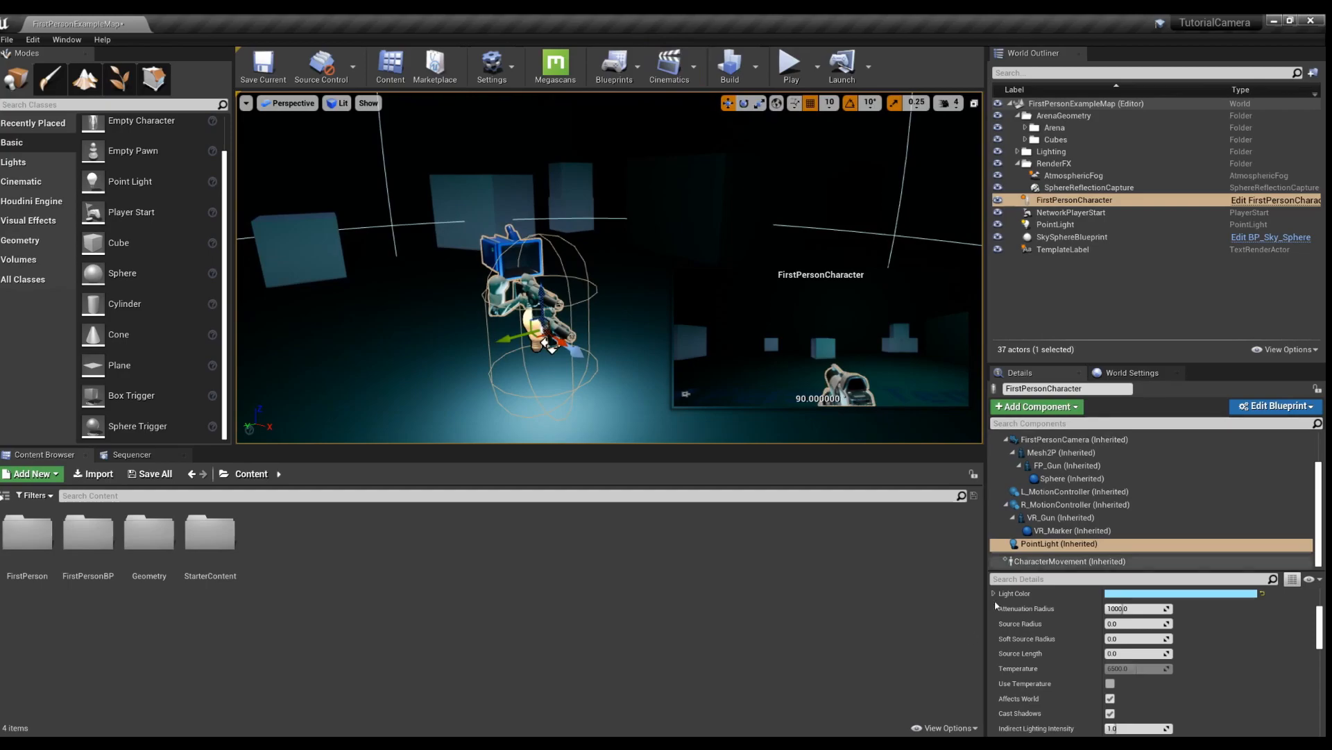
{"action": "left_click", "coordinate": [1275, 405]}
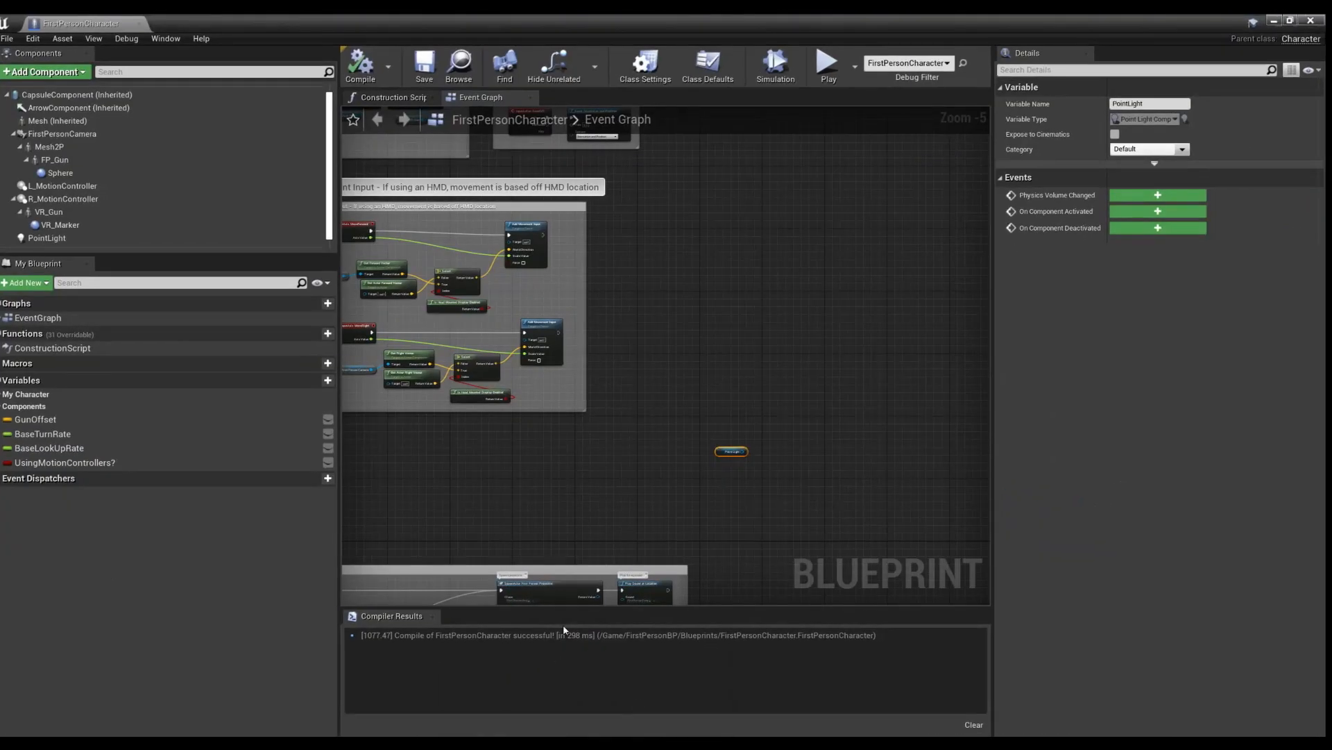
{"action": "mouse_move", "coordinate": [46, 224]}
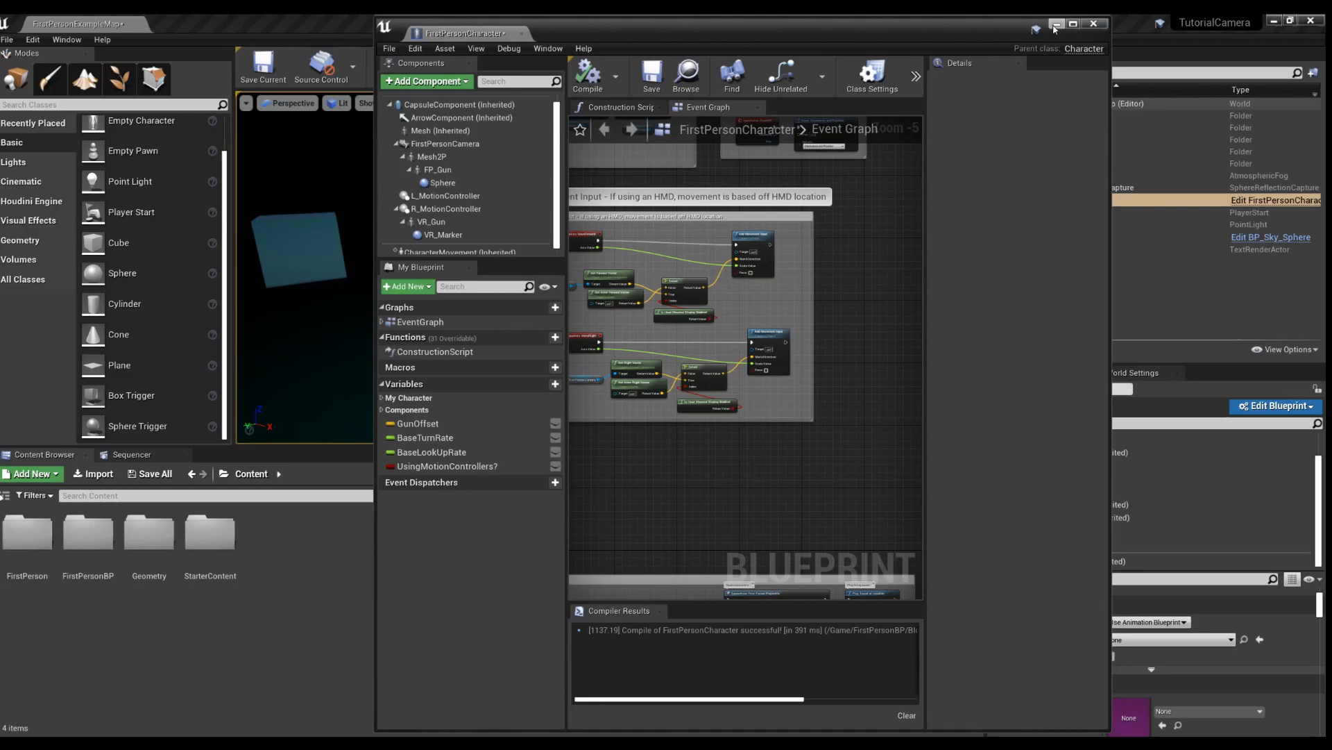
- Close the FirstPersonCharacter Blueprint editor window
{"action": "left_click", "coordinate": [1056, 24]}
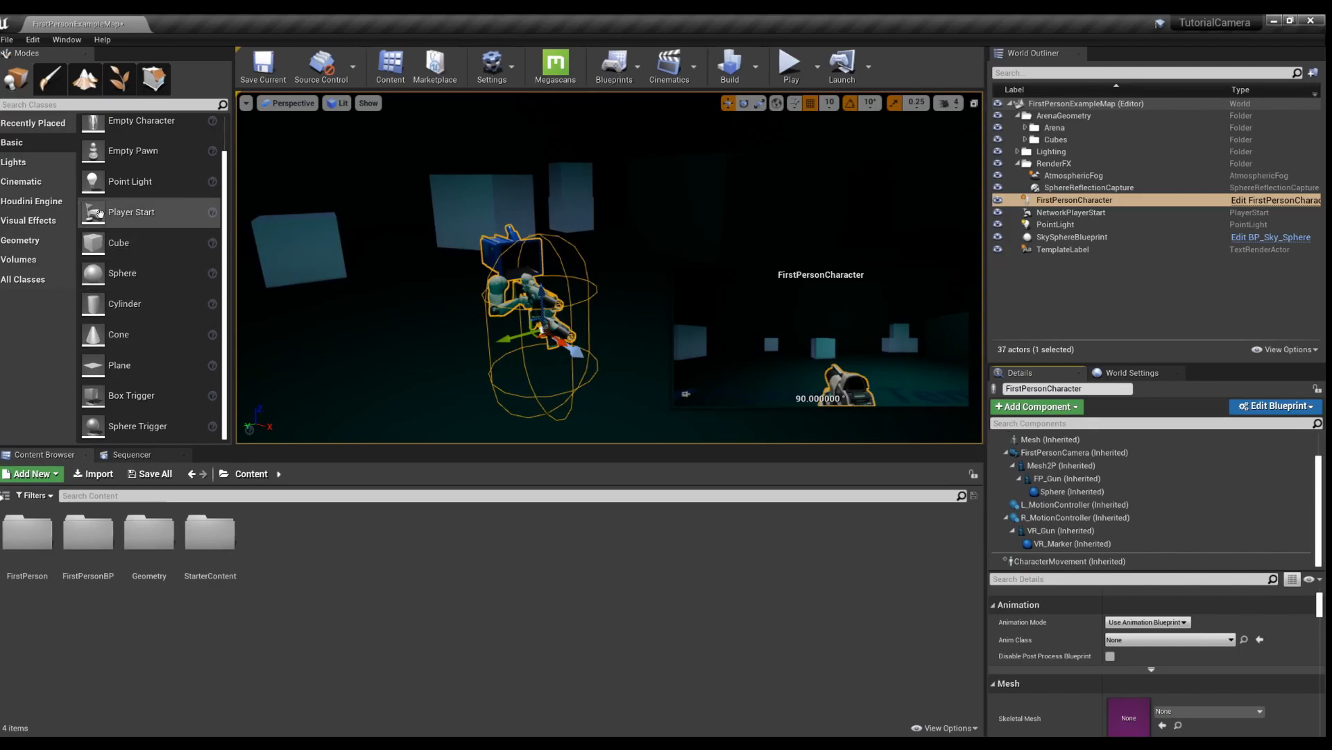
{"action": "mouse_move", "coordinate": [125, 304]}
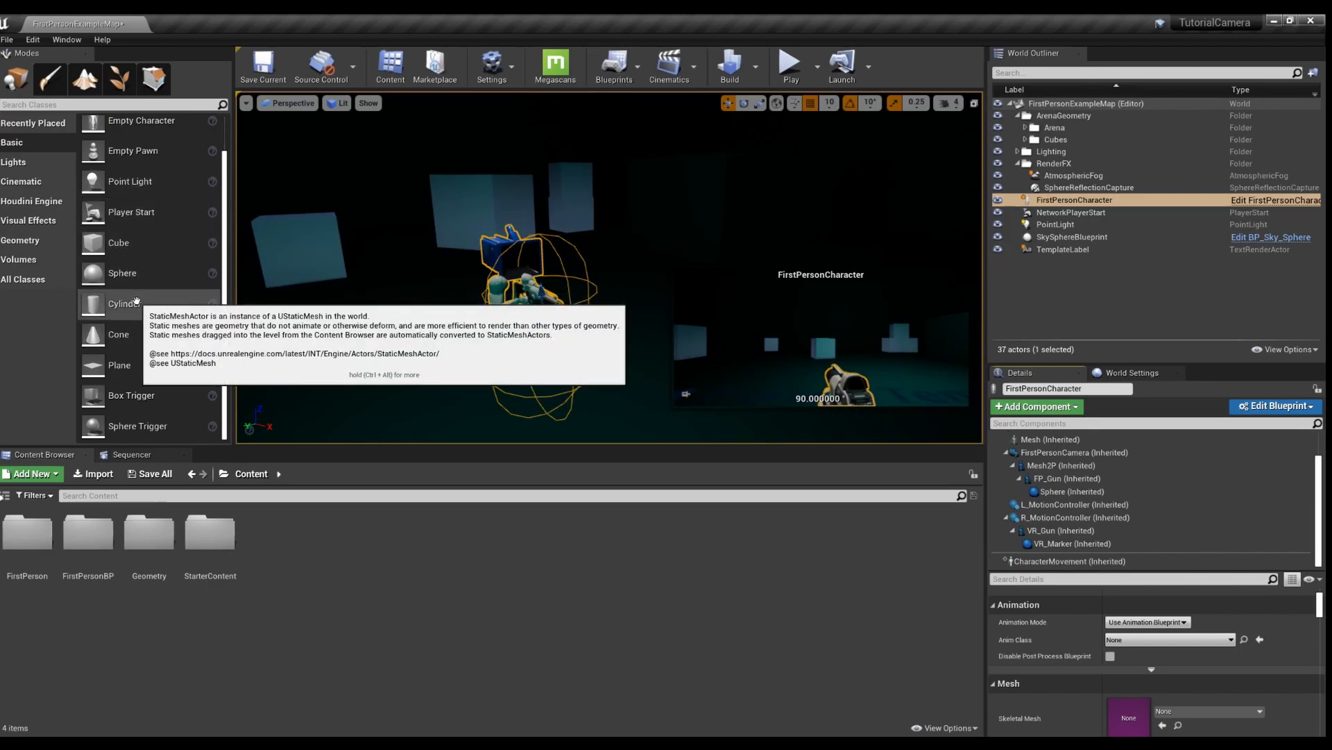
{"action": "mouse_move", "coordinate": [132, 212]}
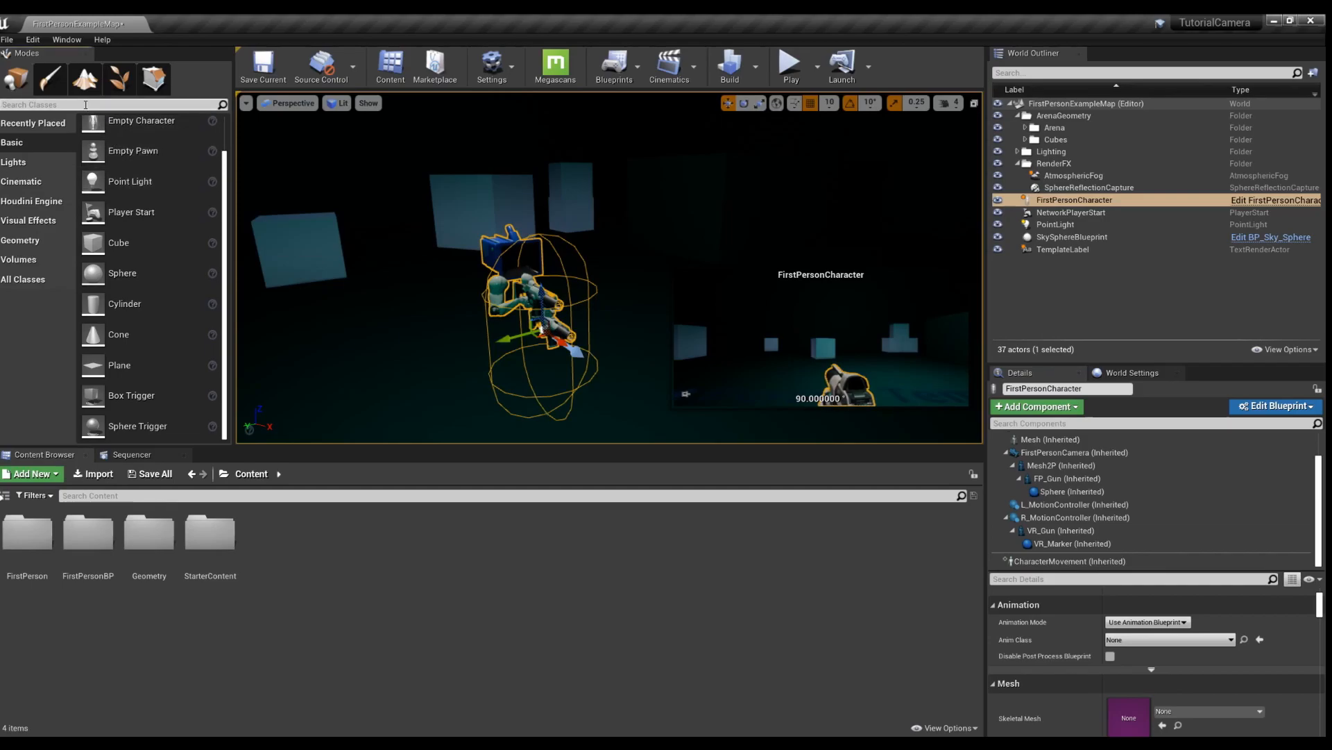
- Place a Spot Light with narrowed cone angles, warm off-white colour and 300 cd intensity
{"action": "type", "text": "Spot"}
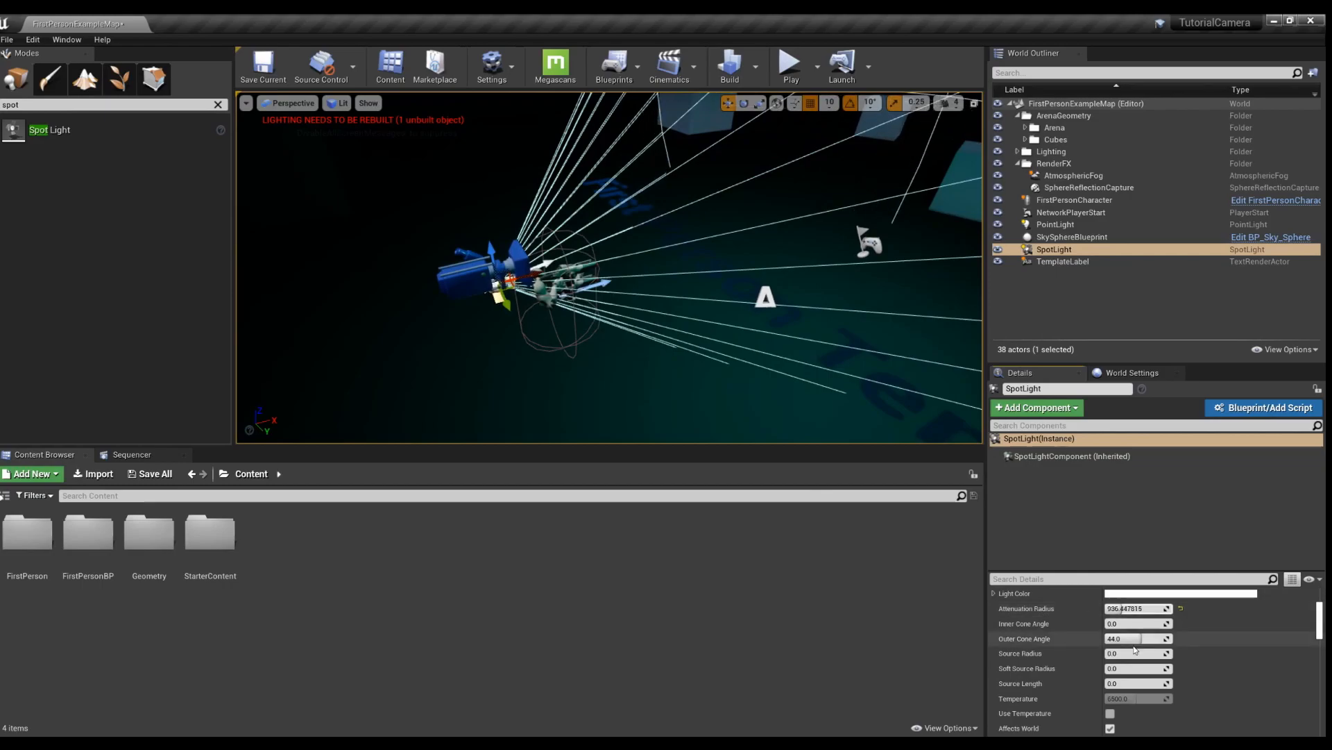
{"action": "left_click_drag", "start_coordinate": [1139, 639], "coordinate": [1113, 639]}
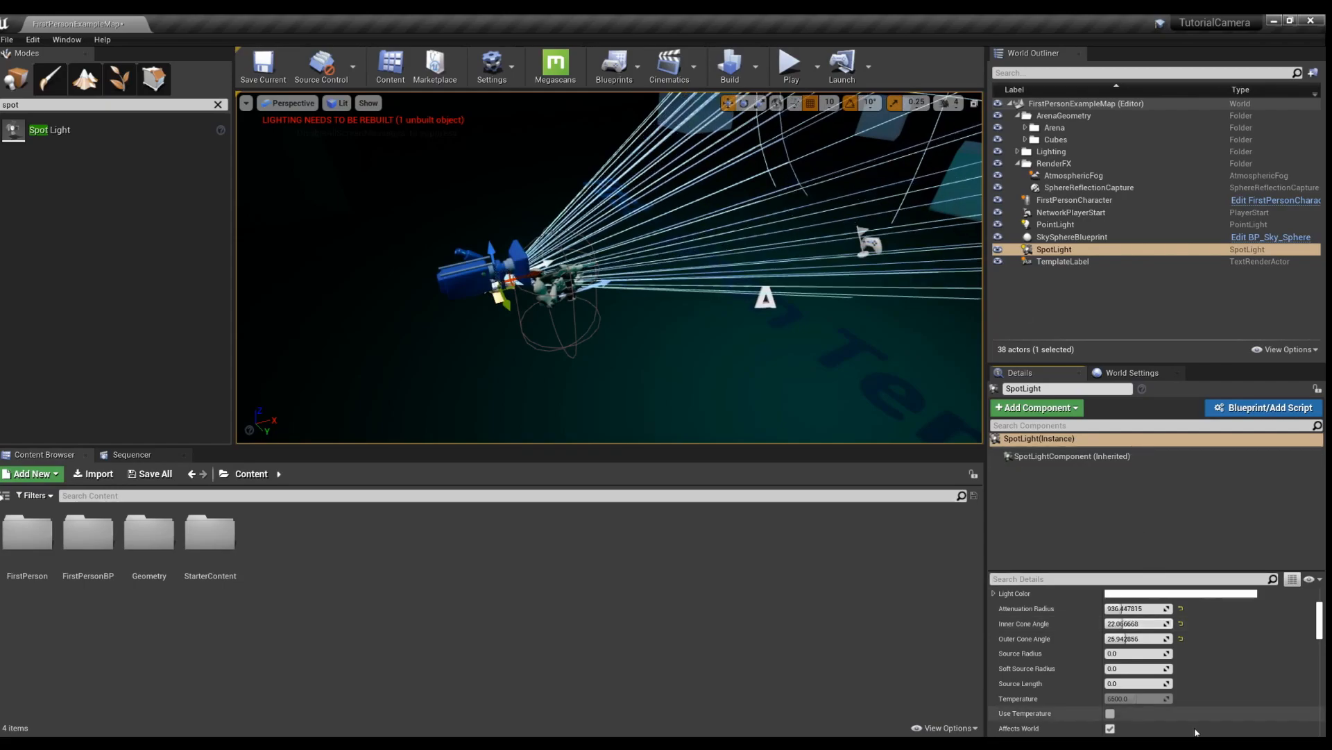
{"action": "left_click", "coordinate": [1180, 592]}
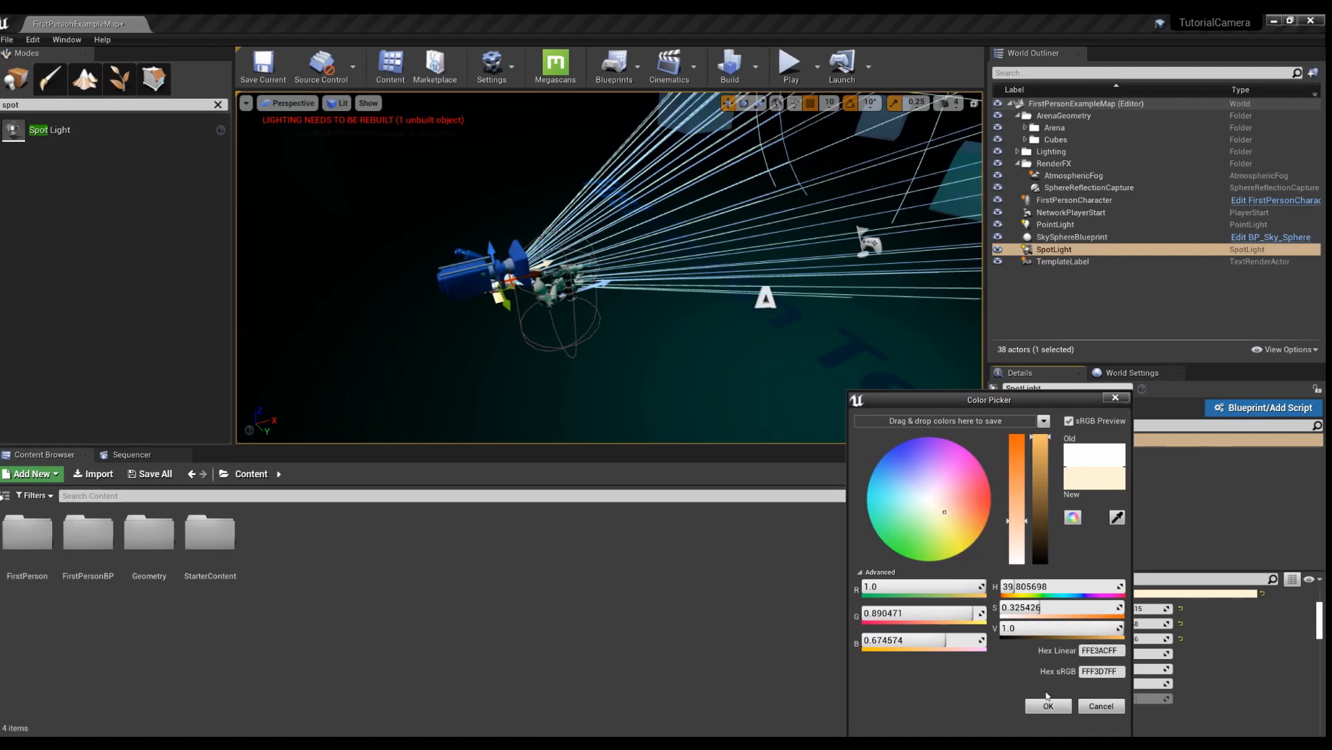
{"action": "left_click", "coordinate": [1048, 705]}
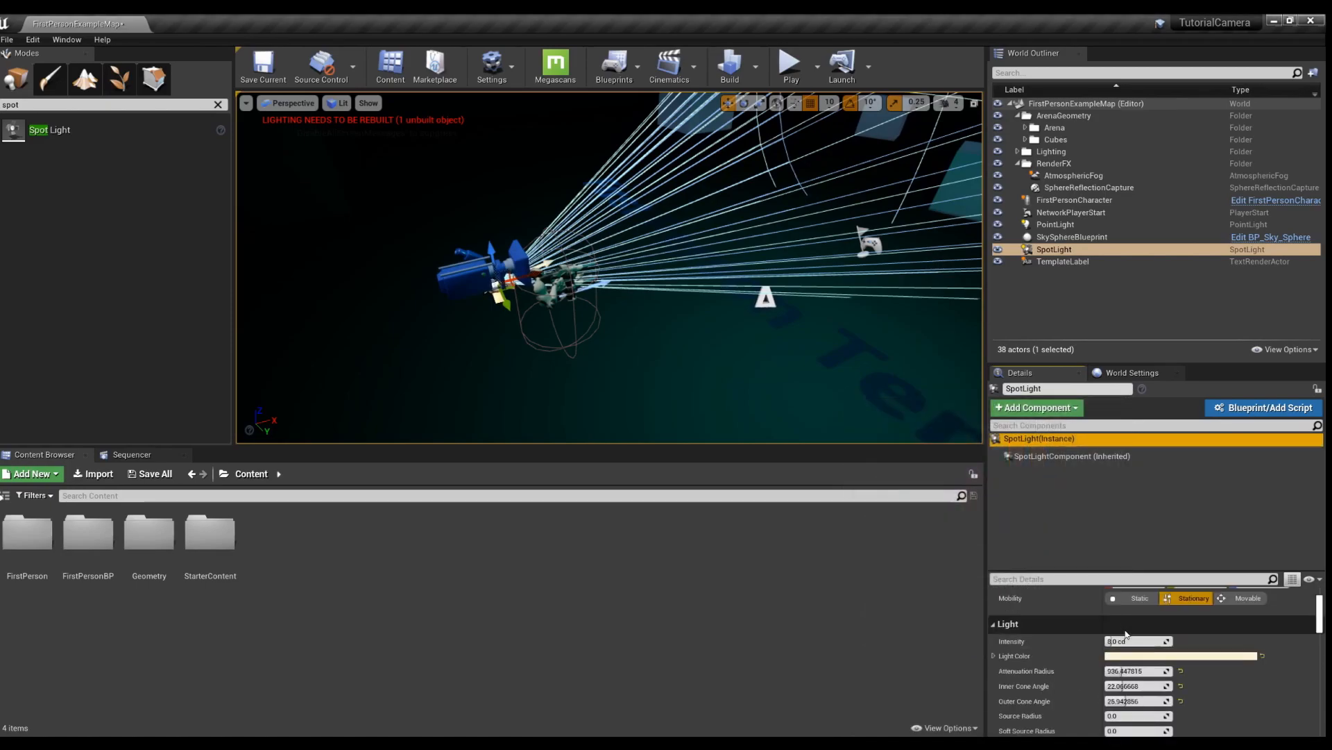
{"action": "type", "text": "64.812973"}
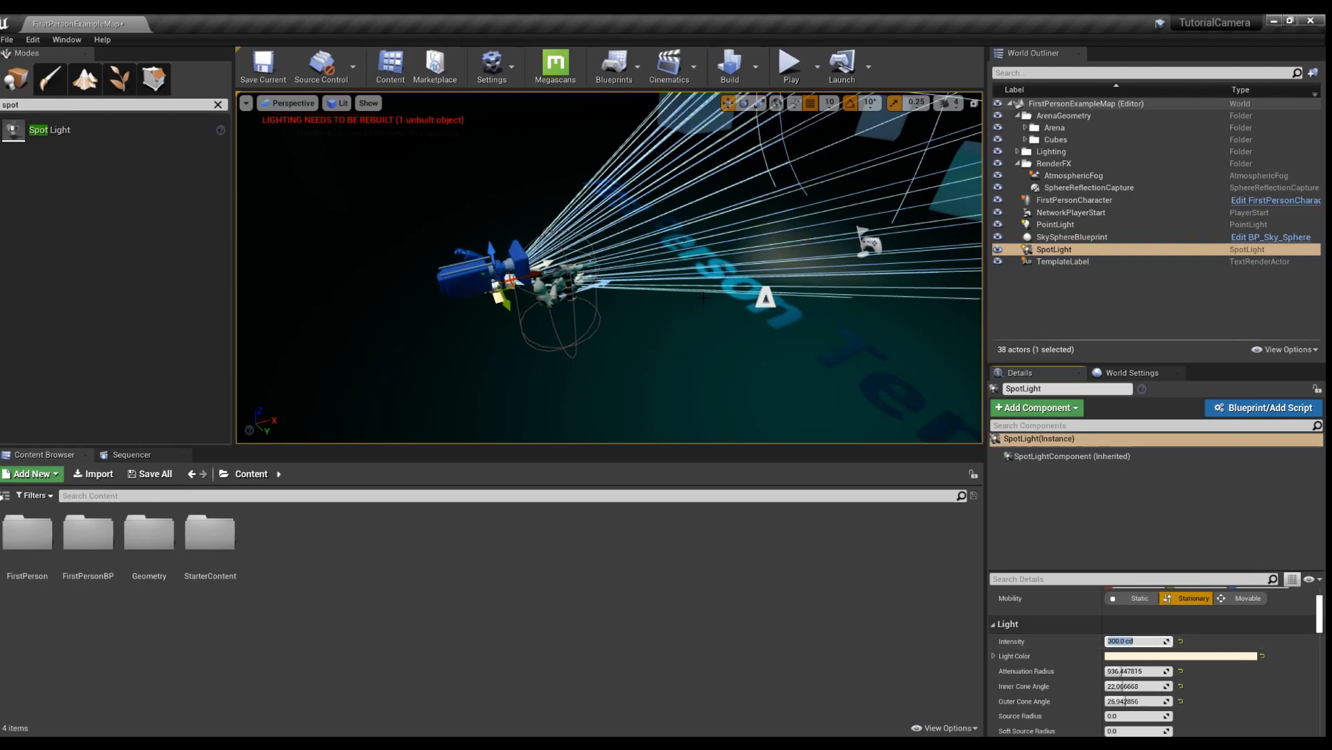
{"action": "mouse_move", "coordinate": [789, 64]}
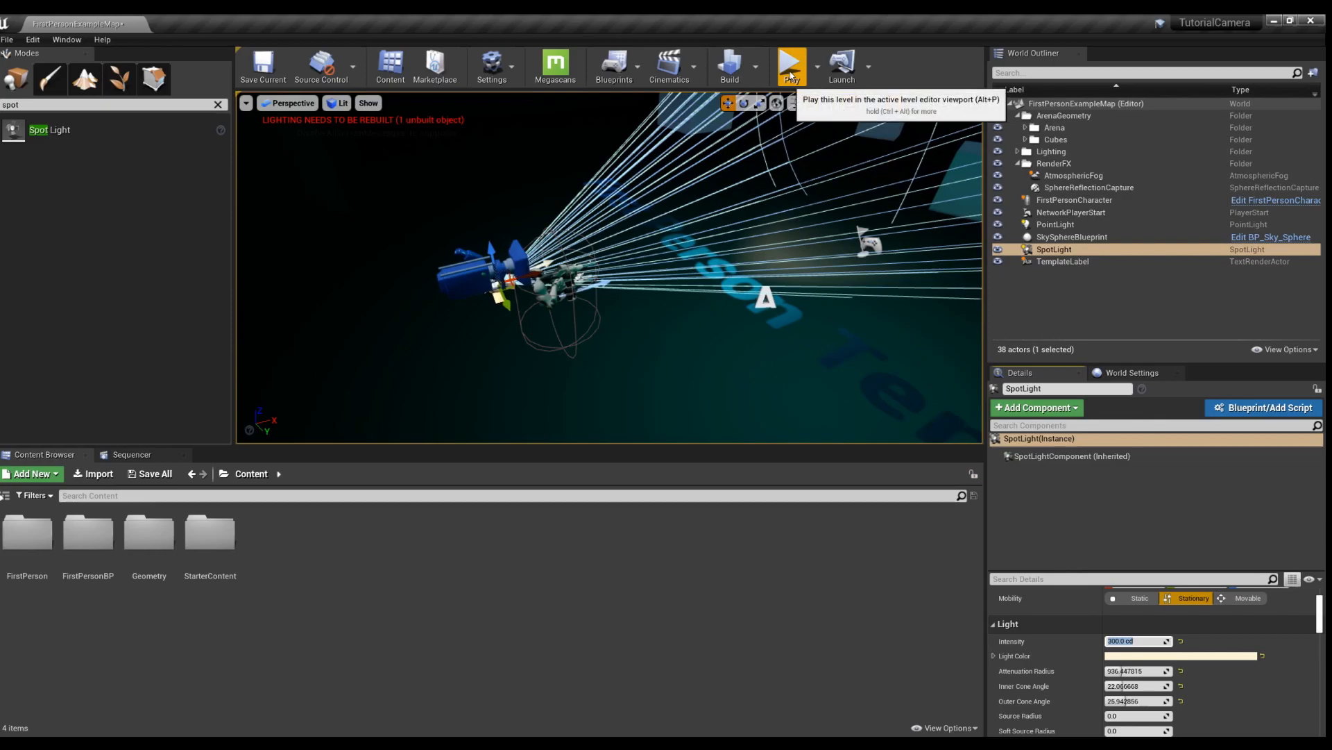
- Play-test the level, then select the spot light actor
{"action": "left_click", "coordinate": [790, 65]}
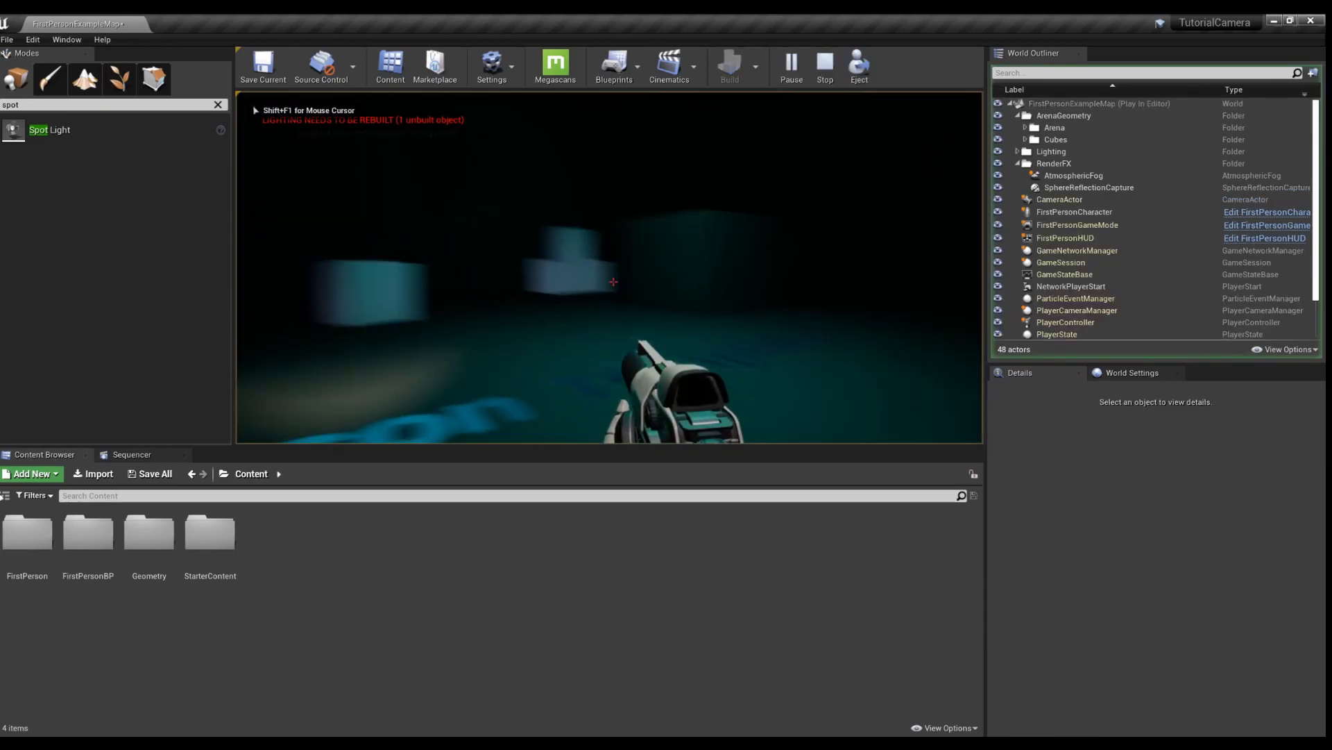
{"action": "left_click", "coordinate": [823, 64]}
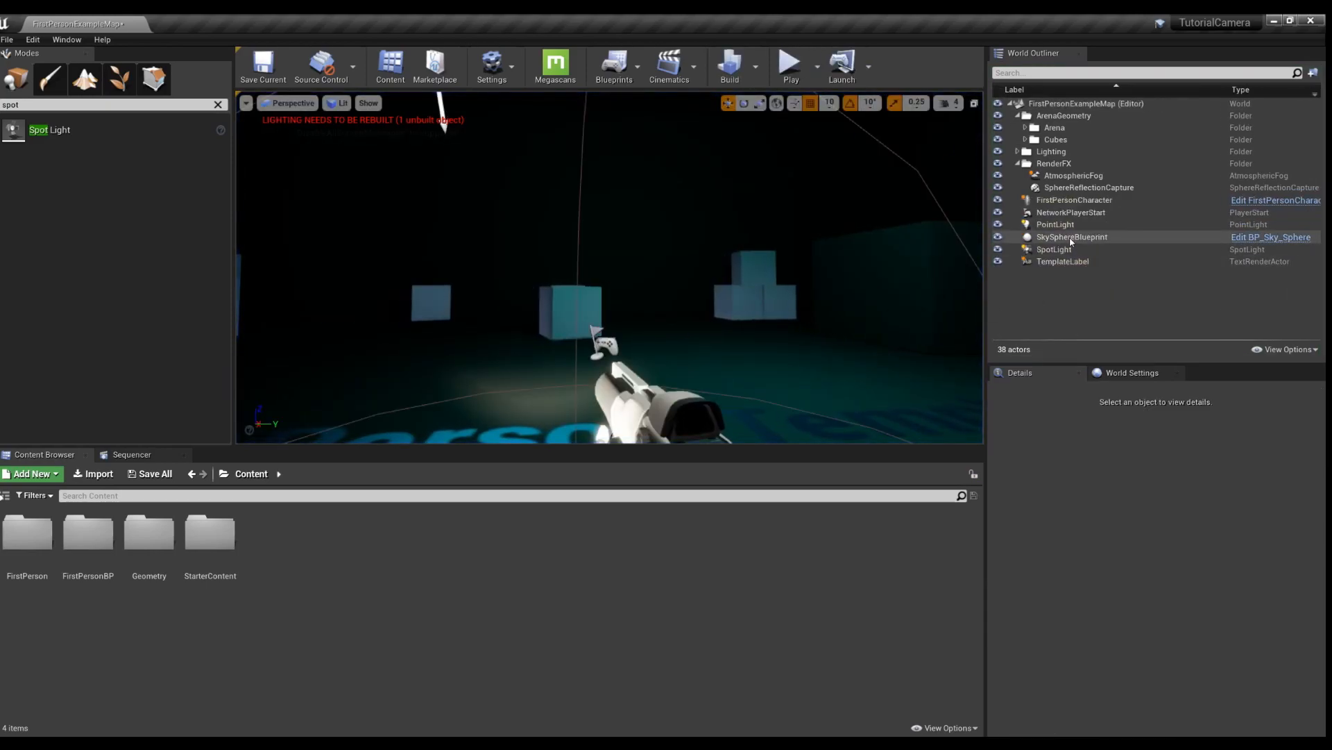
{"action": "left_click", "coordinate": [1054, 249]}
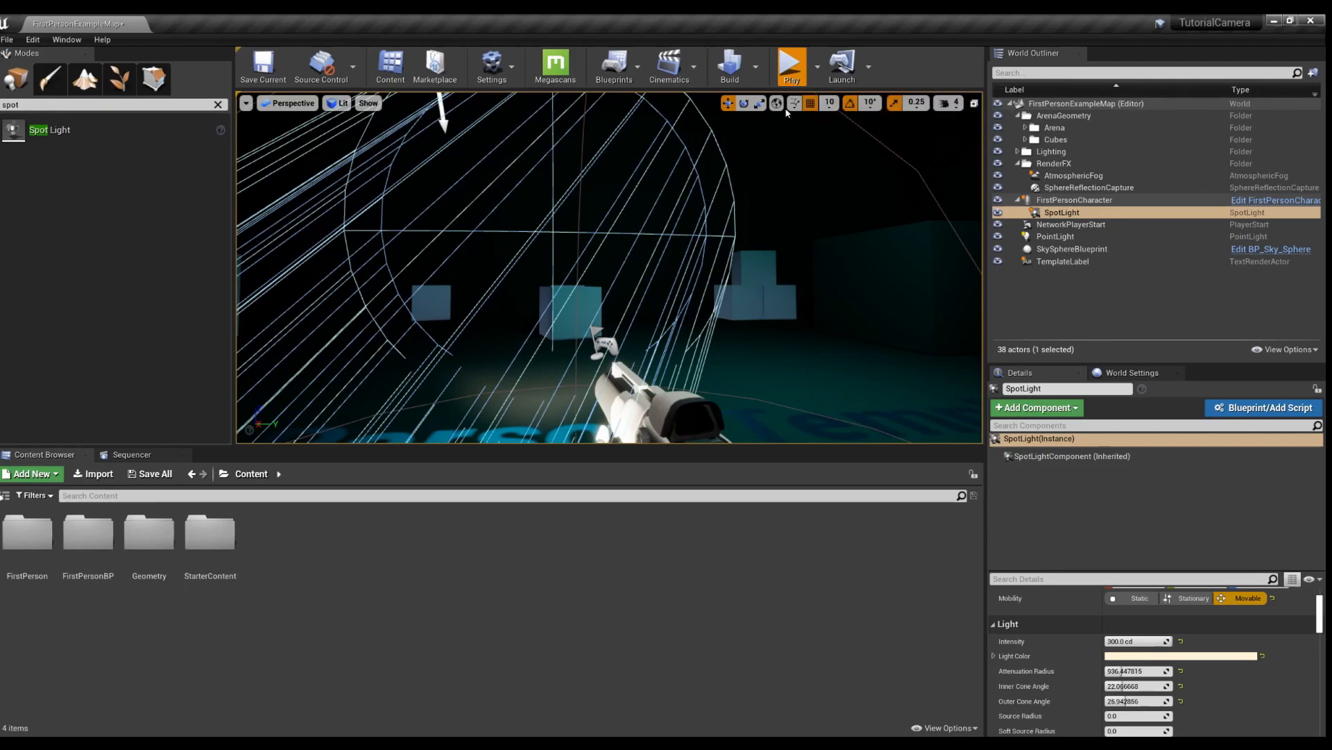
- Play-test the level to check the attached spotlight's beam, then stop
{"action": "left_click", "coordinate": [790, 64]}
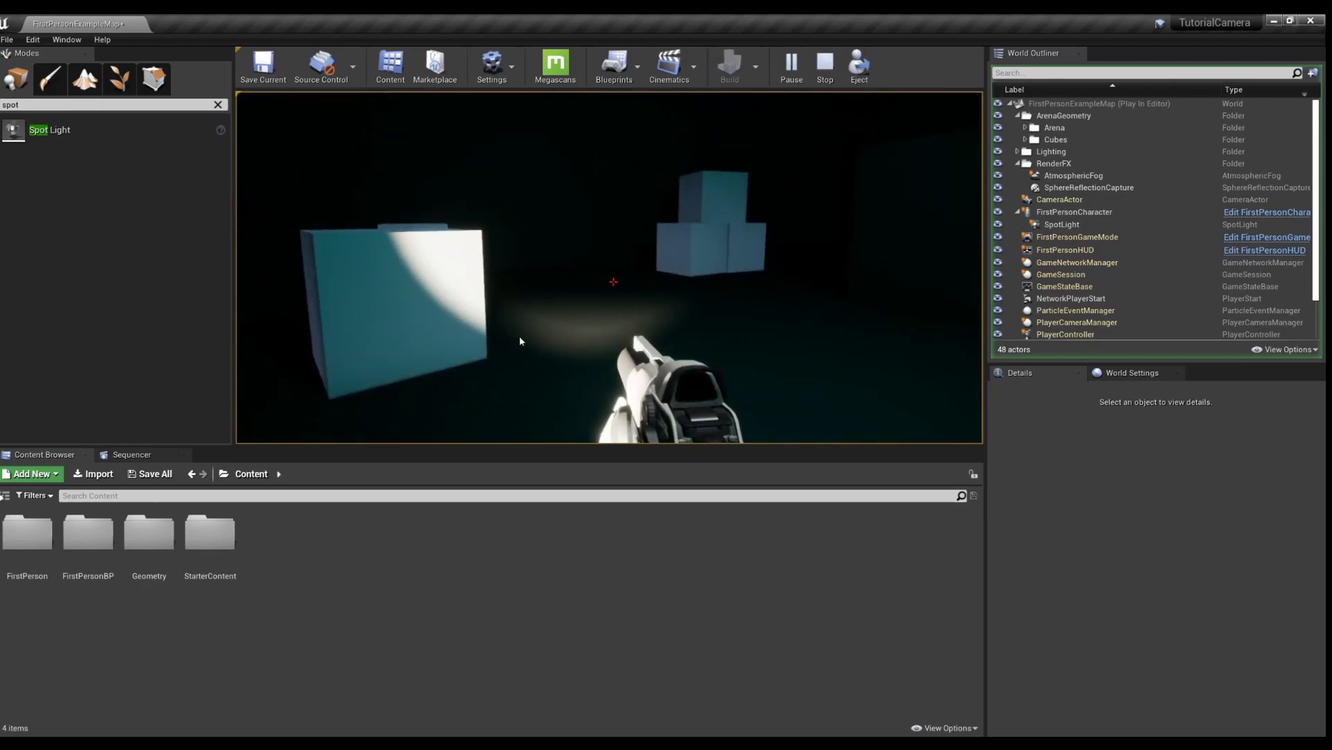
{"action": "left_click", "coordinate": [823, 61]}
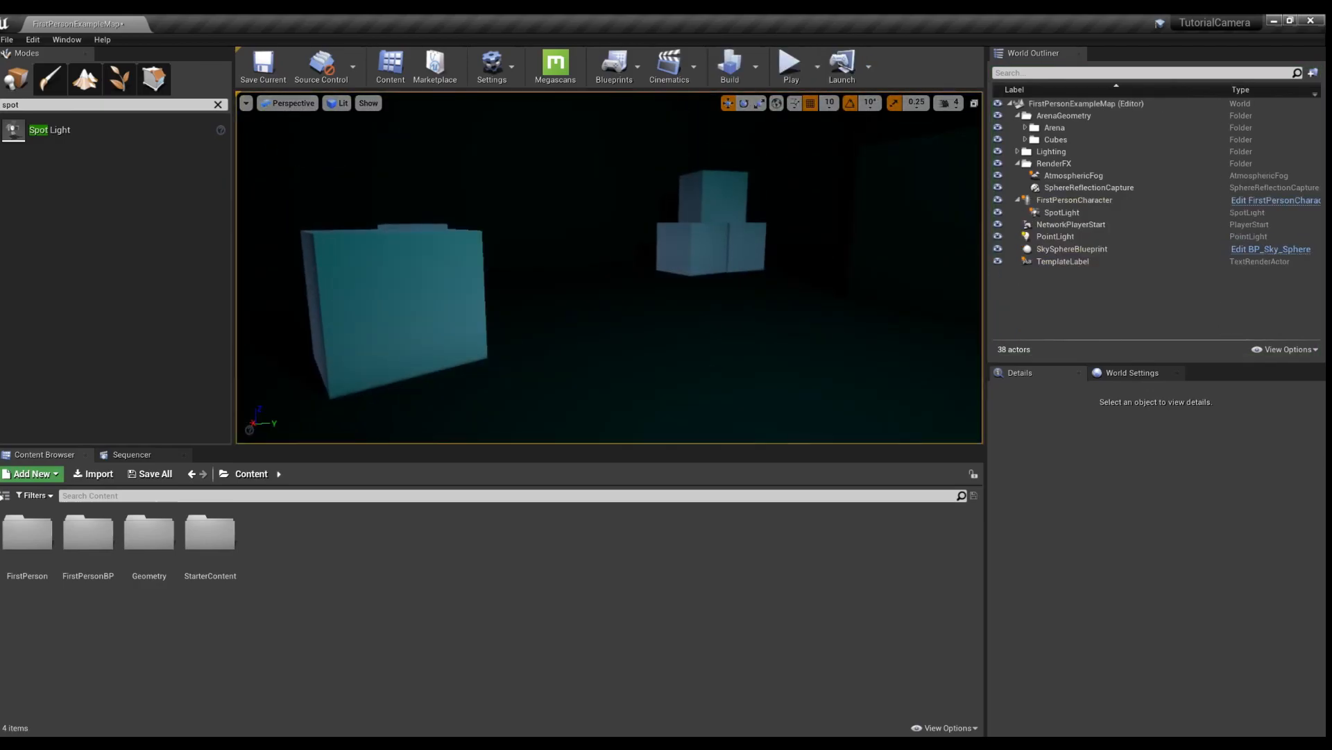
- Select FirstPersonCharacter in the outliner and launch its Blueprint Editor
{"action": "left_click", "coordinate": [1061, 212]}
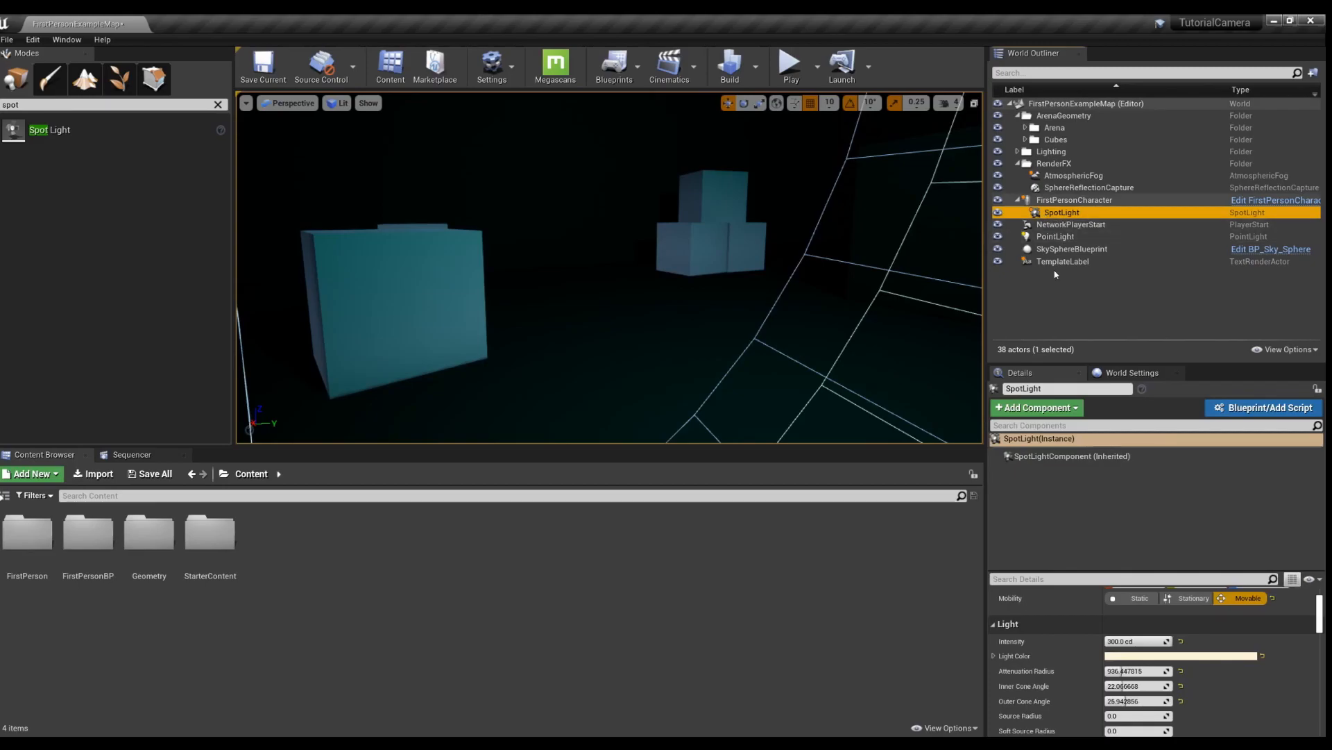
{"action": "left_click", "coordinate": [1074, 199]}
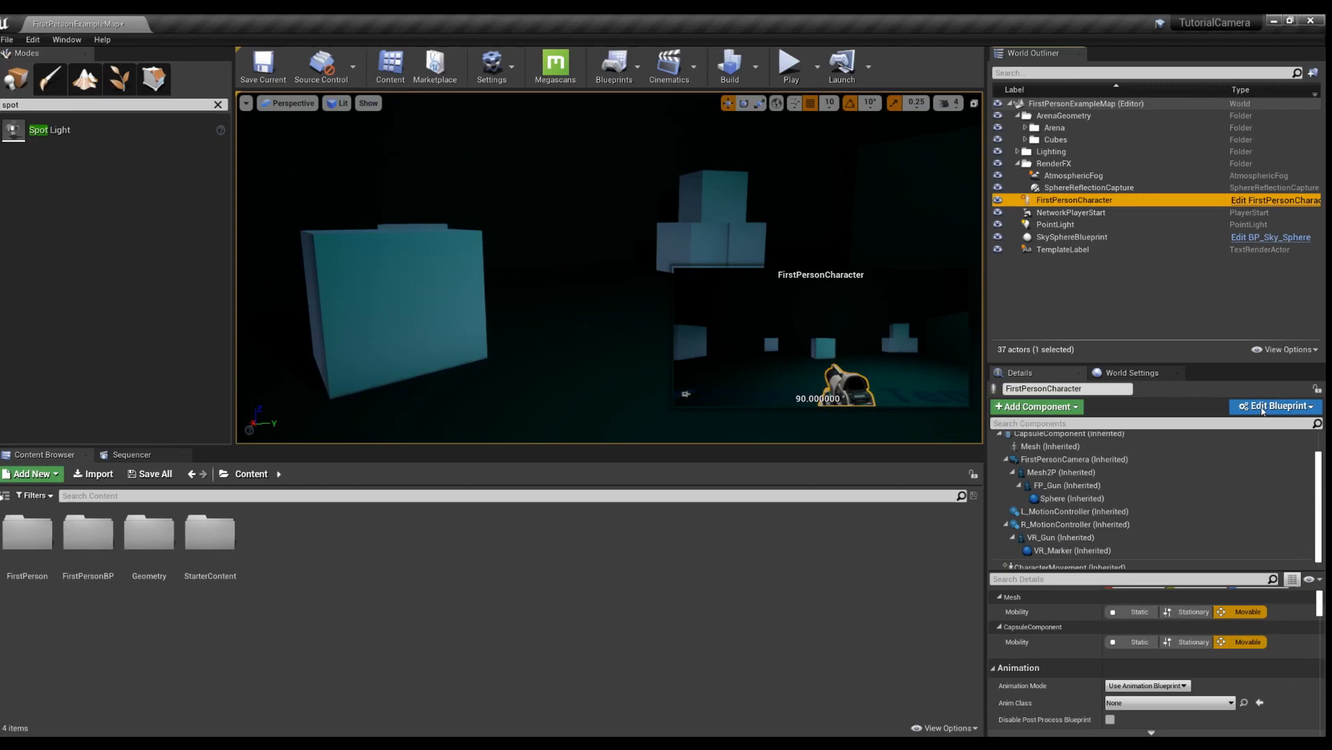
{"action": "left_click", "coordinate": [1272, 405]}
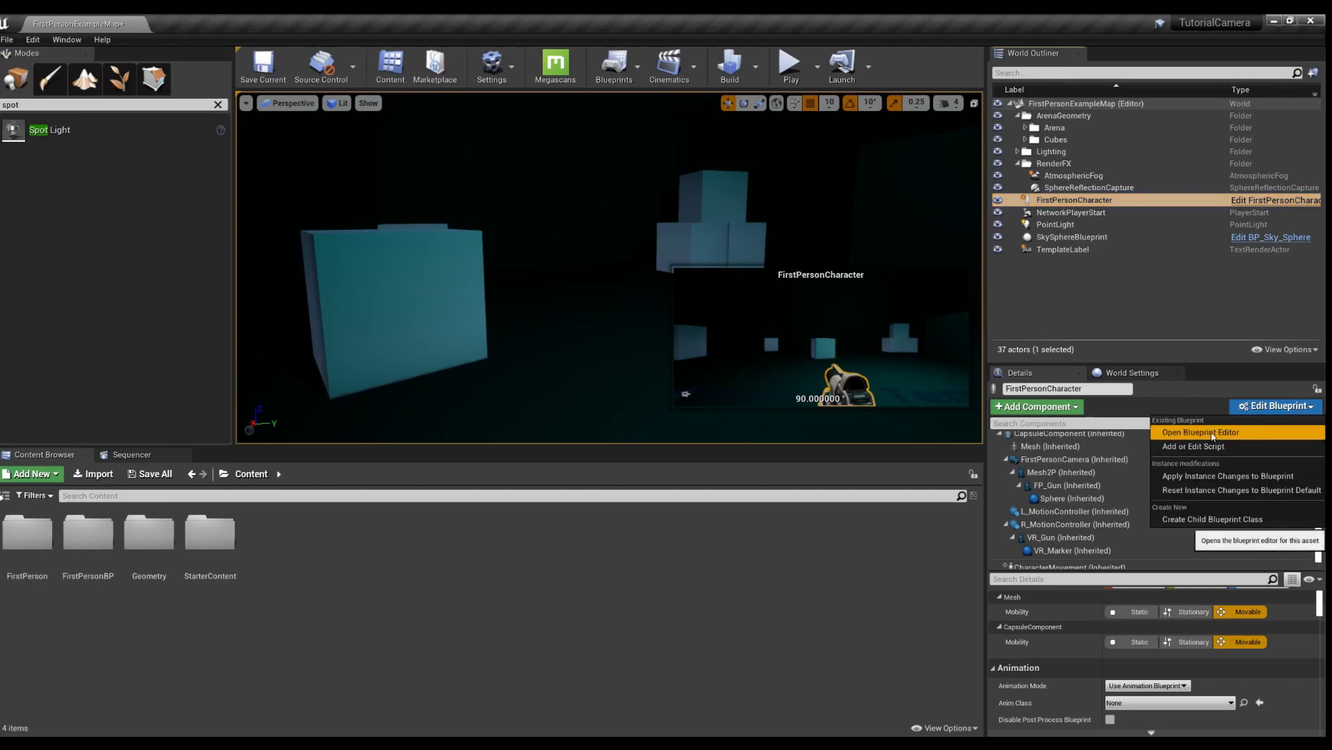
{"action": "left_click", "coordinate": [1199, 432]}
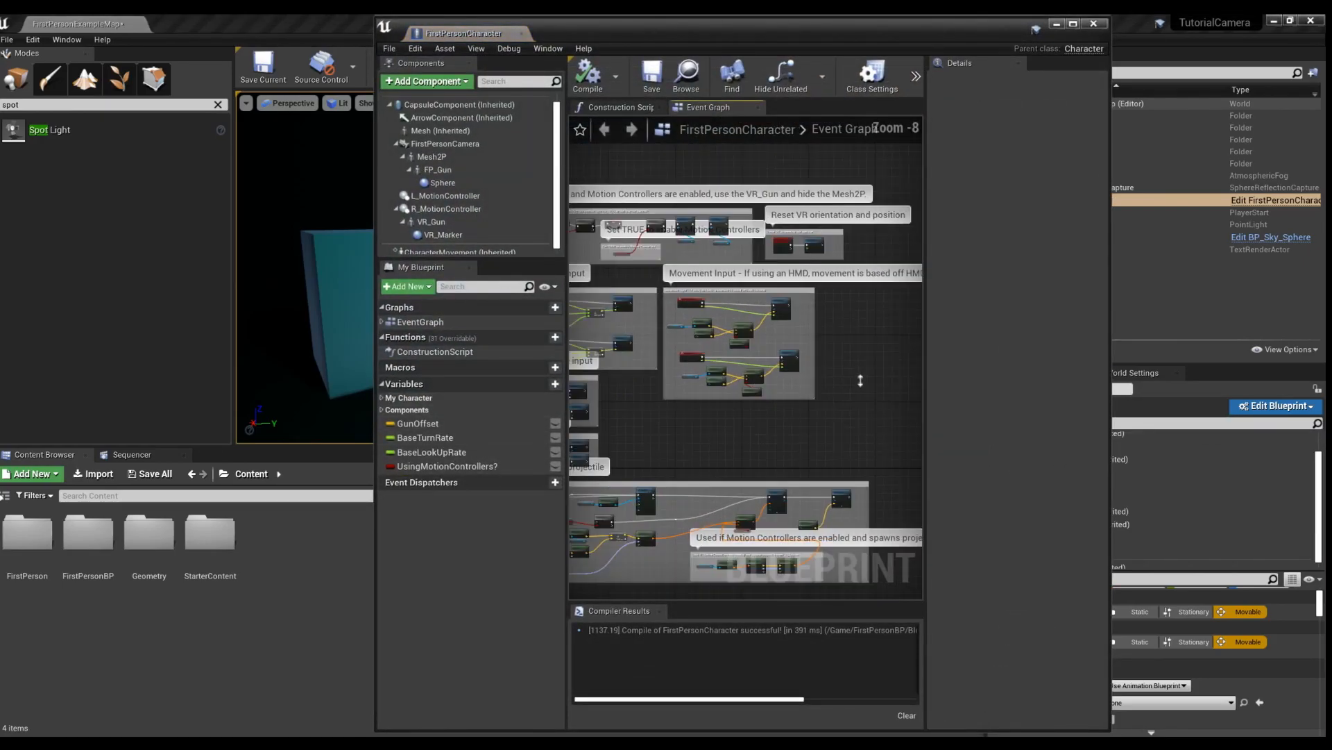
- Place the Spot Light reference in the Event Graph and connect it to a new SetWorldRotation node
{"action": "scroll", "scroll_direction": "down", "scroll_amount": 3}
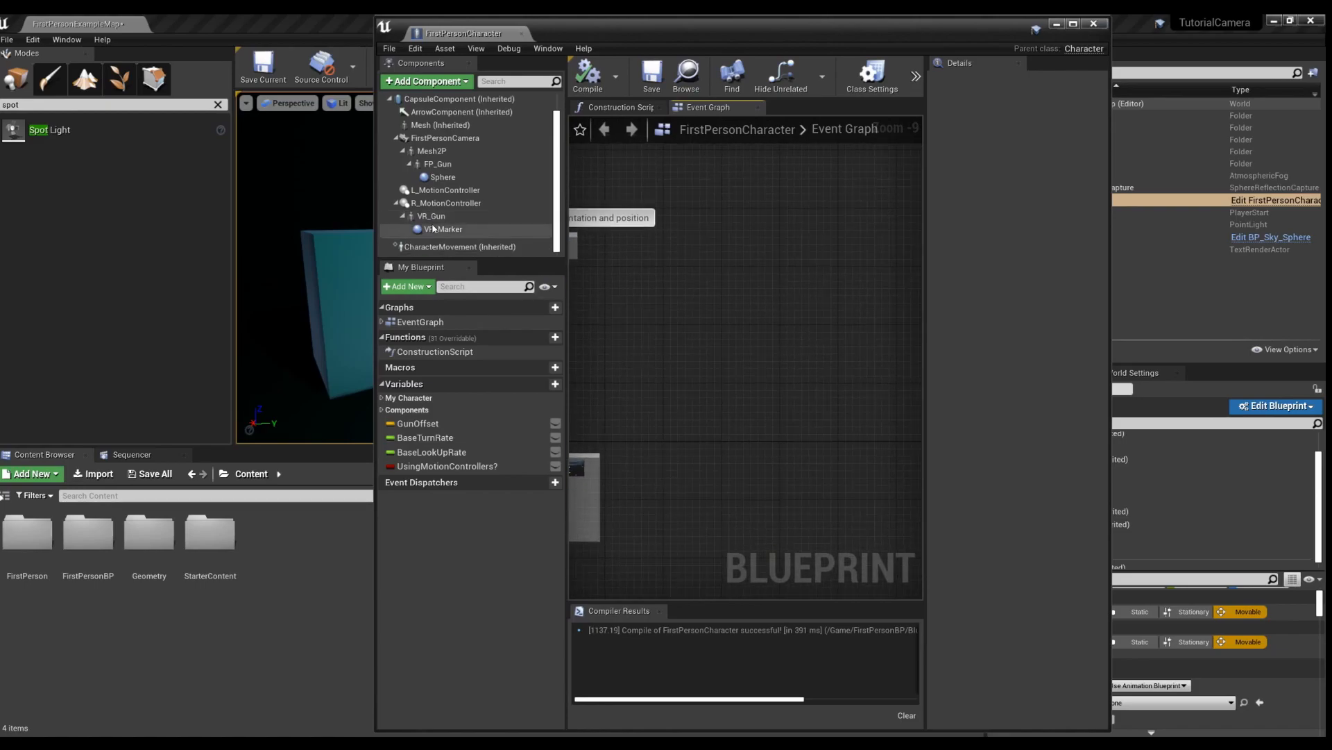
{"action": "left_click", "coordinate": [425, 81]}
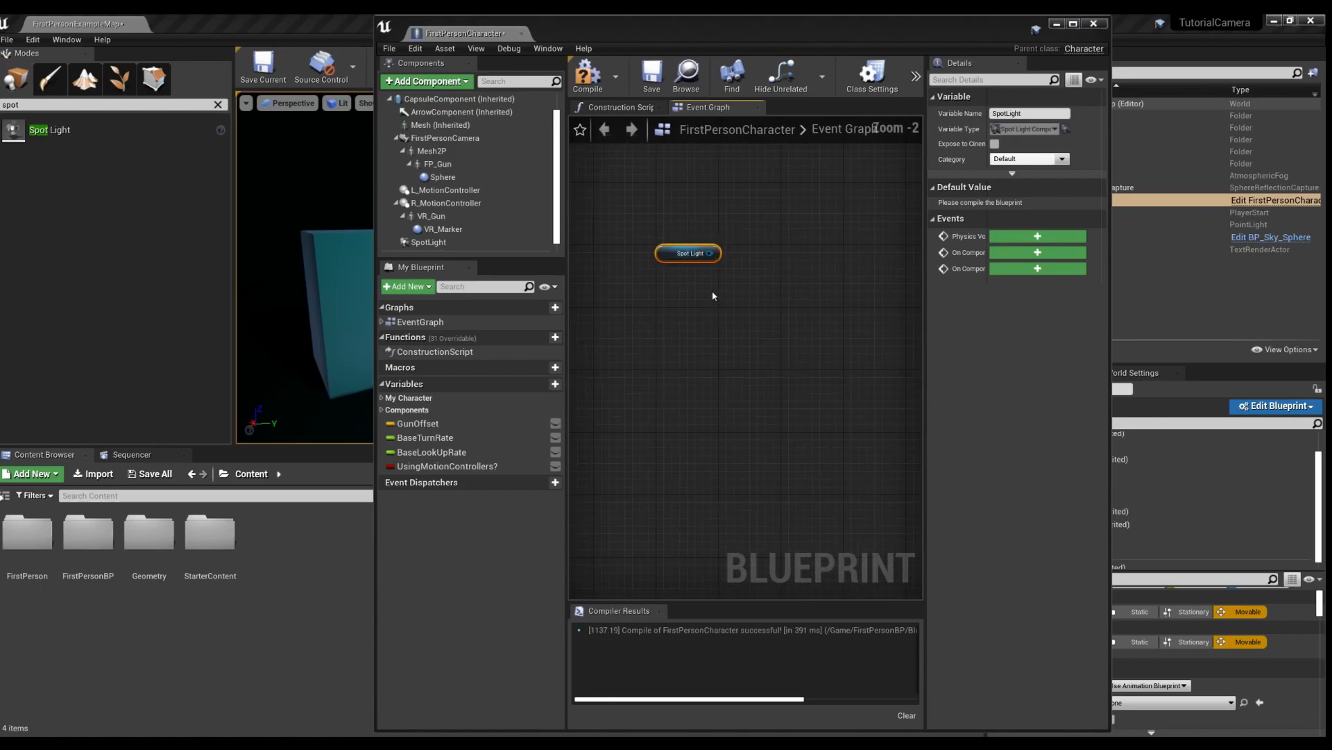
{"action": "mouse_move", "coordinate": [724, 283]}
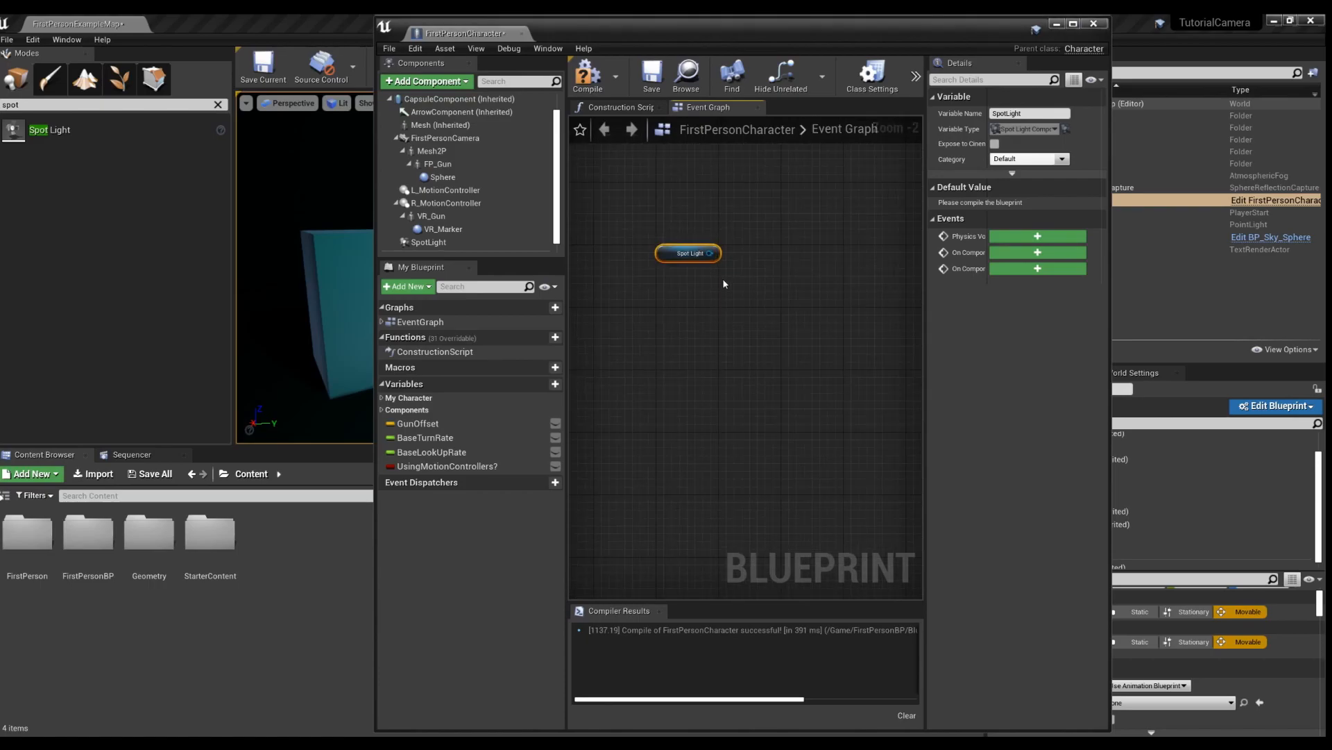
{"action": "left_click_drag", "start_coordinate": [689, 252], "coordinate": [655, 299]}
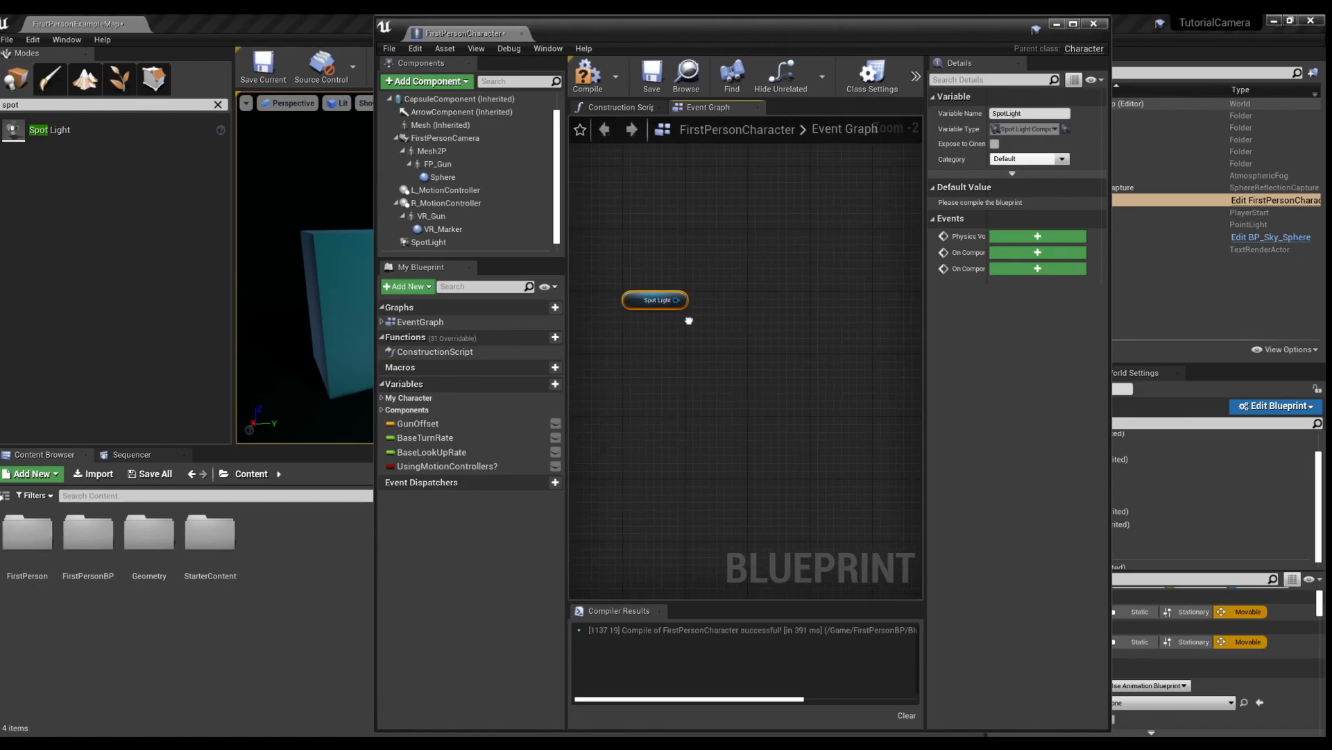
{"action": "left_click_drag", "start_coordinate": [655, 299], "coordinate": [671, 279]}
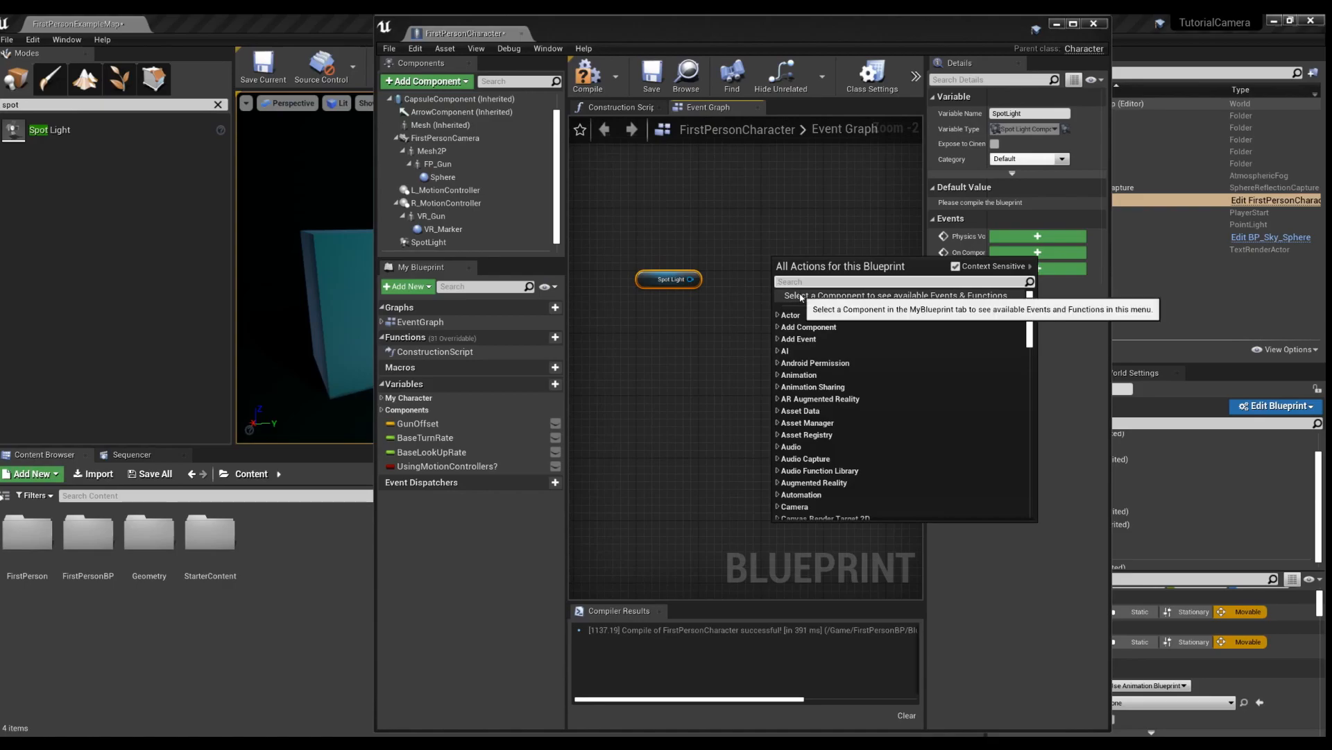
{"action": "type", "text": "setworldrotation"}
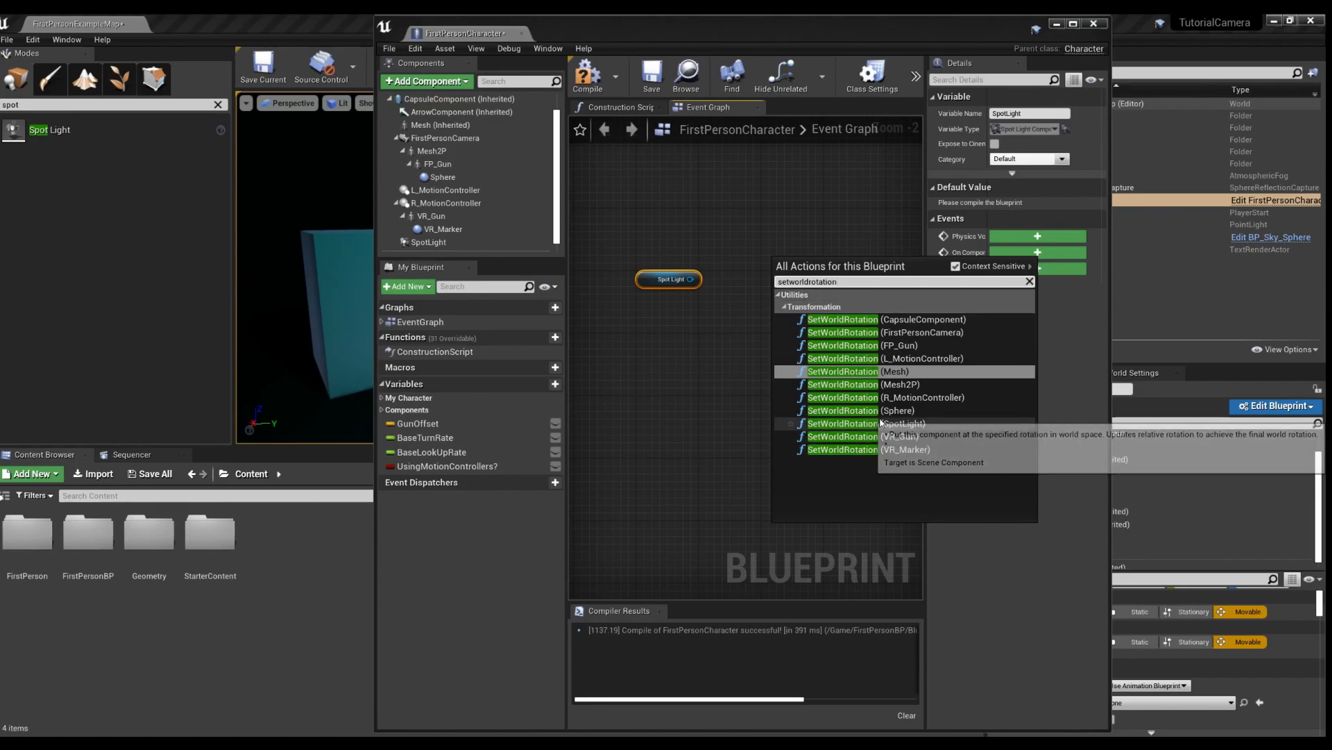
{"action": "left_click", "coordinate": [902, 424]}
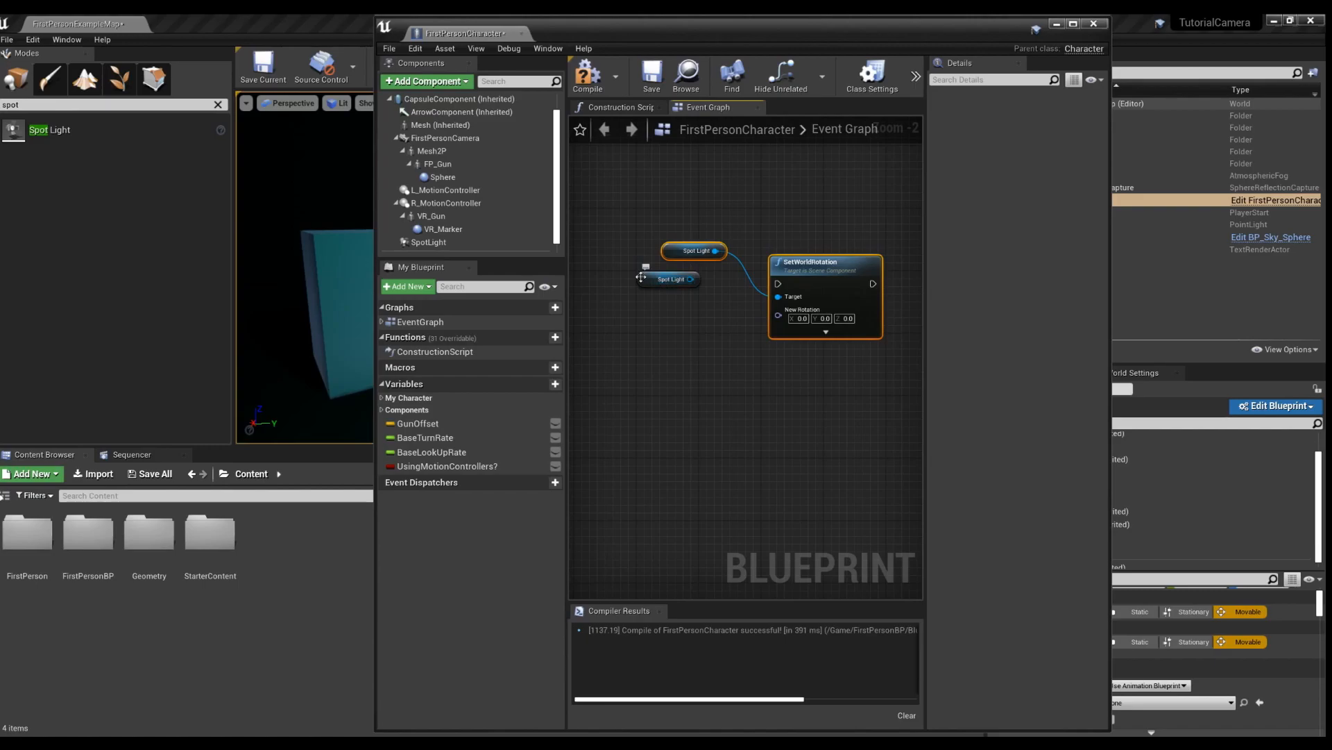
{"action": "left_click", "coordinate": [669, 279]}
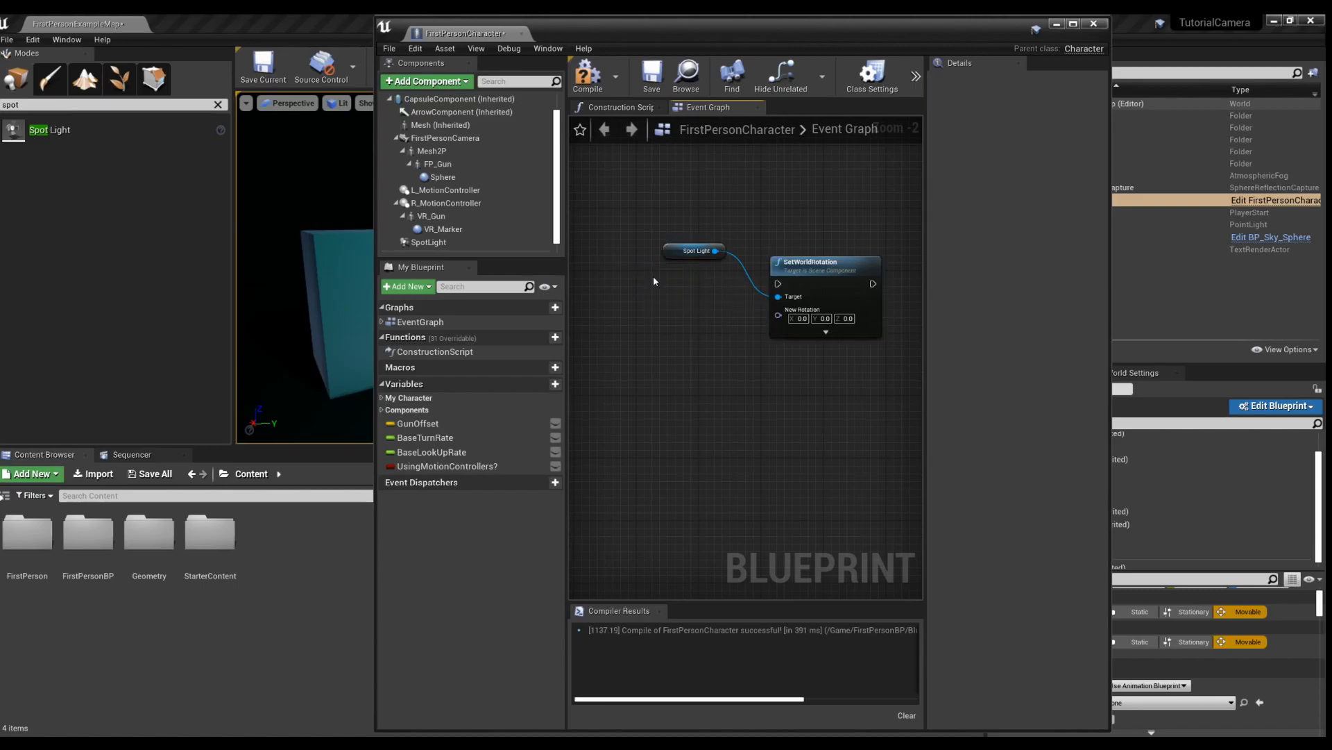
{"action": "mouse_move", "coordinate": [703, 233]}
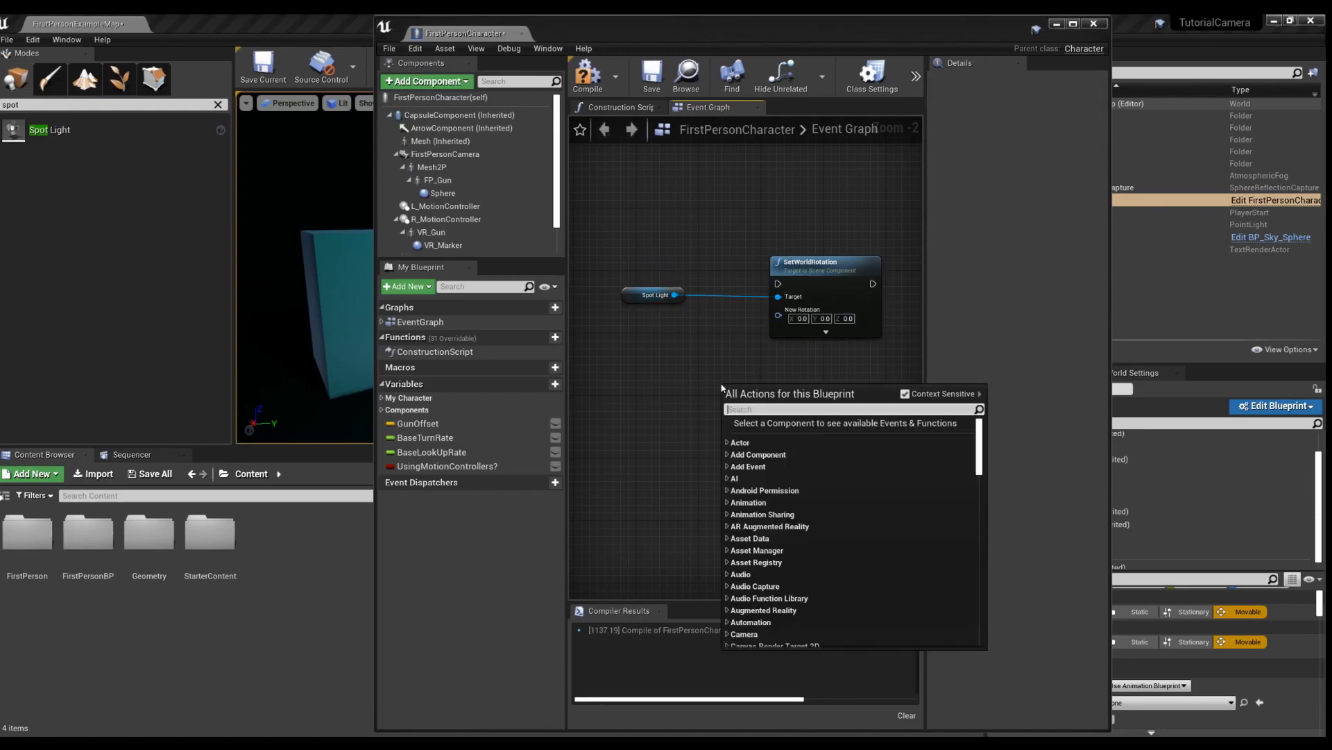
- Add Get Control Rotation feeding New Rotation, plus a Mouse X input event
{"action": "type", "text": "get con"}
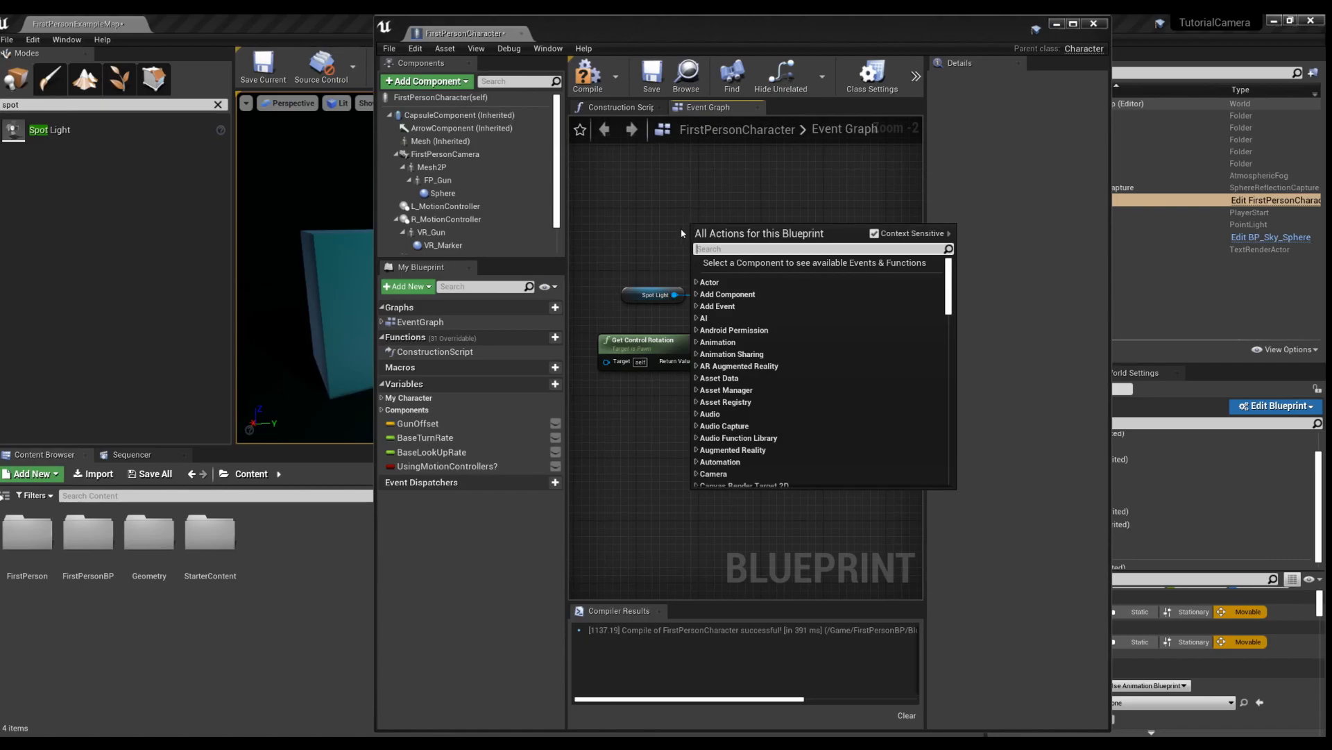
{"action": "type", "text": "m"}
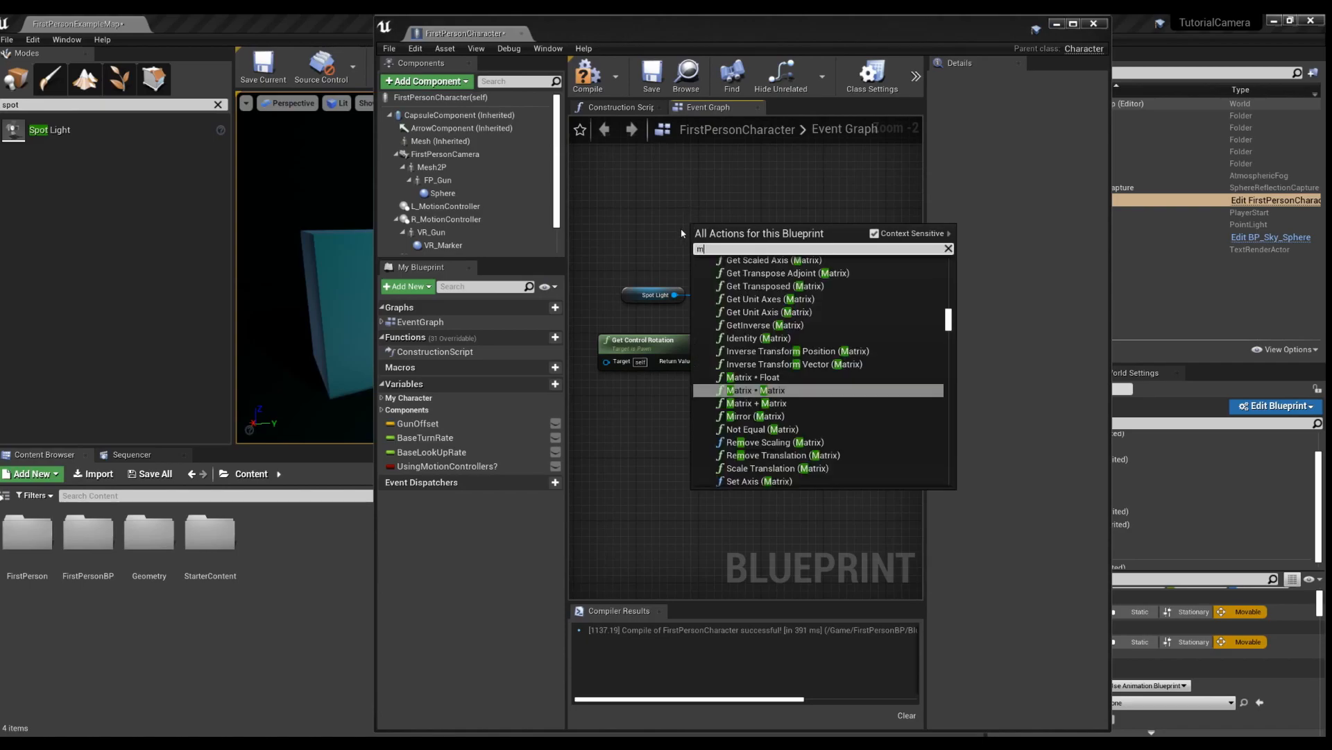
{"action": "type", "text": "ouse x"}
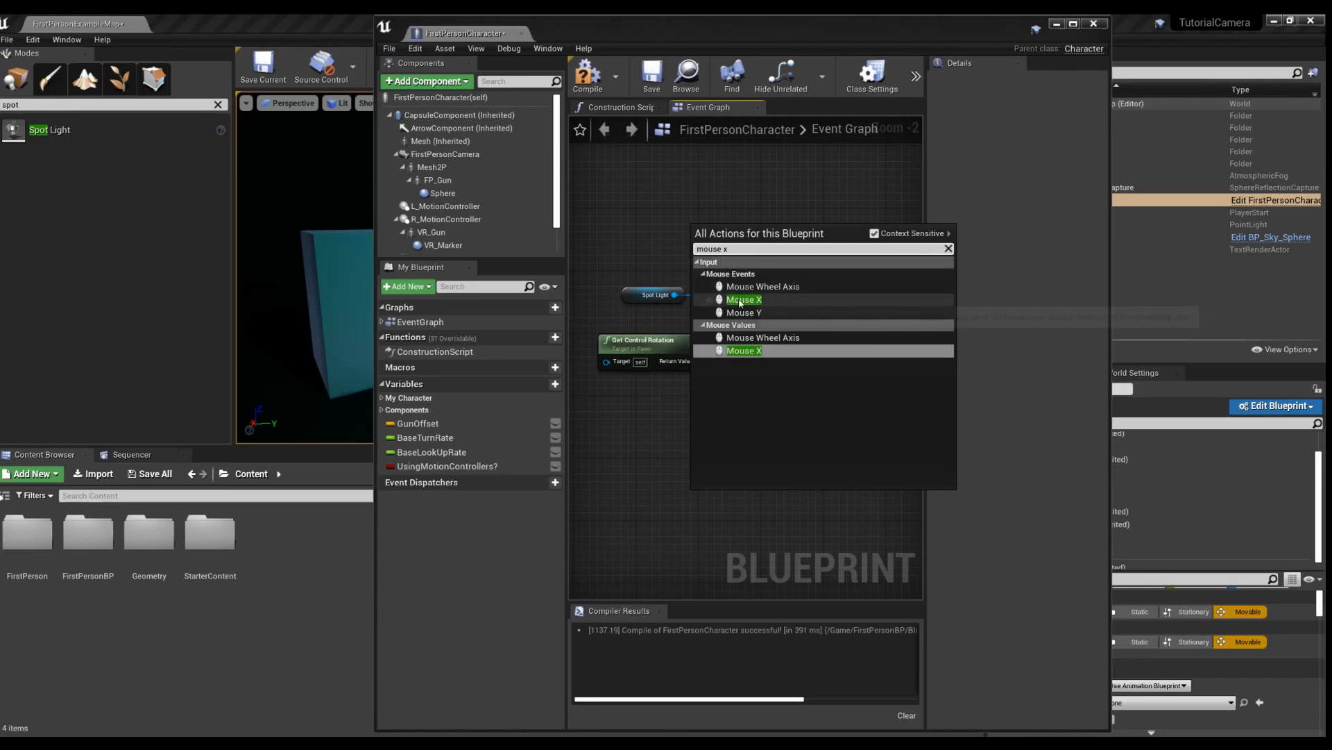
{"action": "mouse_move", "coordinate": [743, 299]}
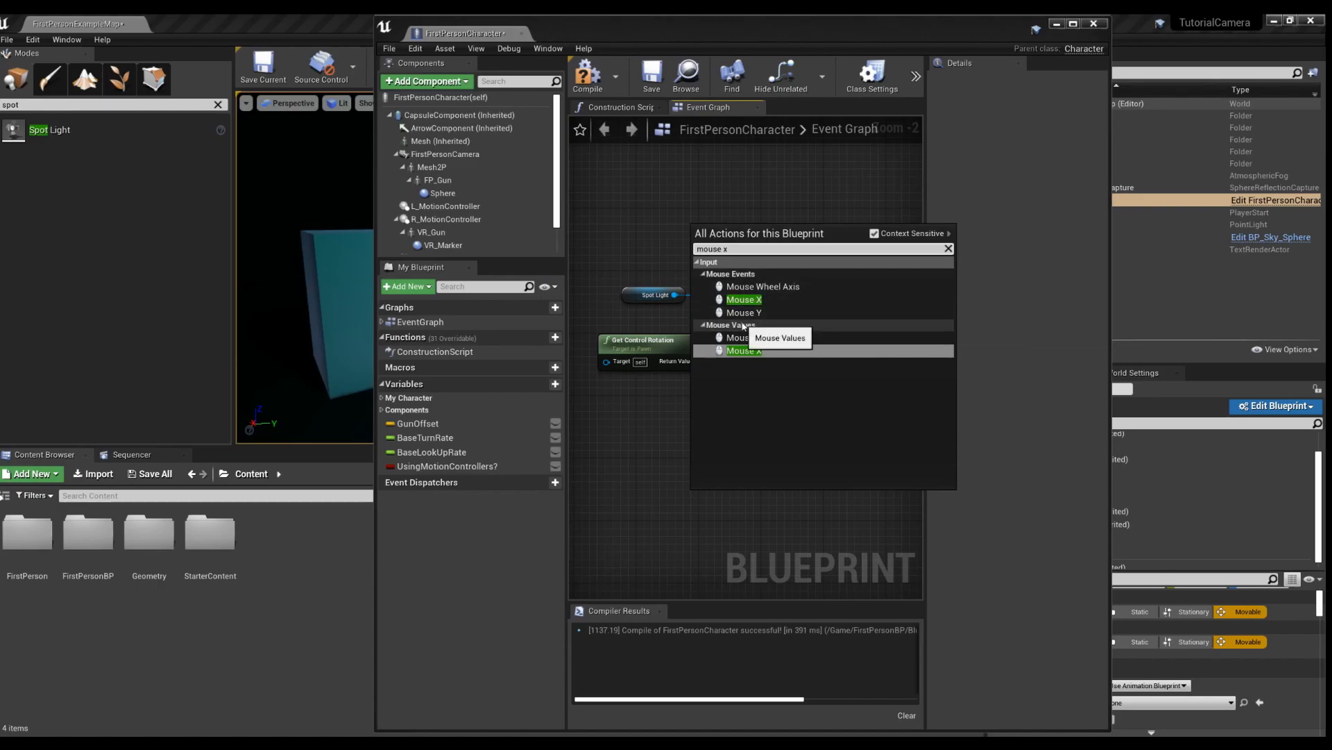
{"action": "mouse_move", "coordinate": [743, 299]}
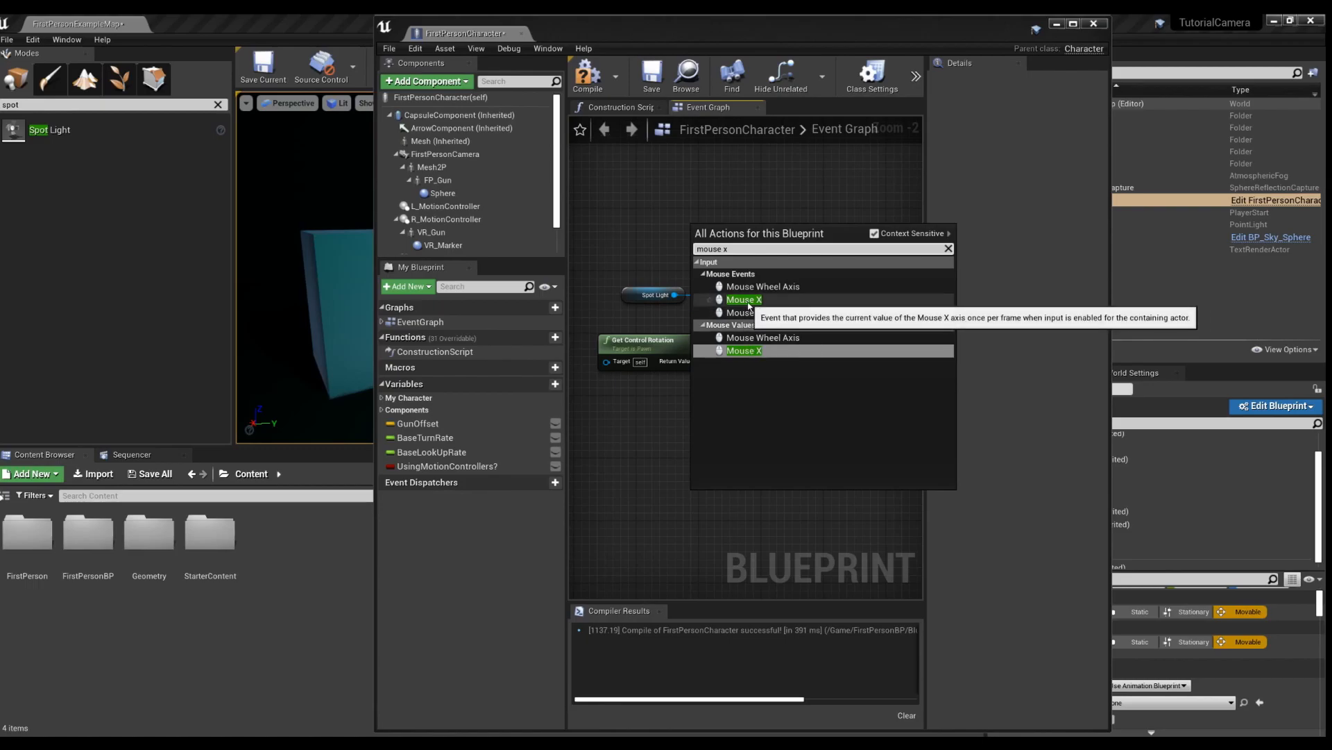
{"action": "left_click", "coordinate": [743, 299]}
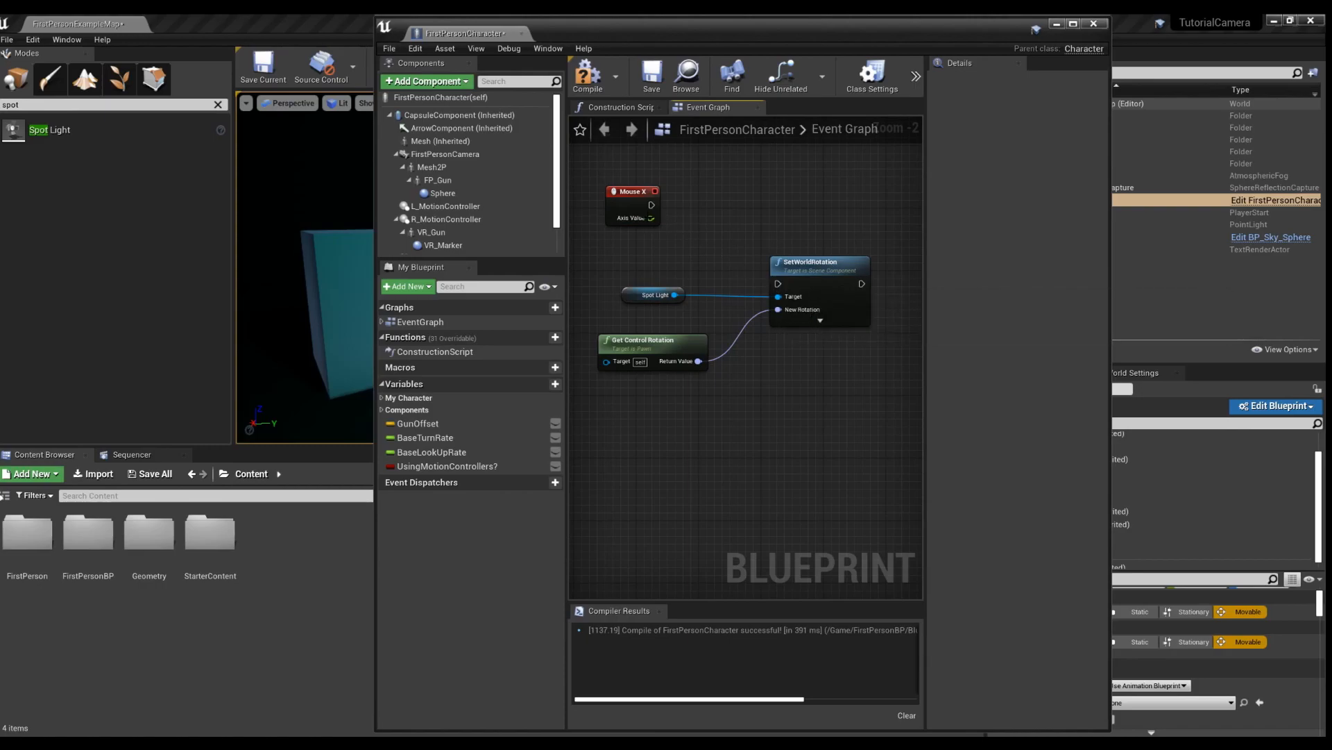
- Wire the Mouse X event's exec output into SetWorldRotation
{"action": "left_click_drag", "start_coordinate": [653, 204], "coordinate": [776, 296]}
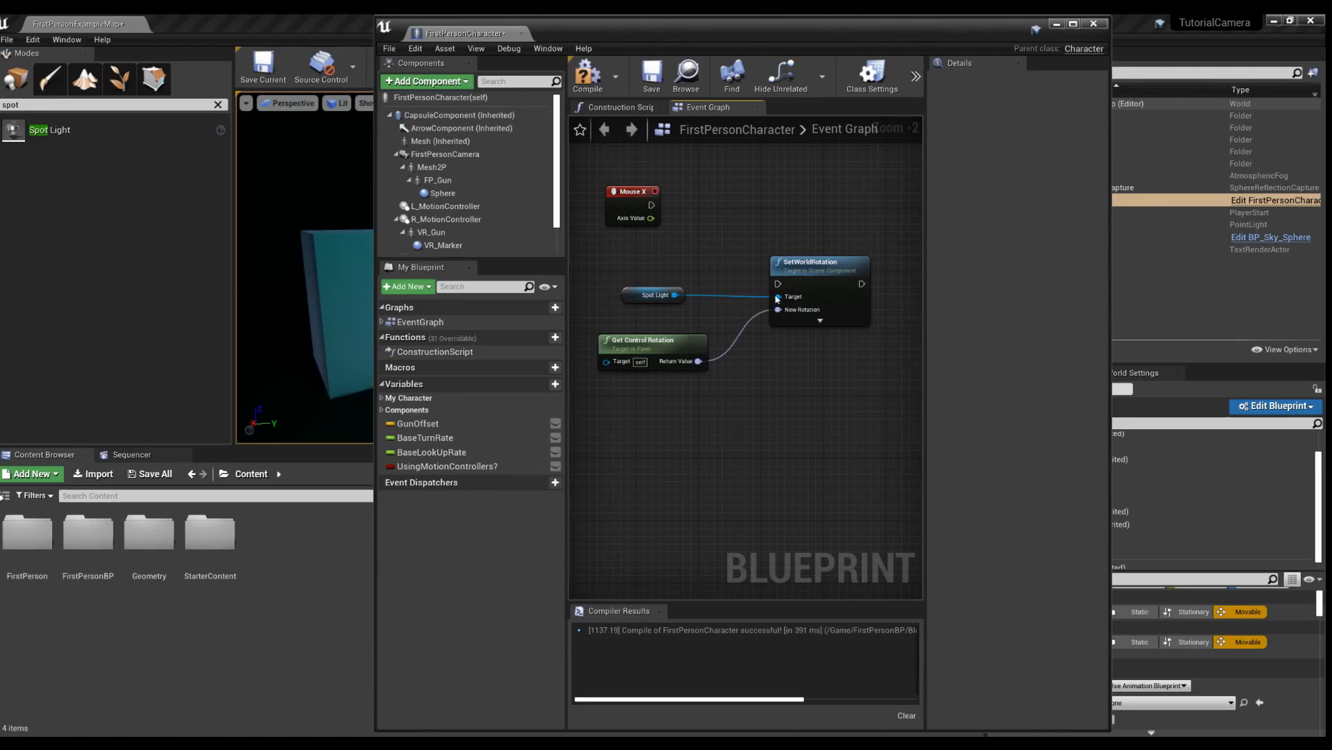
{"action": "left_click_drag", "start_coordinate": [651, 205], "coordinate": [725, 243]}
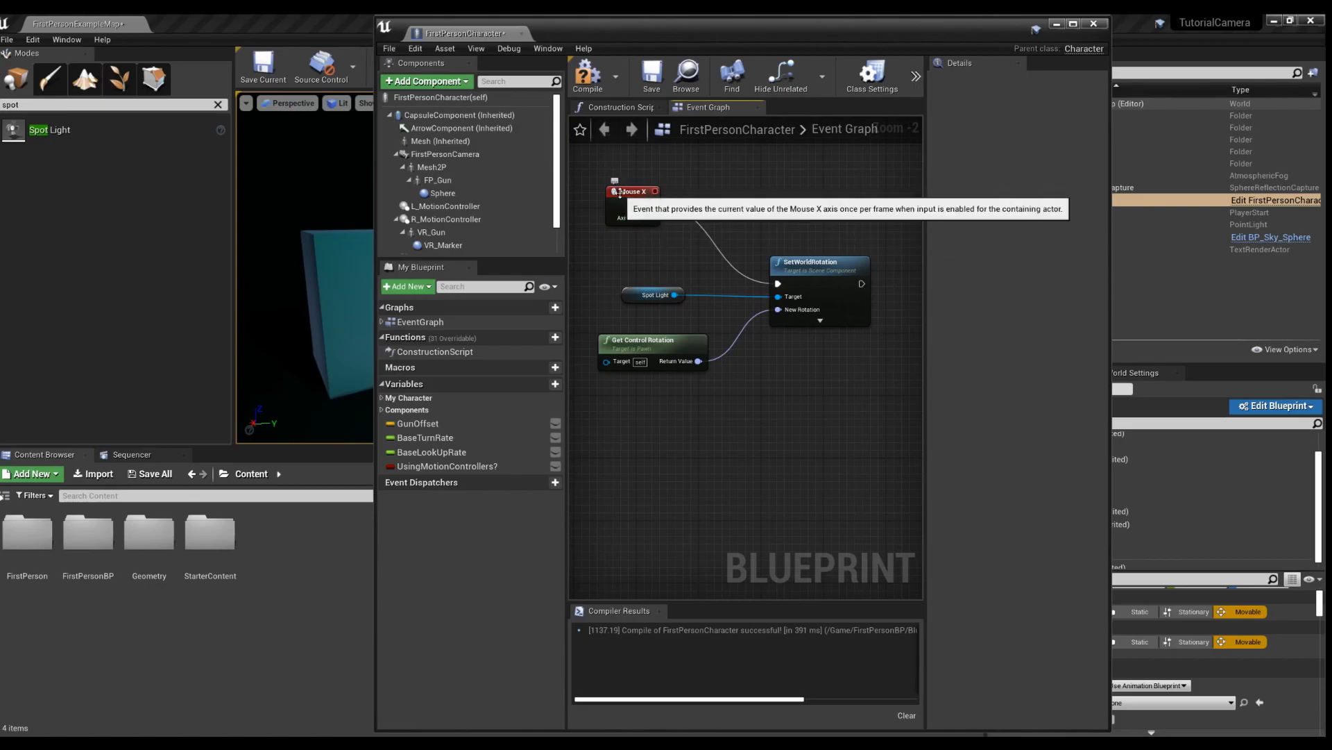
{"action": "left_click", "coordinate": [599, 183]}
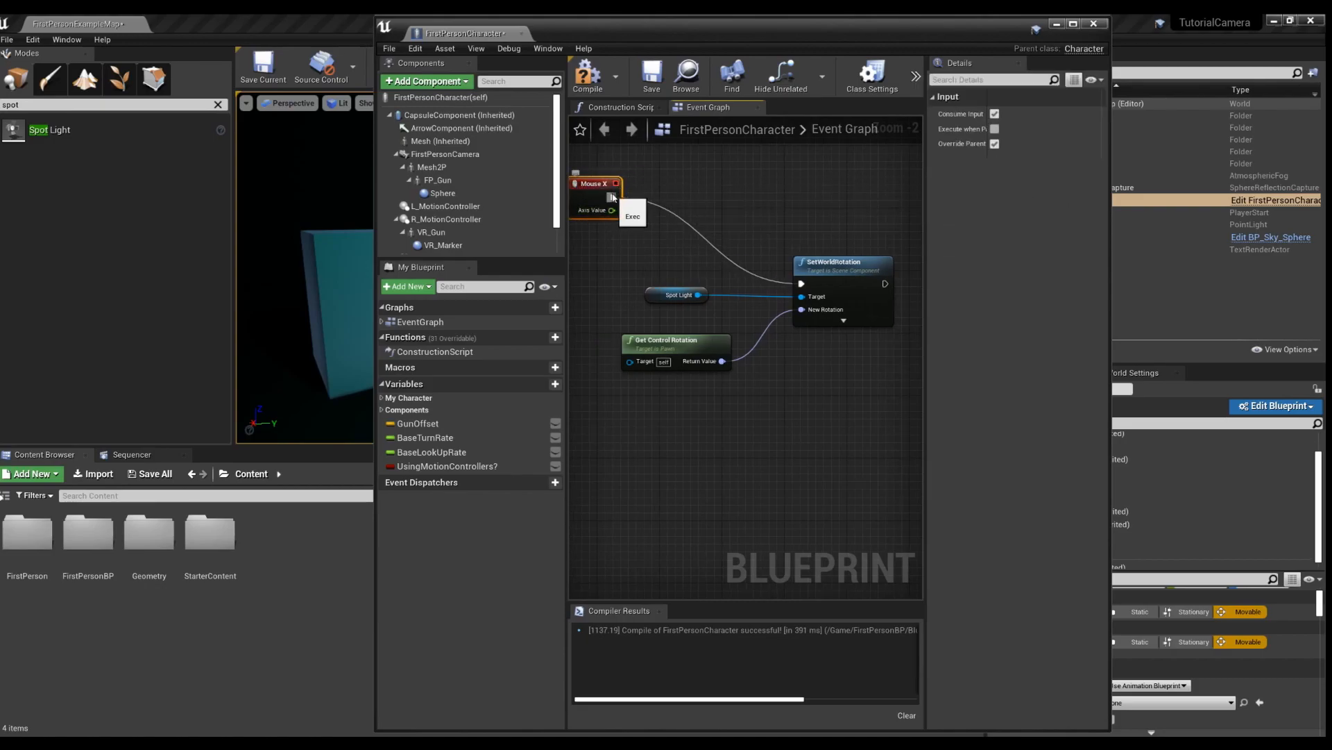
{"action": "left_click", "coordinate": [595, 183]}
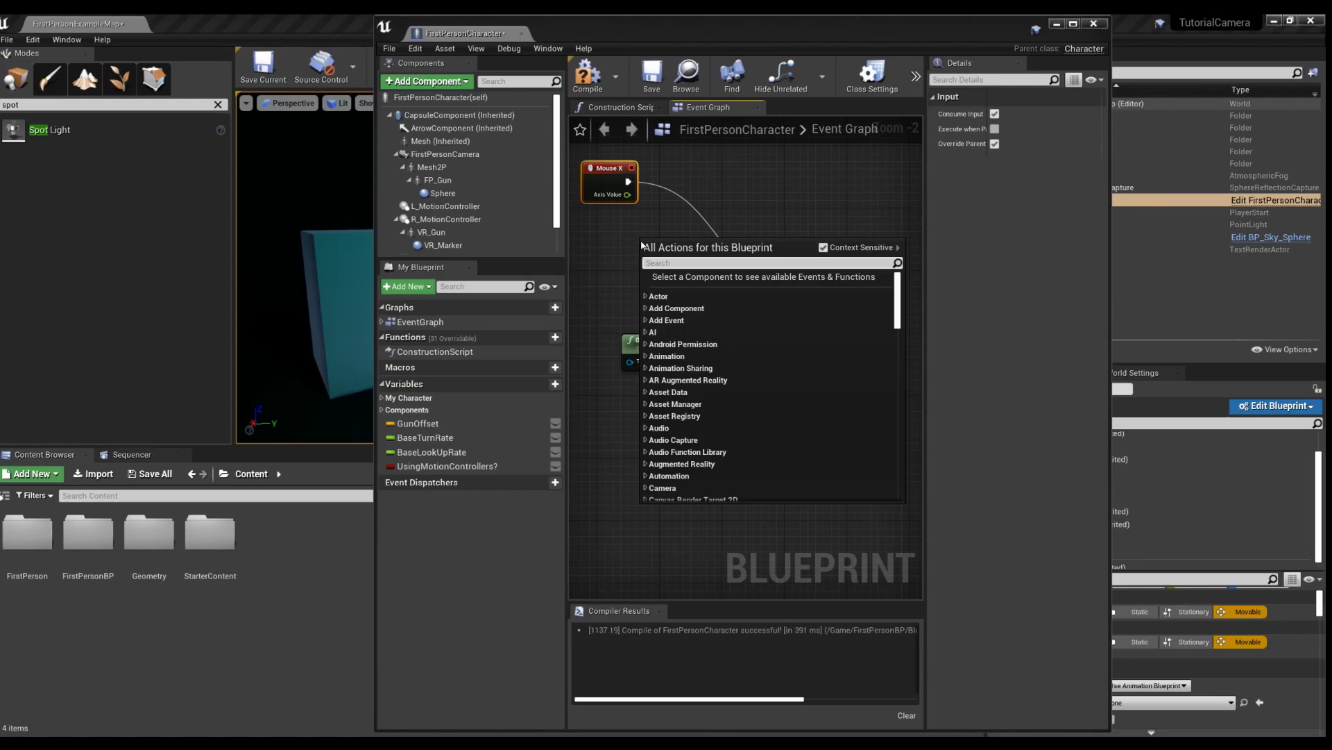
- Add and wire a Mouse Y event, compile the Blueprint, and go back to the level
{"action": "type", "text": "mouse"}
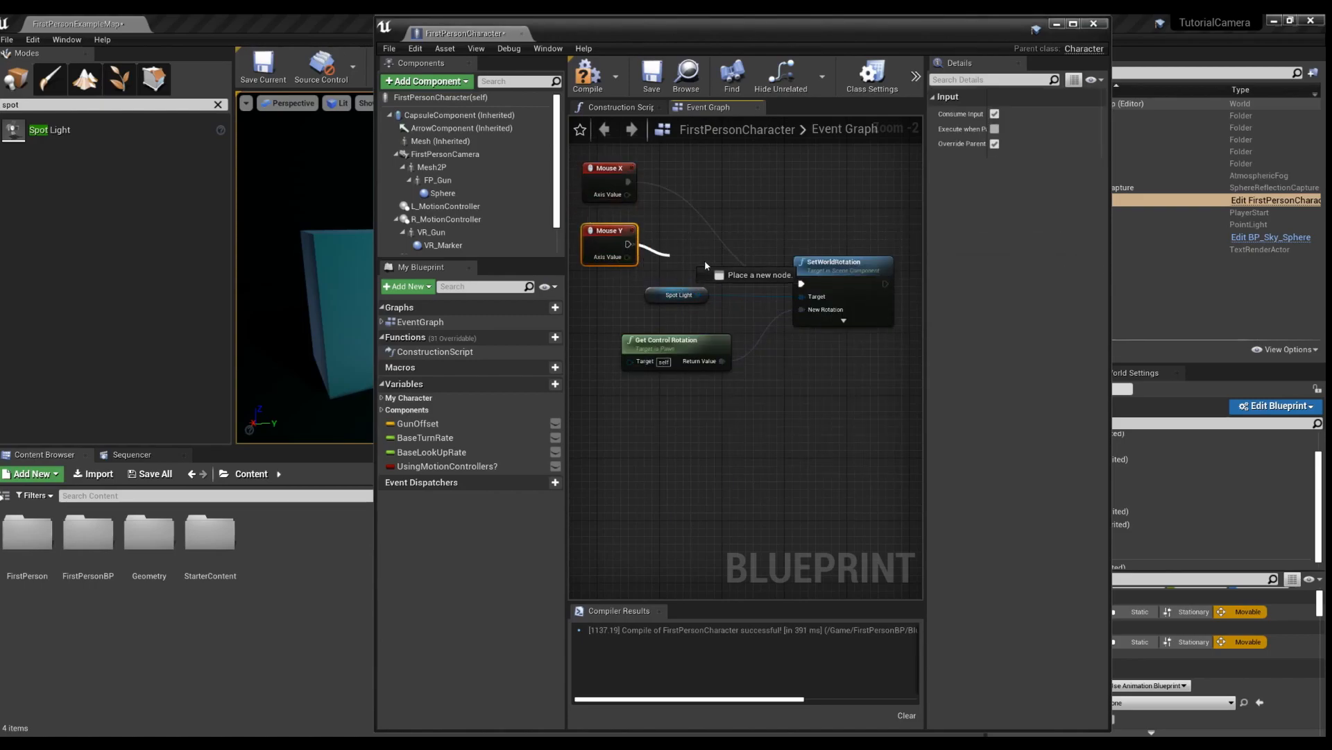
{"action": "scroll", "scroll_direction": "down", "scroll_amount": 3}
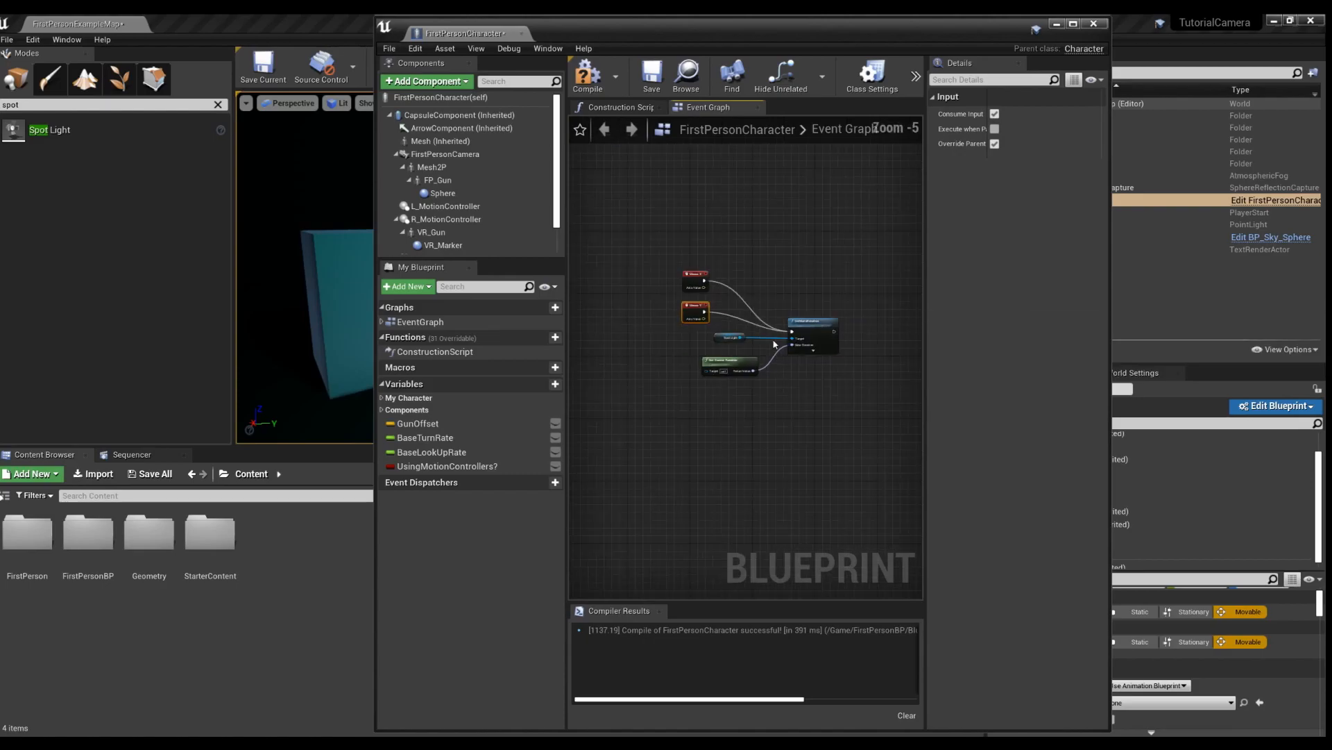
{"action": "left_click", "coordinate": [586, 76]}
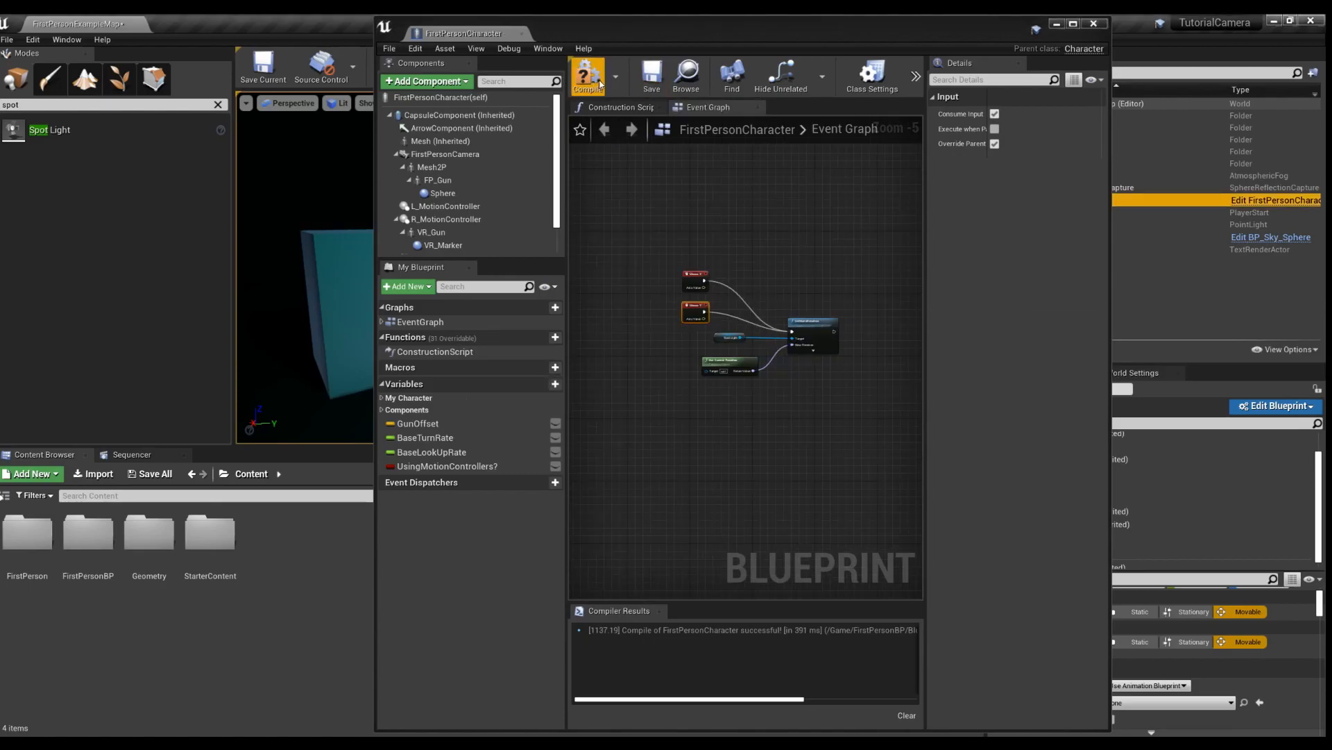
{"action": "left_click", "coordinate": [587, 75]}
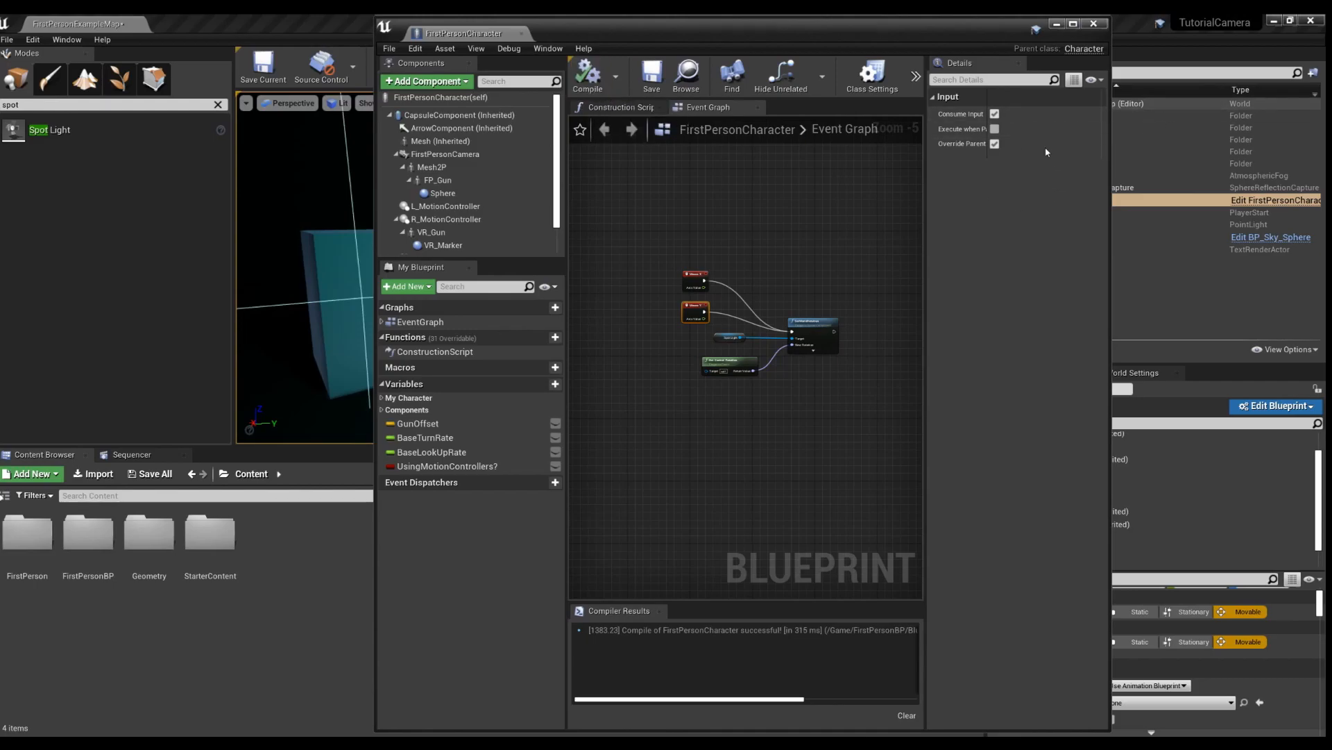
{"action": "left_click", "coordinate": [1093, 23]}
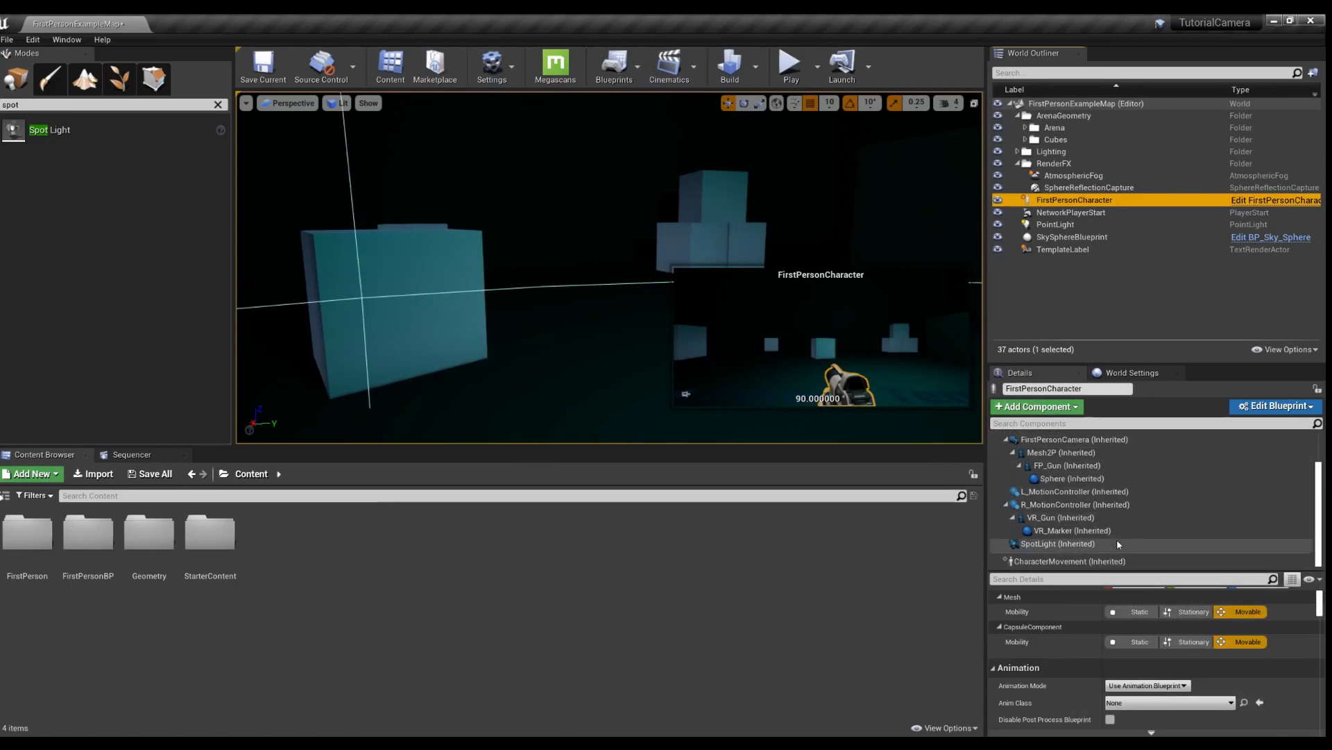
- Give the SpotLight a warm colour, a wider inner cone and intensity 46881.14, then play-test
{"action": "left_click", "coordinate": [1057, 543]}
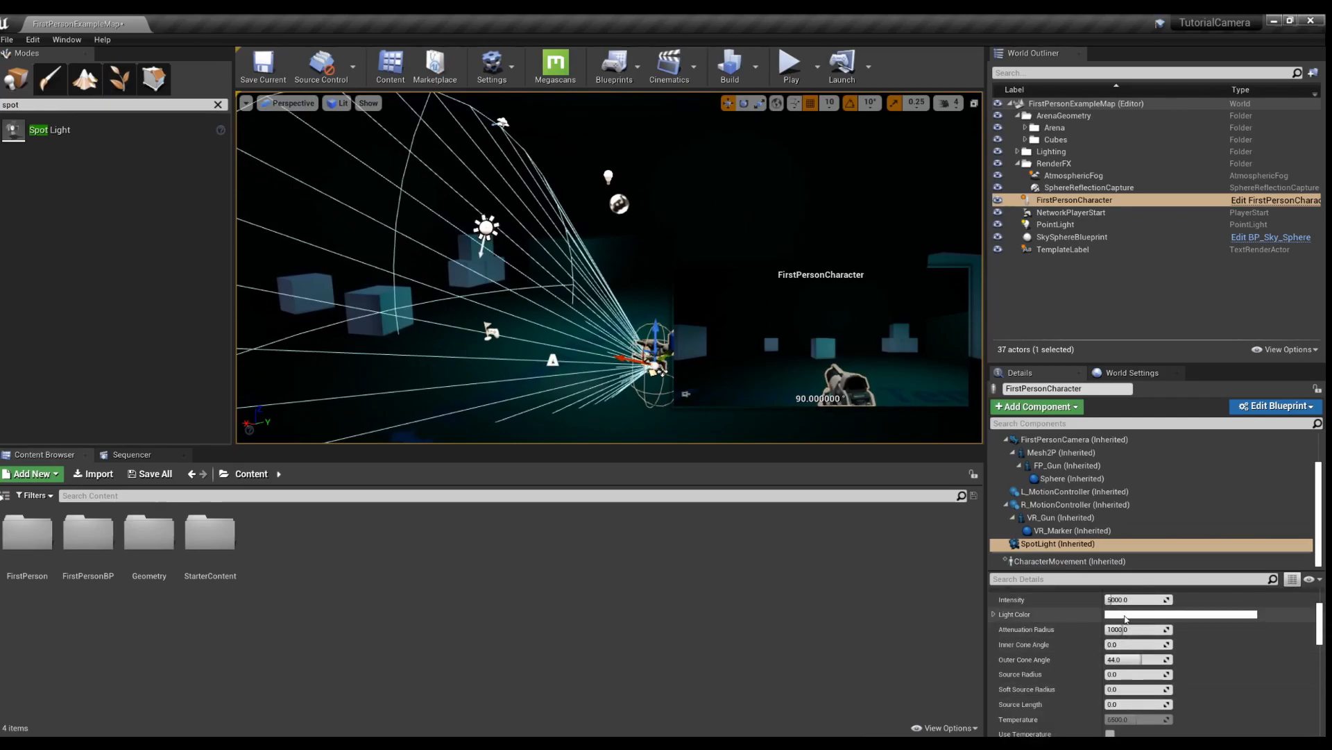
{"action": "left_click", "coordinate": [1181, 613]}
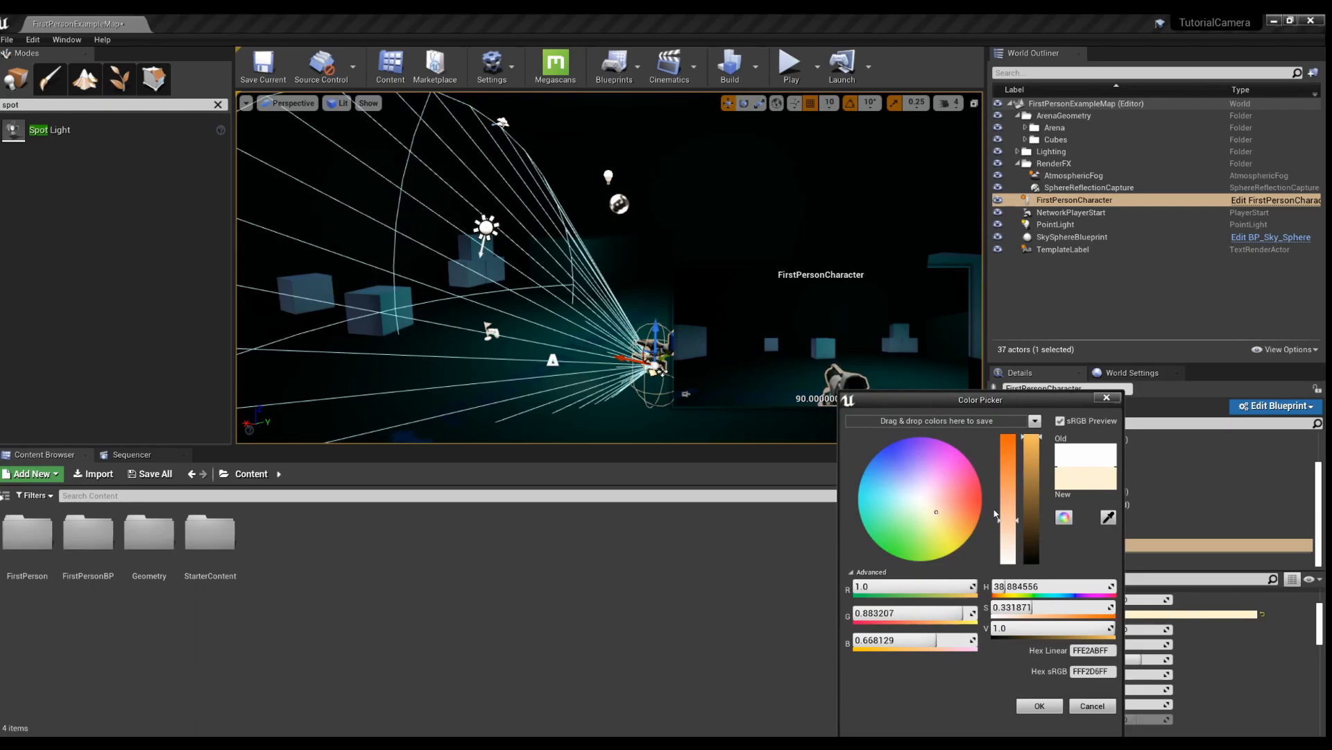
{"action": "left_click", "coordinate": [1038, 706]}
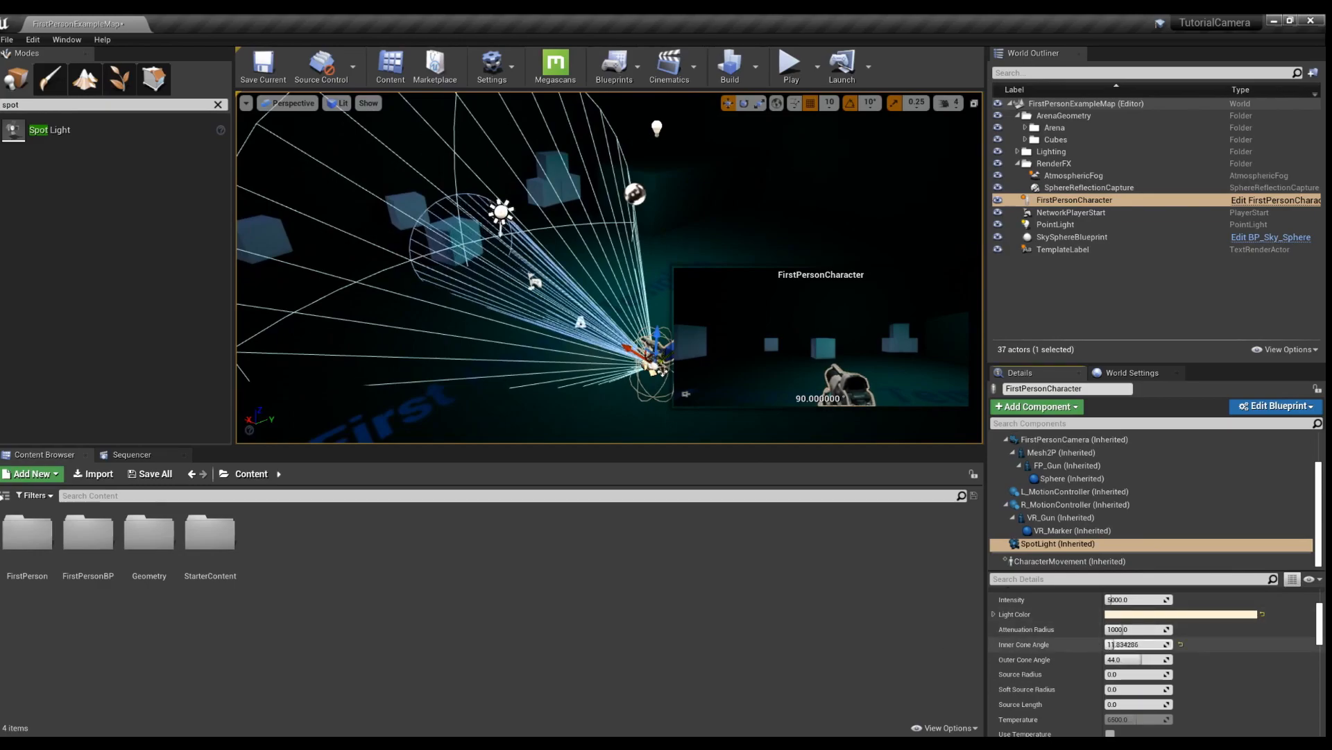
{"action": "left_click_drag", "start_coordinate": [1130, 644], "coordinate": [1144, 644]}
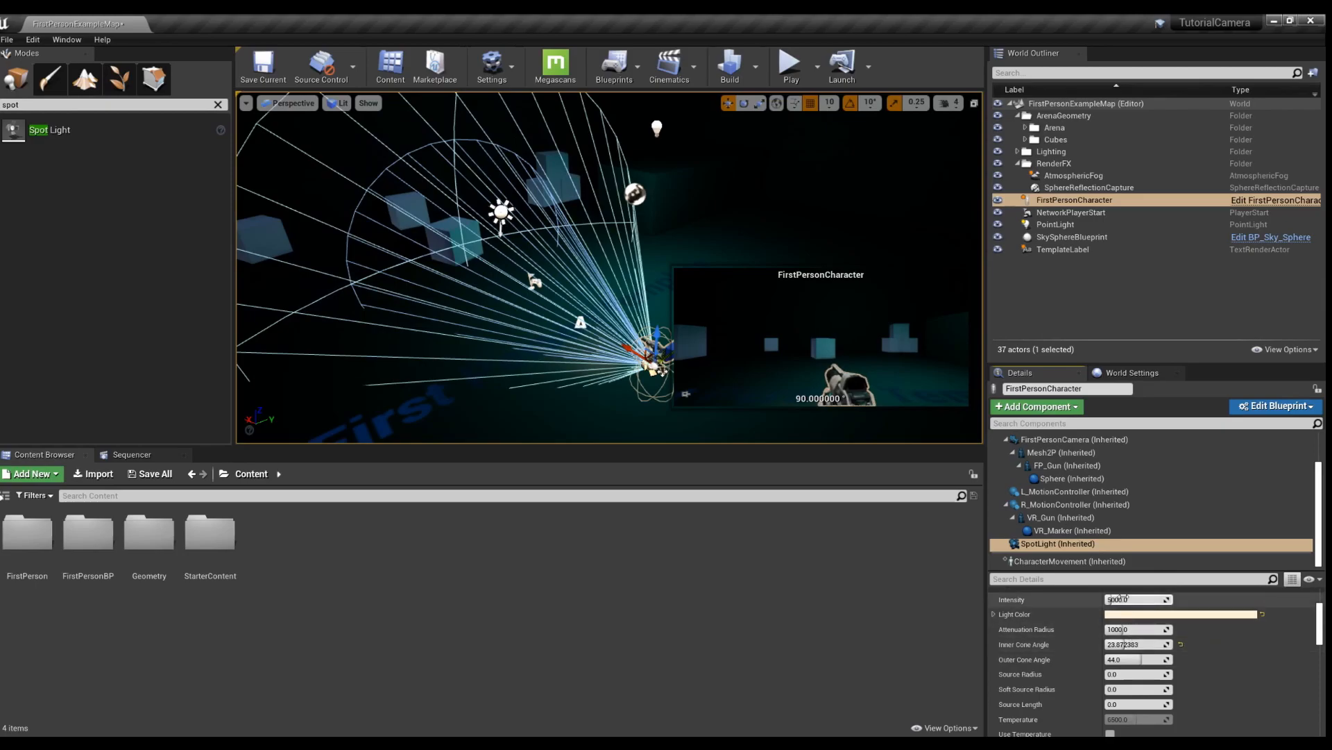
{"action": "type", "text": "46881.144531"}
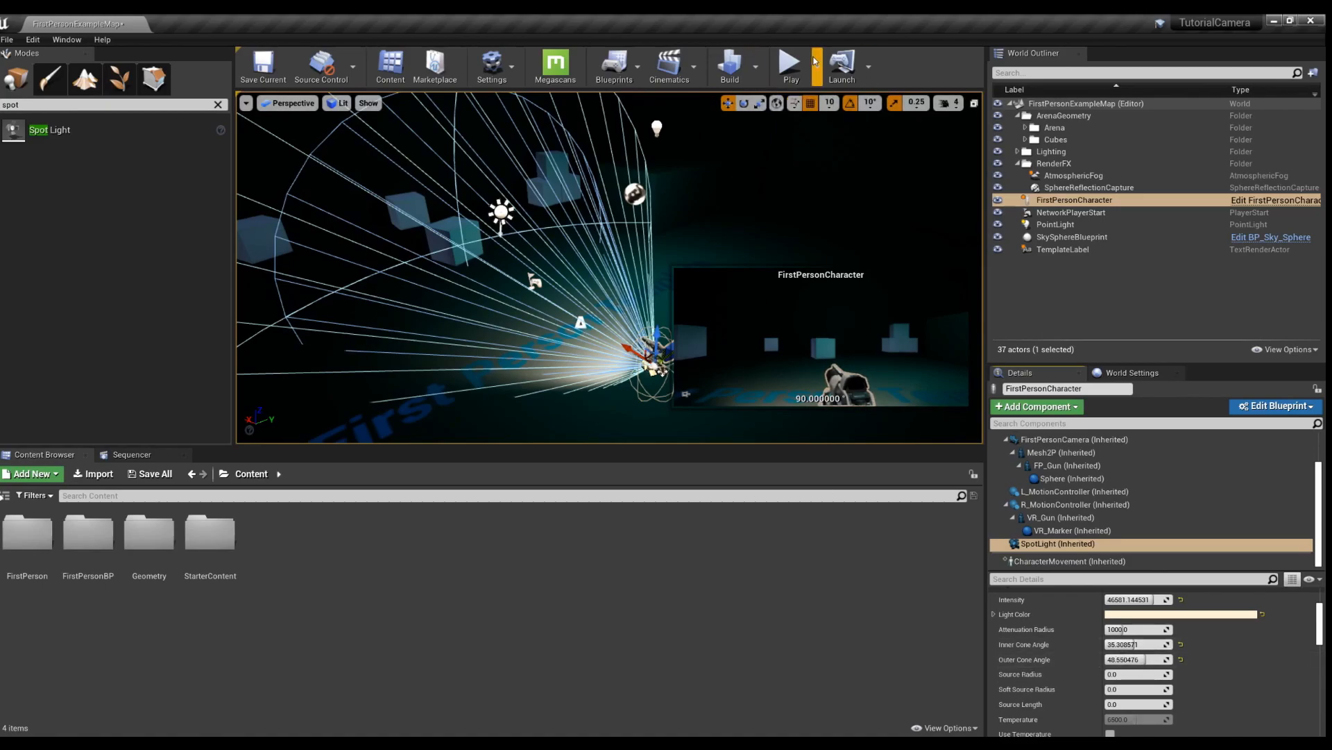
{"action": "left_click", "coordinate": [788, 65]}
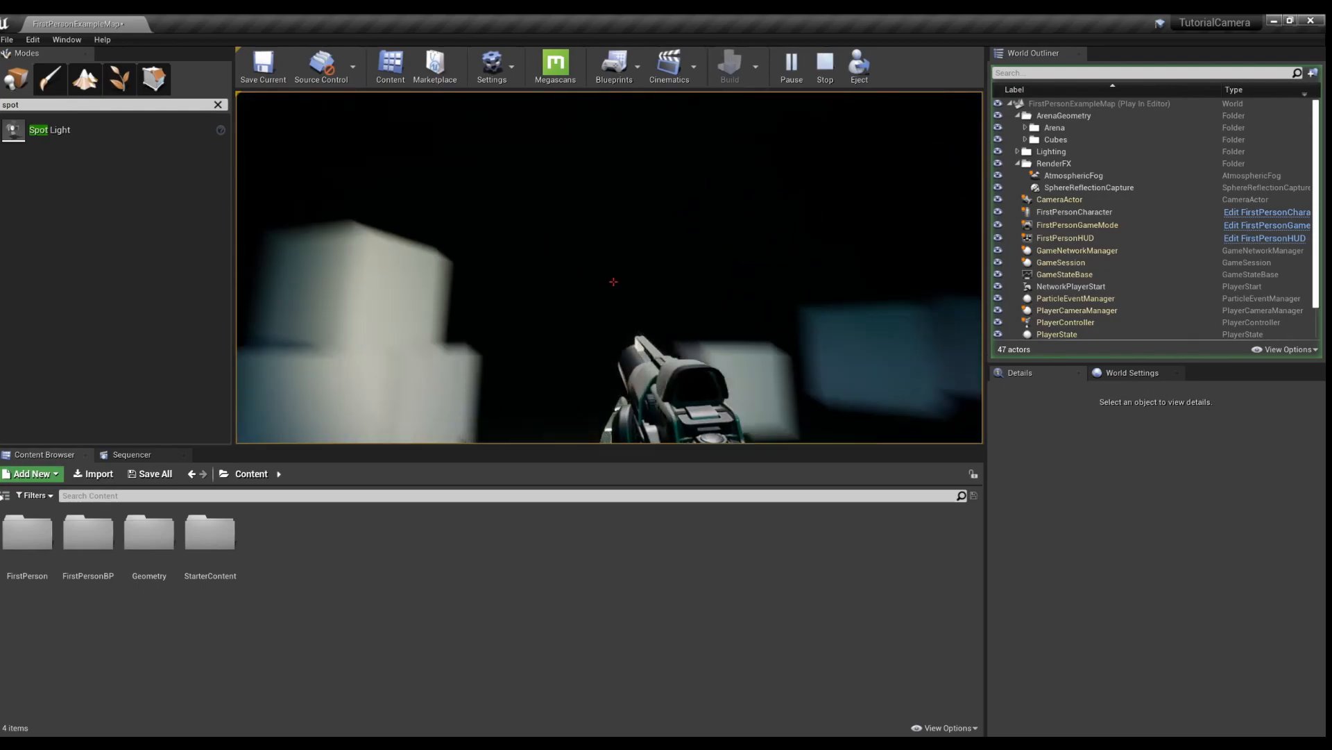
{"action": "left_click", "coordinate": [822, 61]}
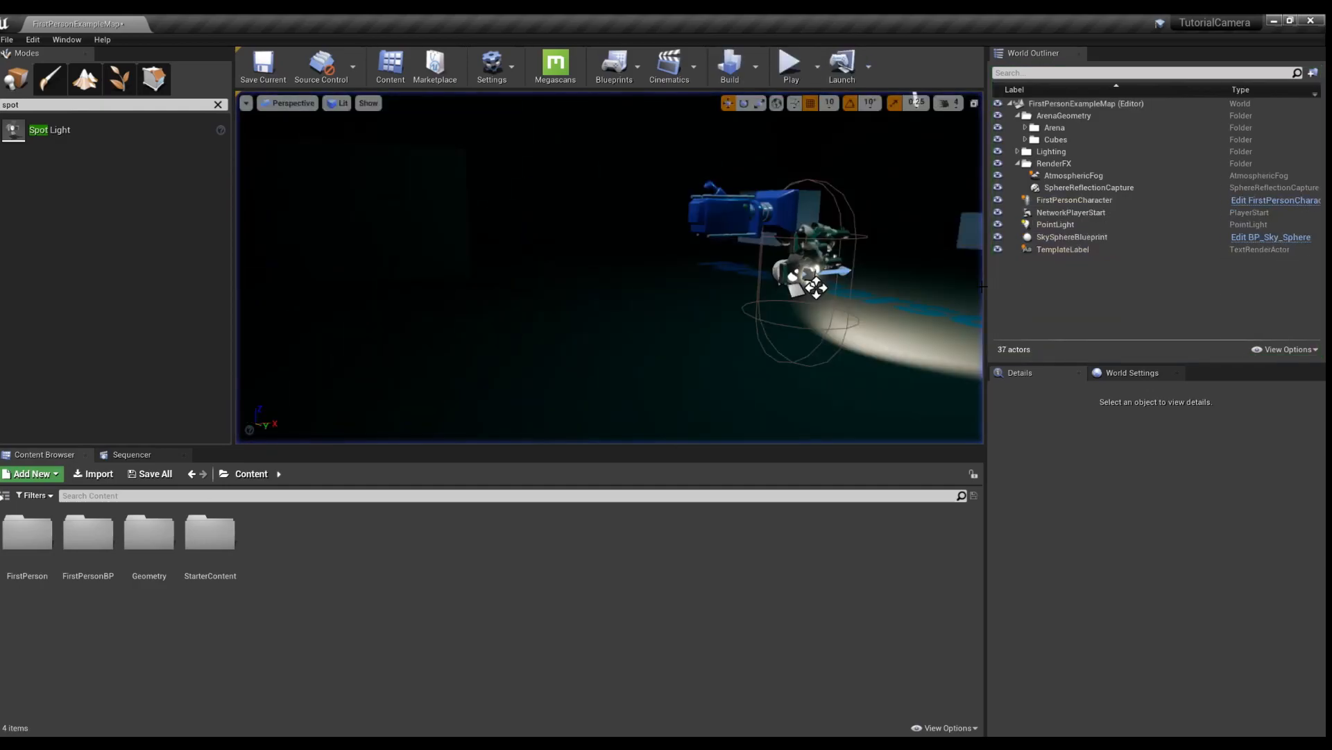